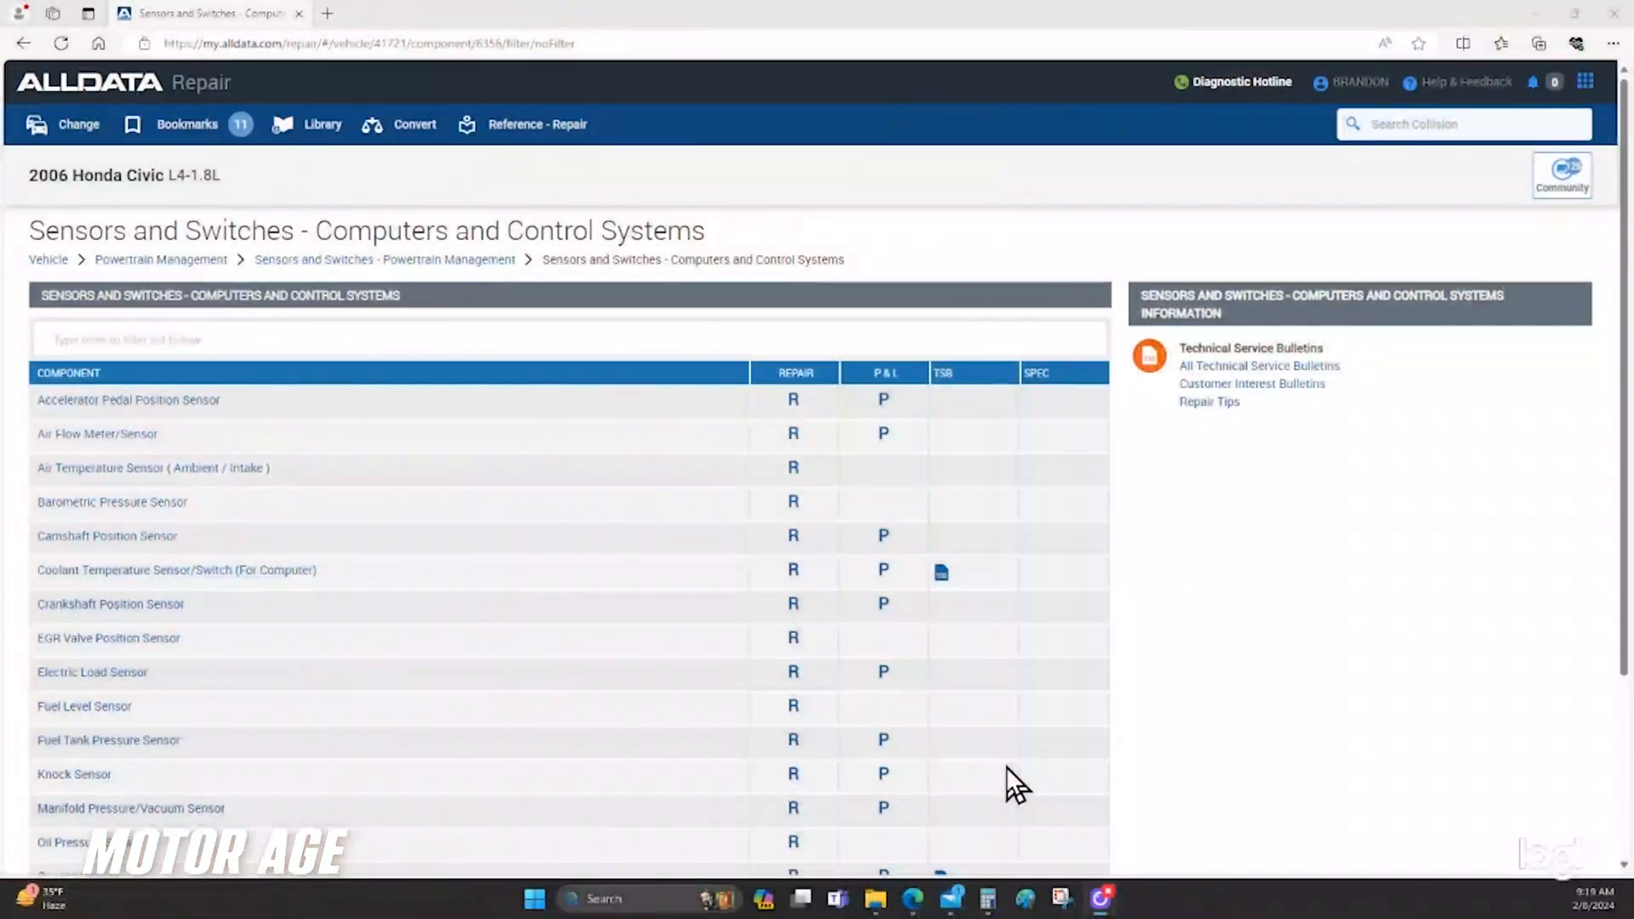
{"action": "mouse_move", "coordinate": [224, 531]}
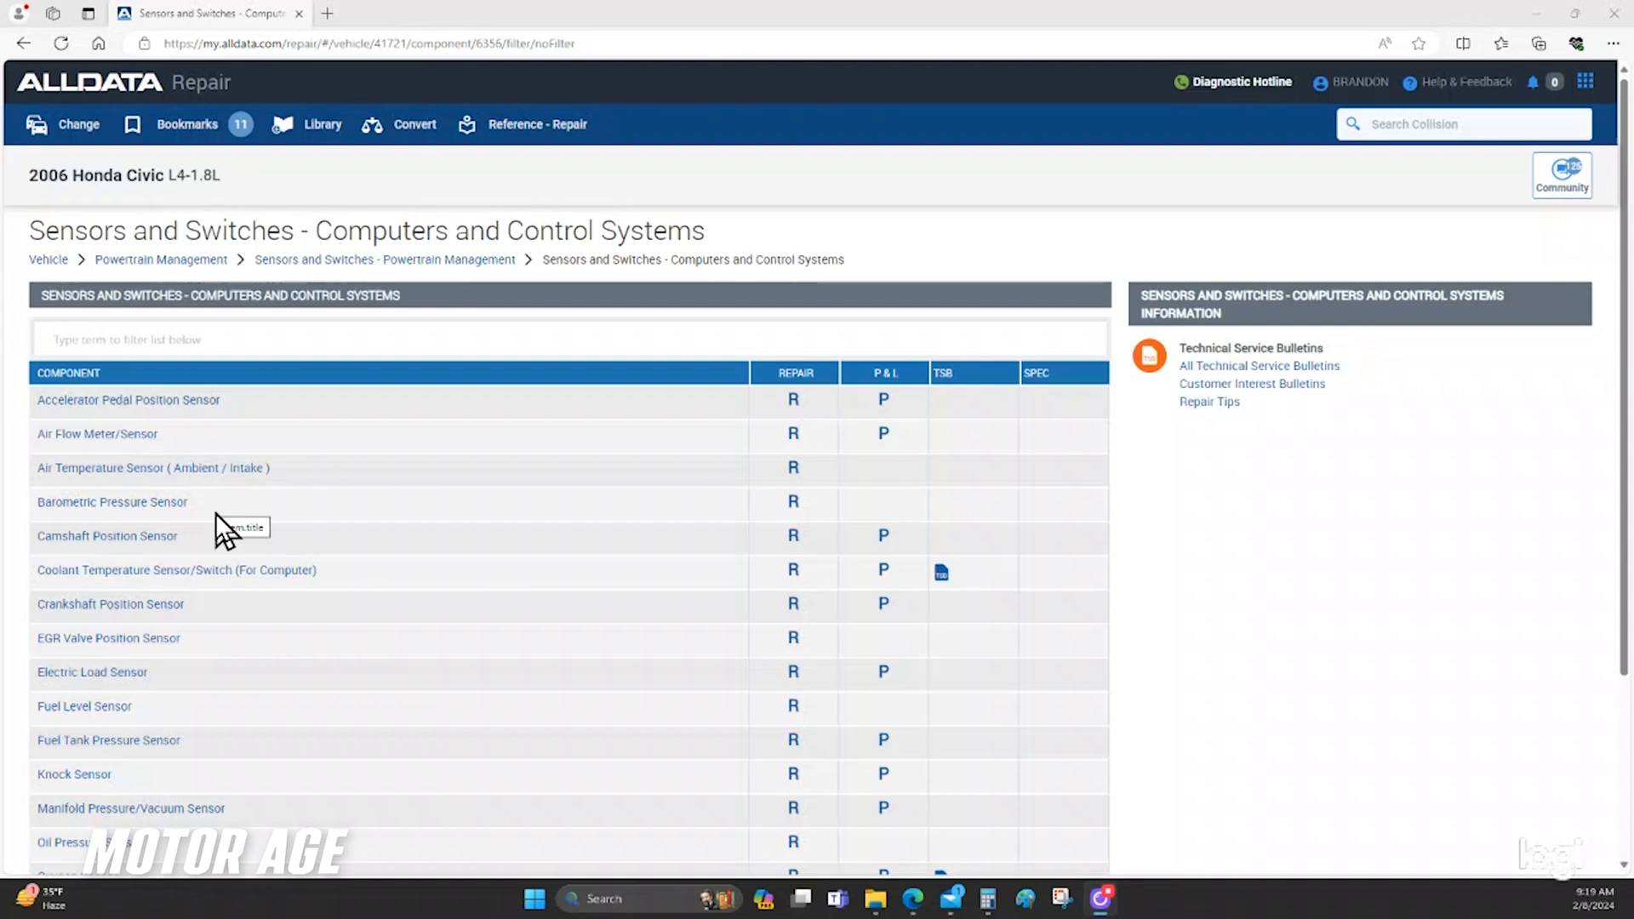
{"action": "mouse_move", "coordinate": [313, 462]}
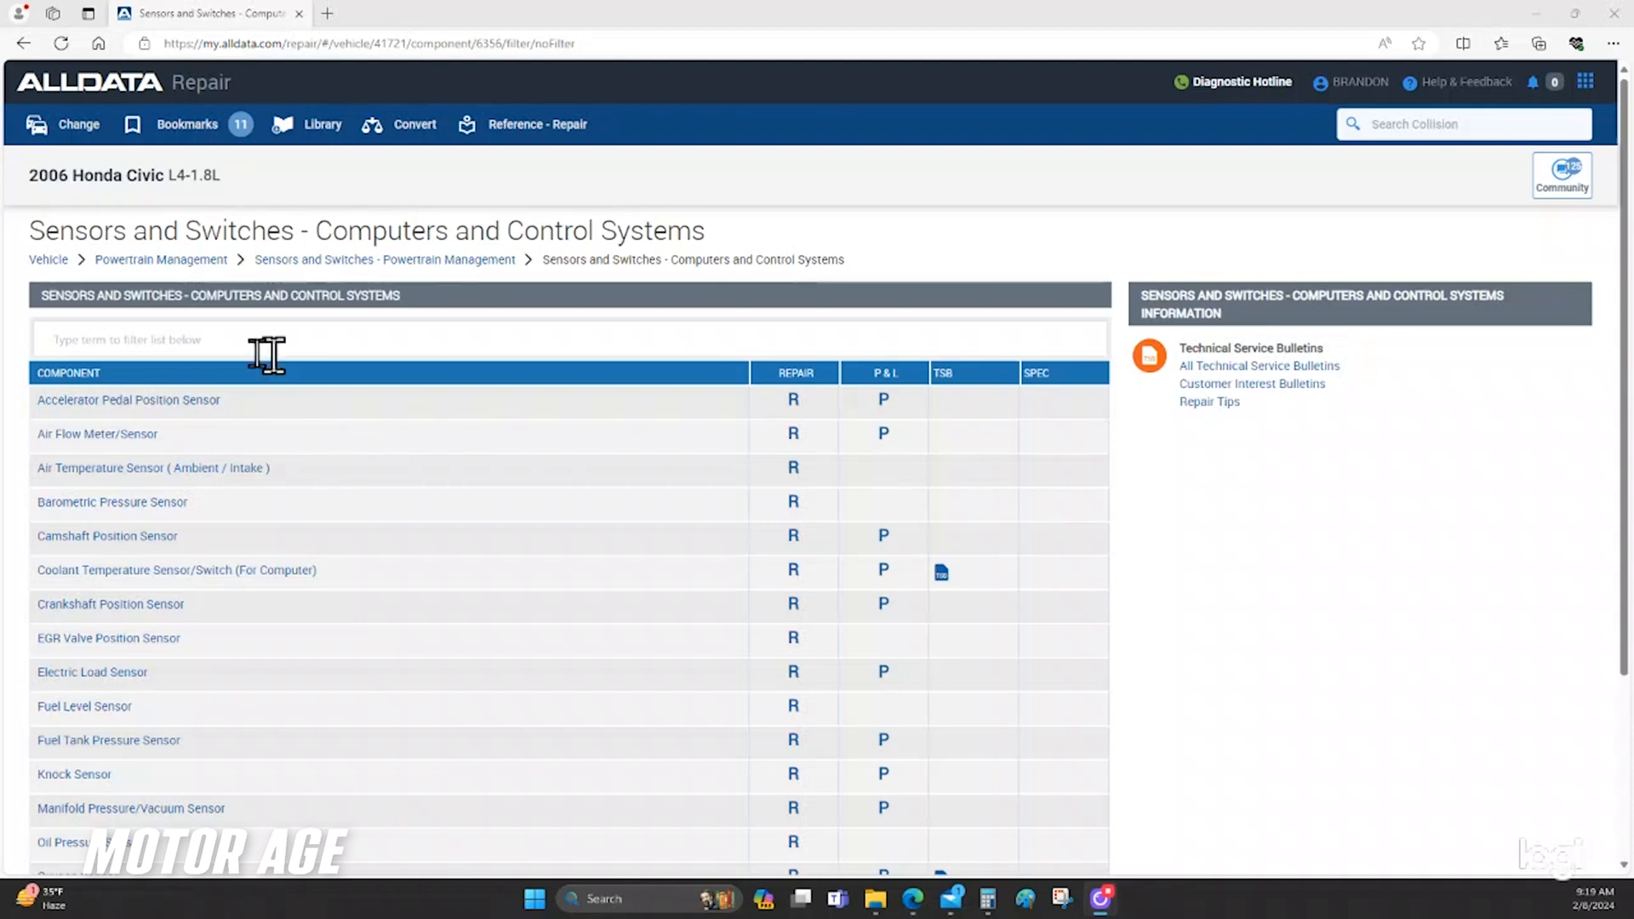
{"action": "mouse_move", "coordinate": [122, 296]}
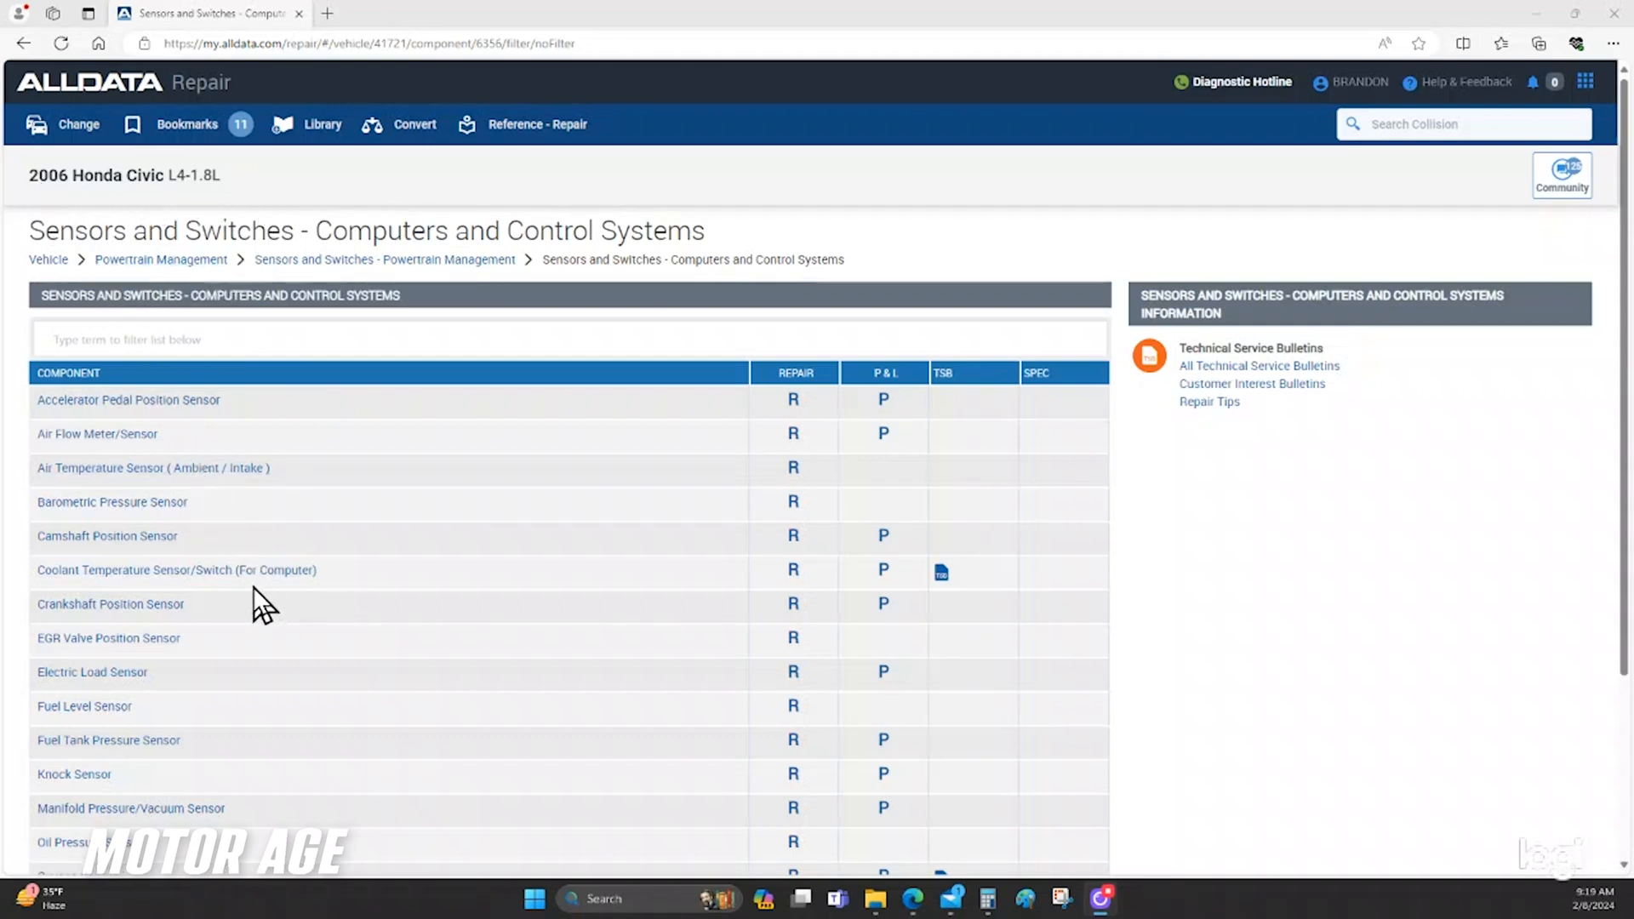
{"action": "mouse_move", "coordinate": [146, 568]}
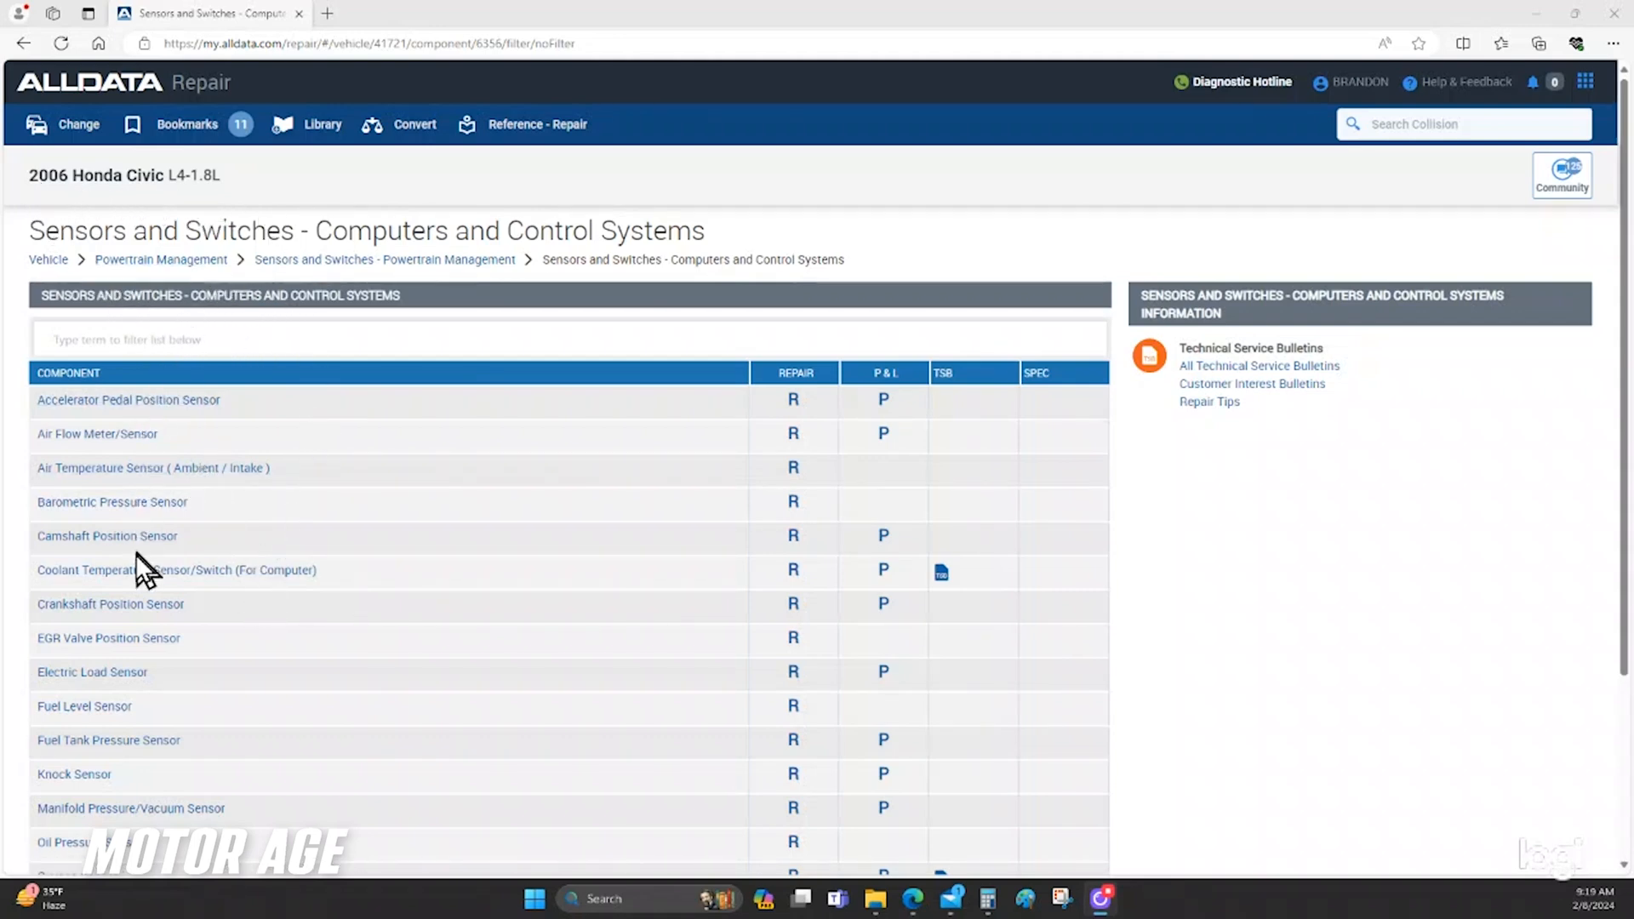
Step: Review the description and operation pages for the crankshaft and camshaft position sensors
{"action": "left_click", "coordinate": [109, 603]}
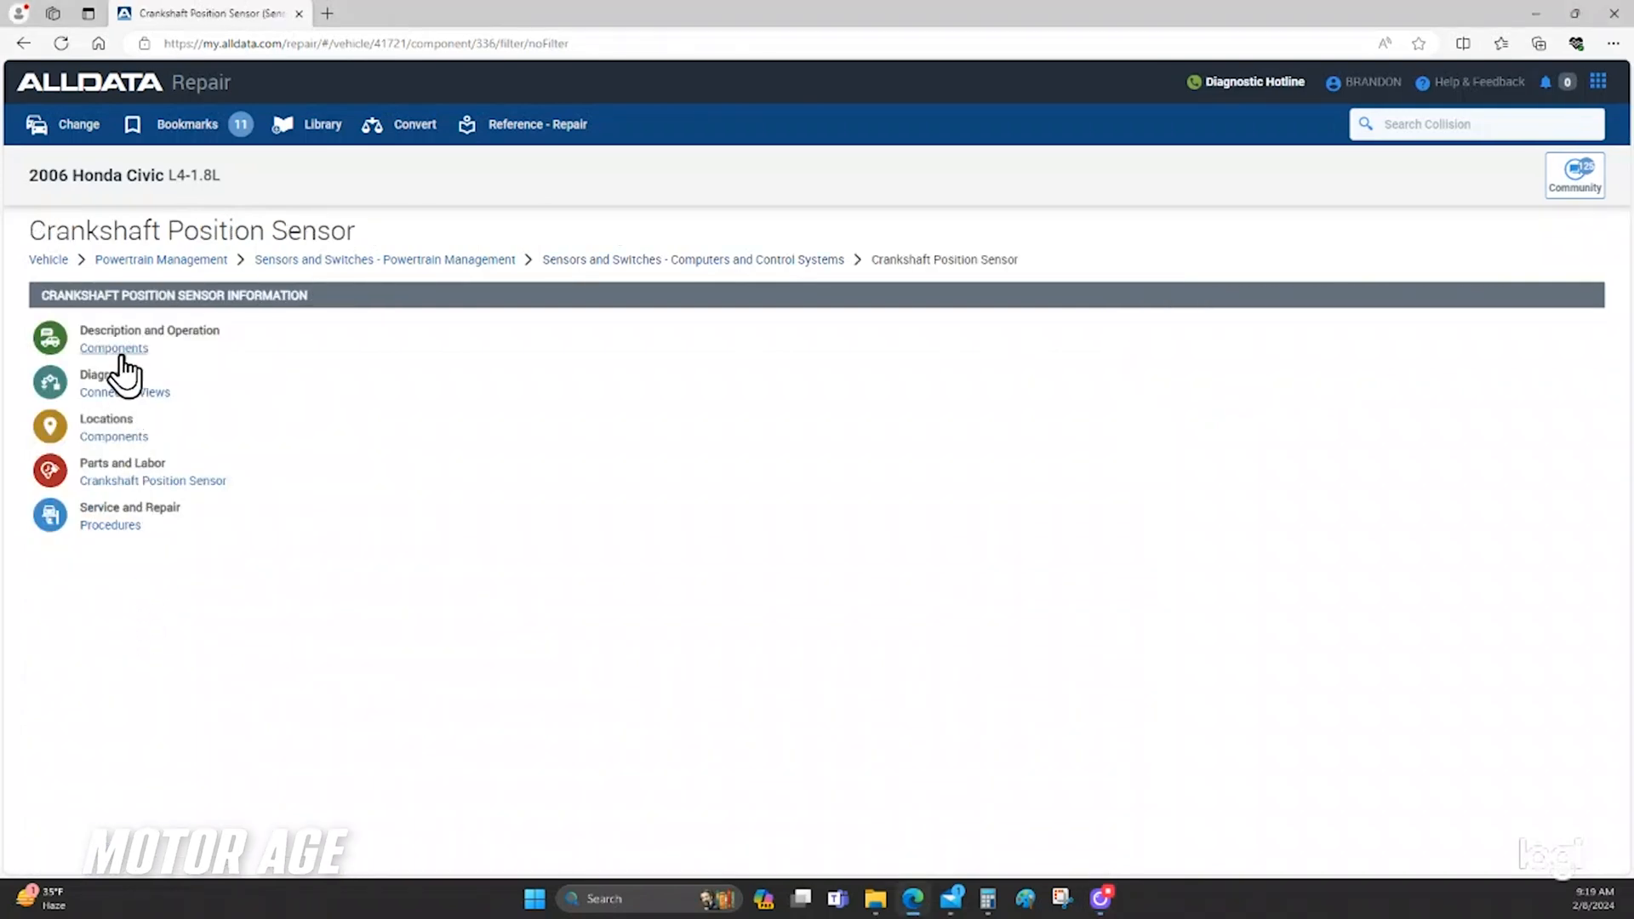
{"action": "left_click", "coordinate": [112, 347]}
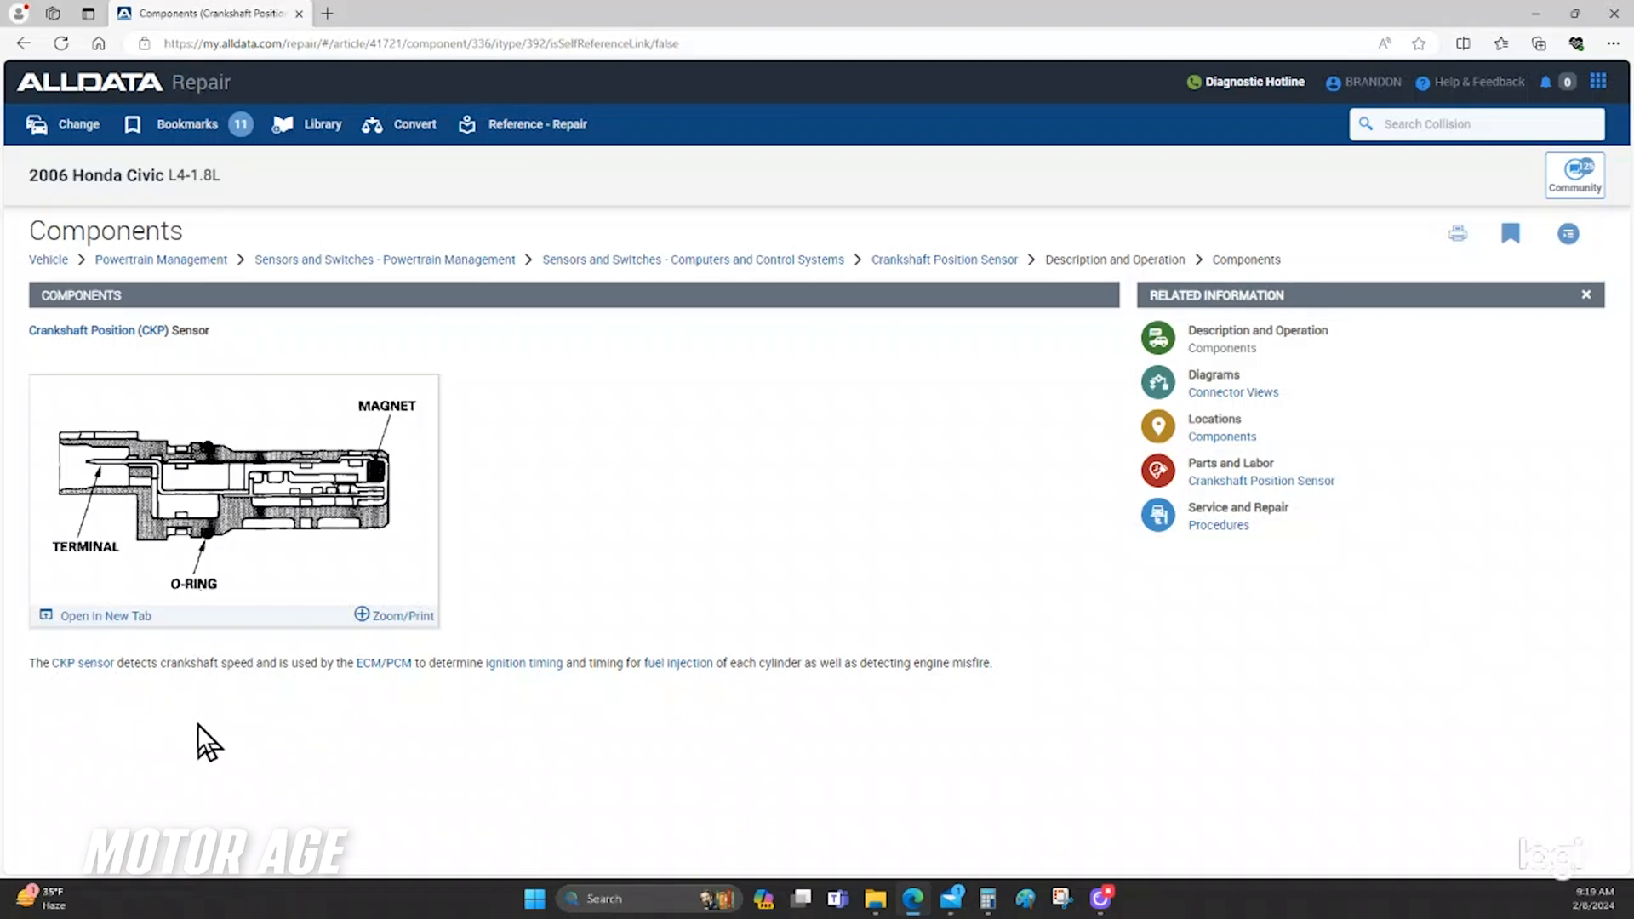
{"action": "mouse_move", "coordinate": [301, 700]}
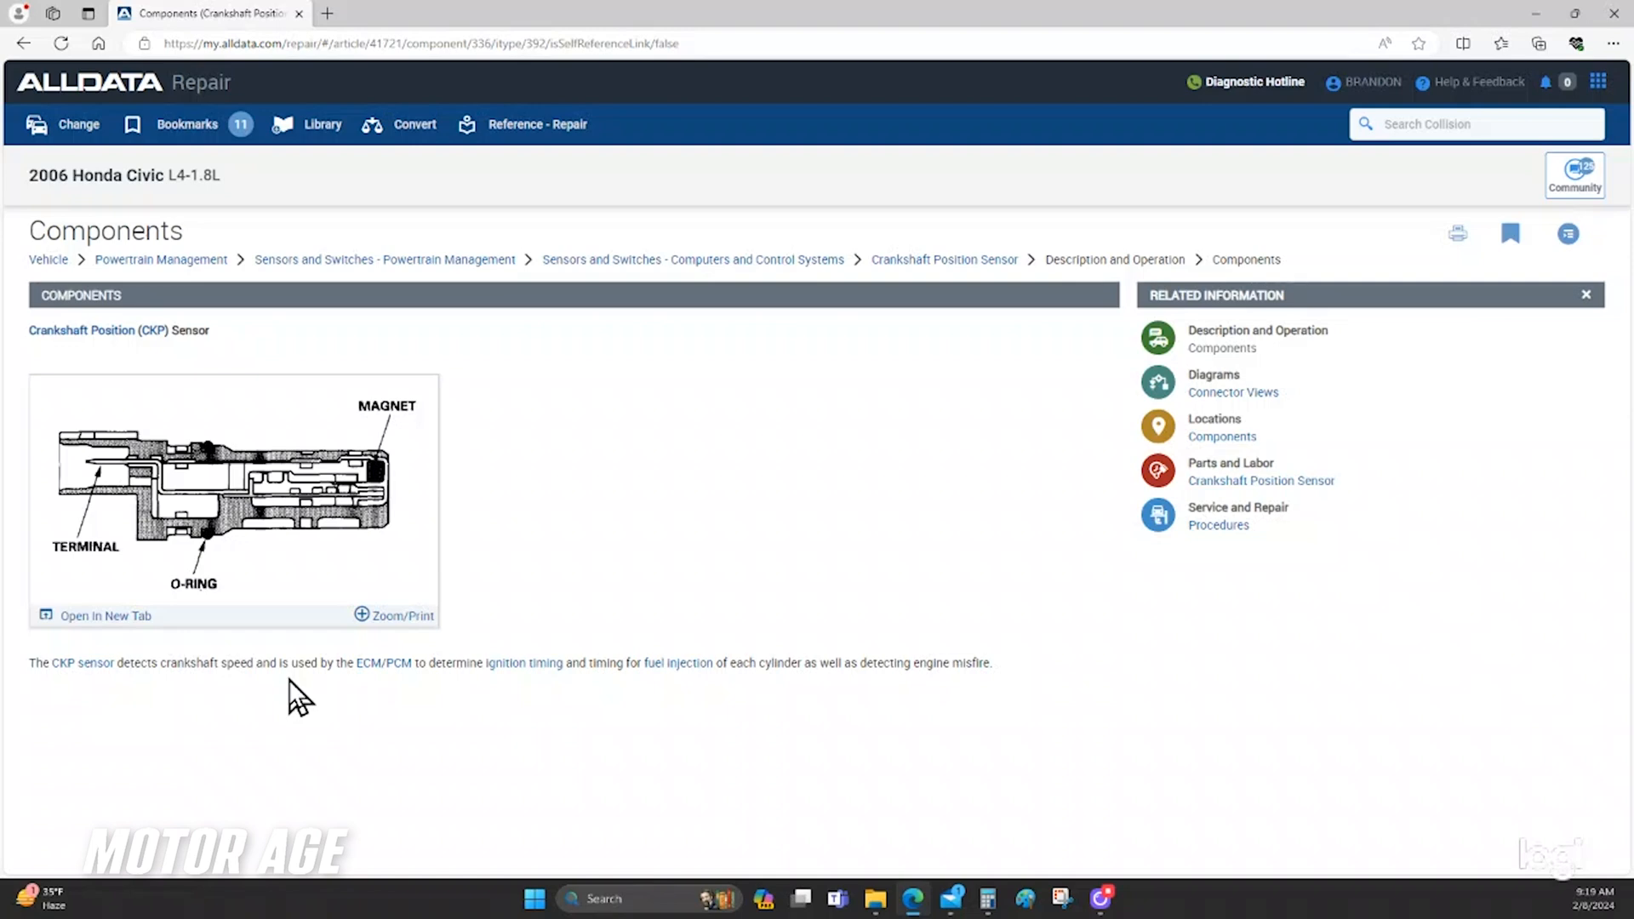
{"action": "mouse_move", "coordinate": [628, 699]}
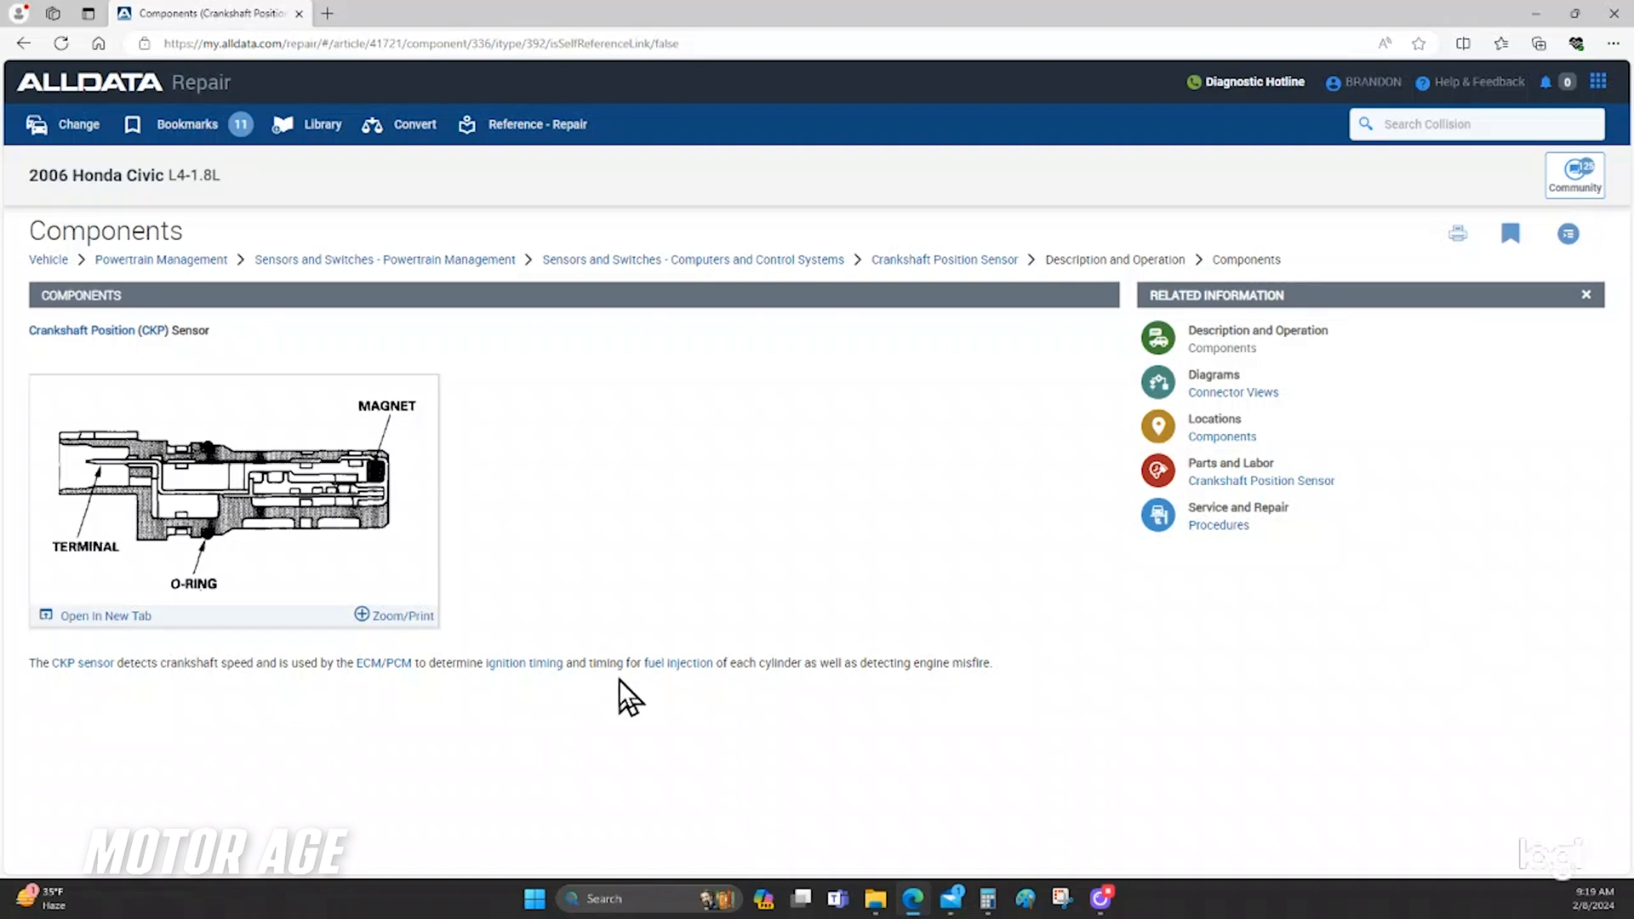
{"action": "mouse_move", "coordinate": [712, 697]}
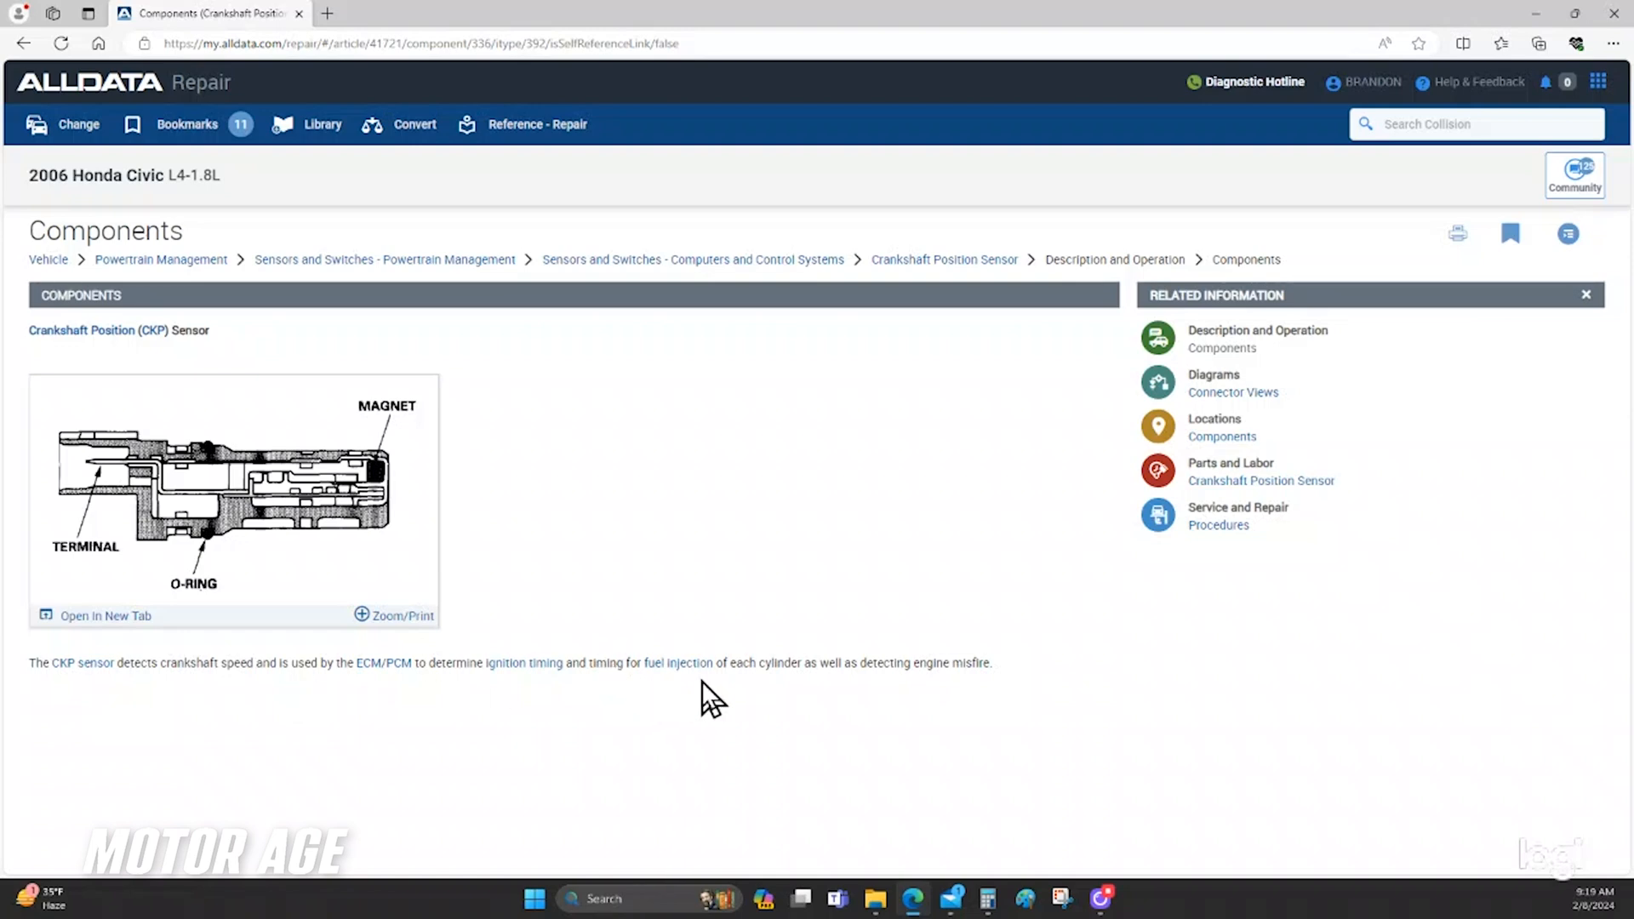
{"action": "mouse_move", "coordinate": [824, 698]}
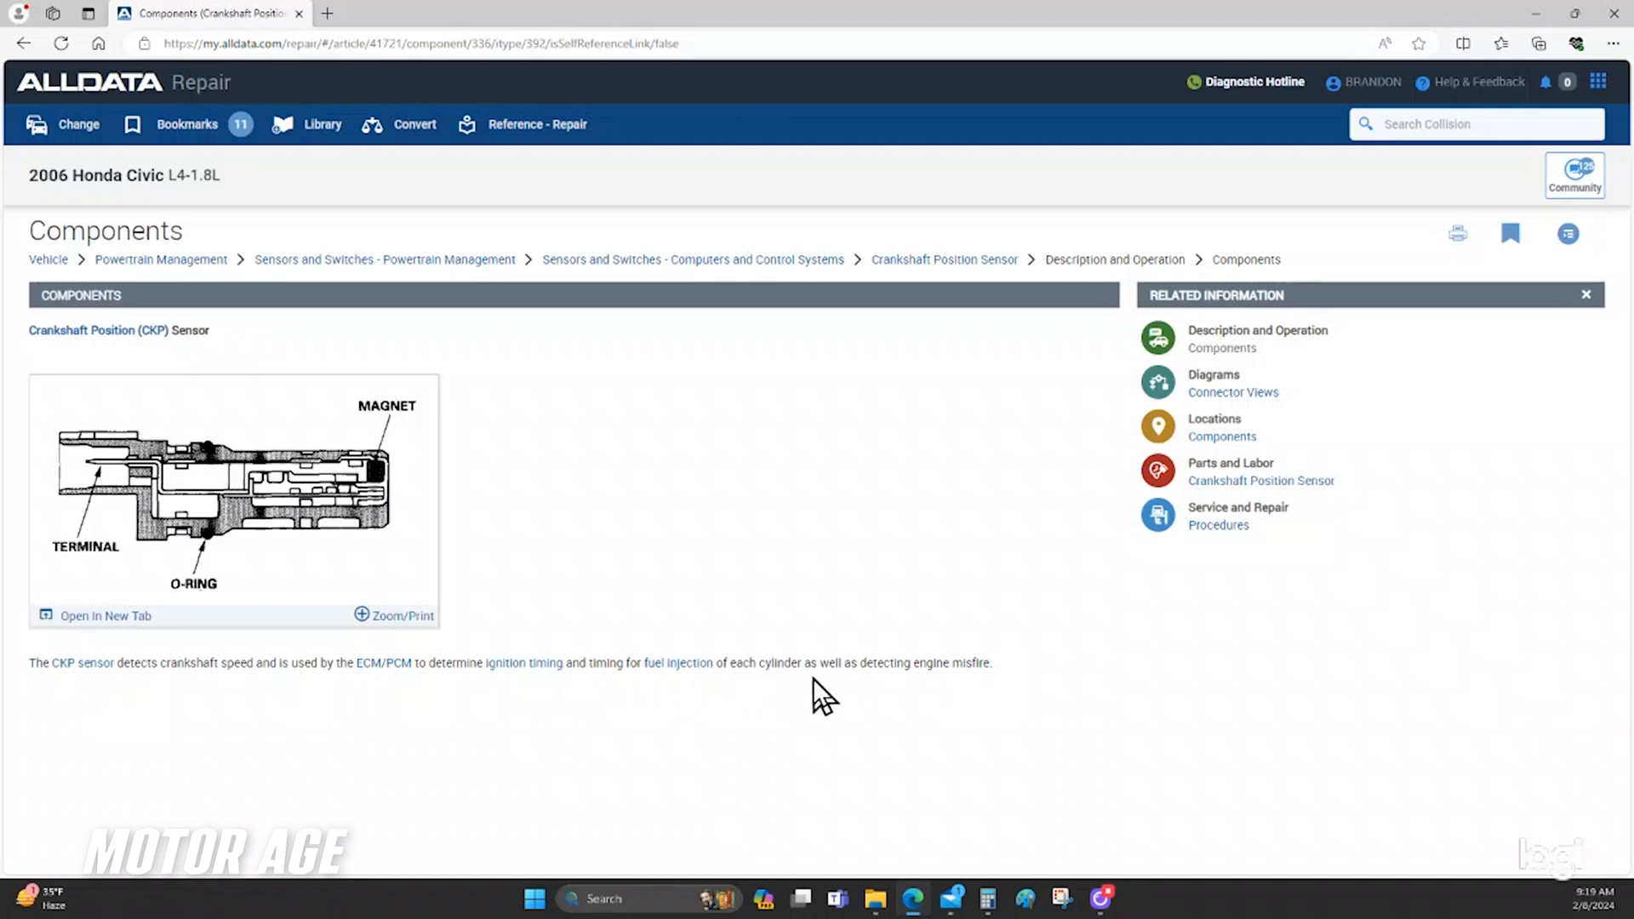
{"action": "mouse_move", "coordinate": [987, 725]}
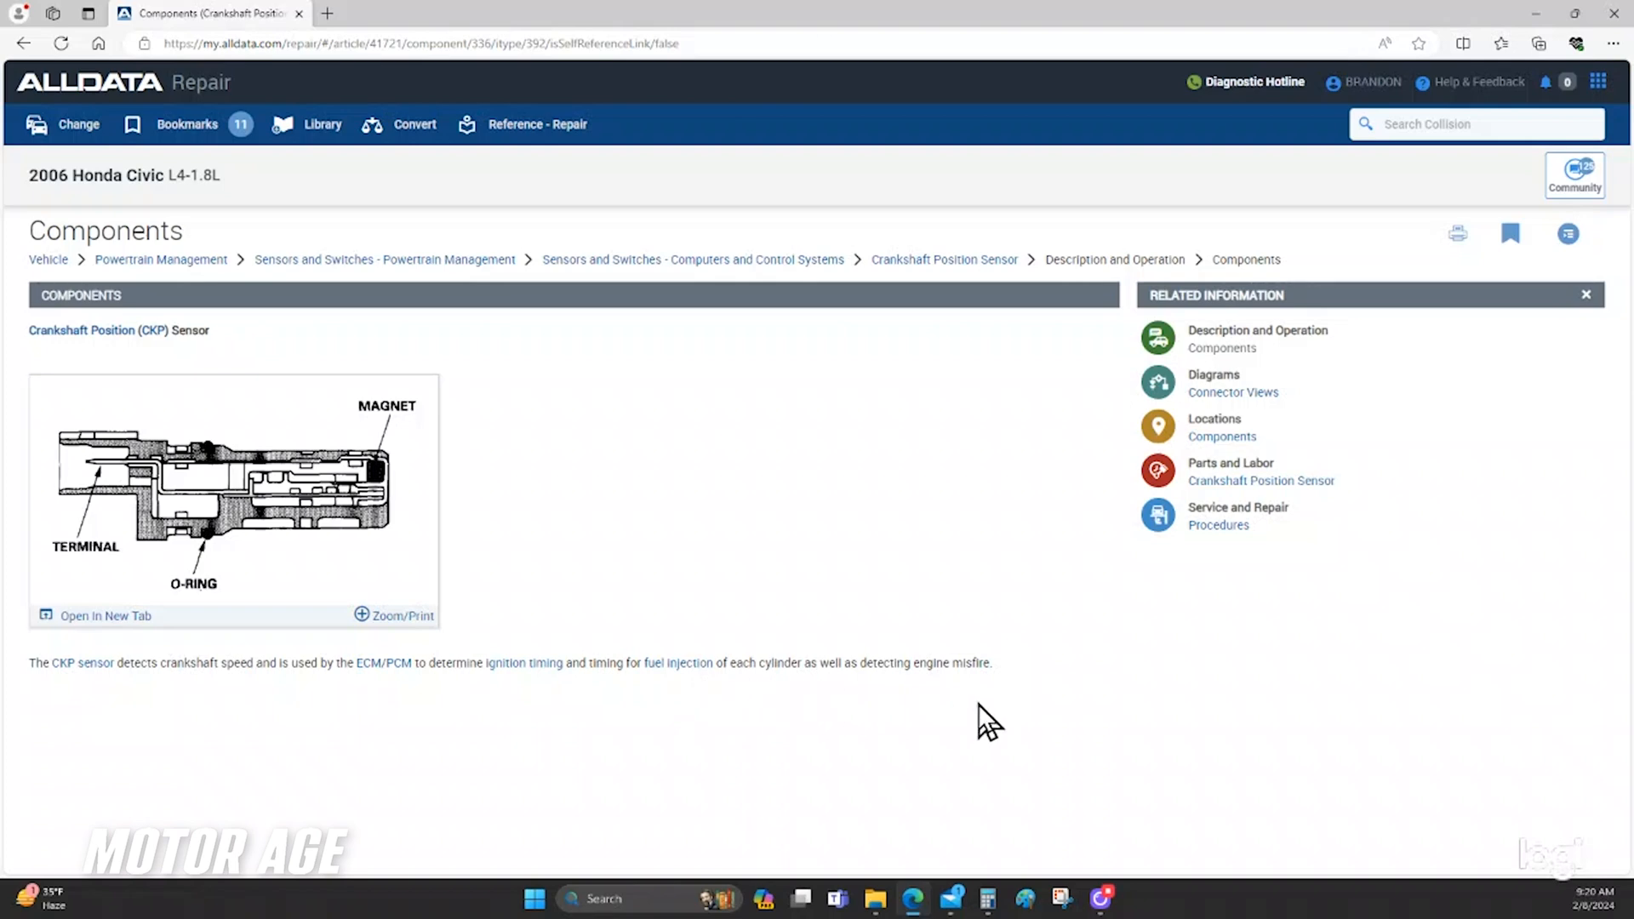
{"action": "mouse_move", "coordinate": [693, 707]}
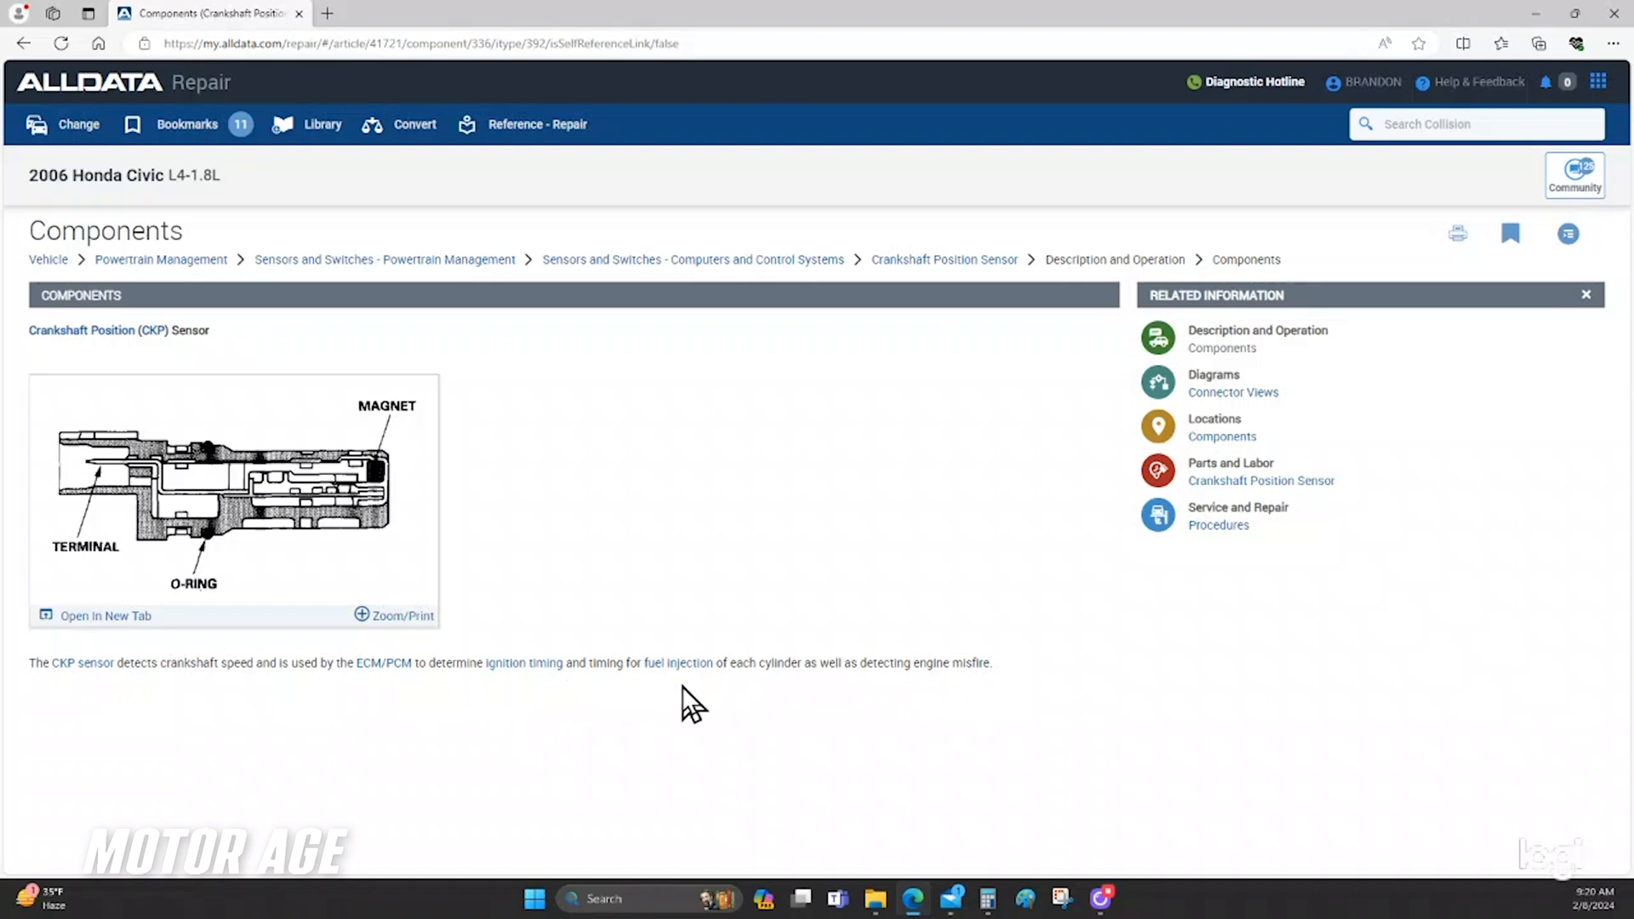
{"action": "mouse_move", "coordinate": [596, 659]}
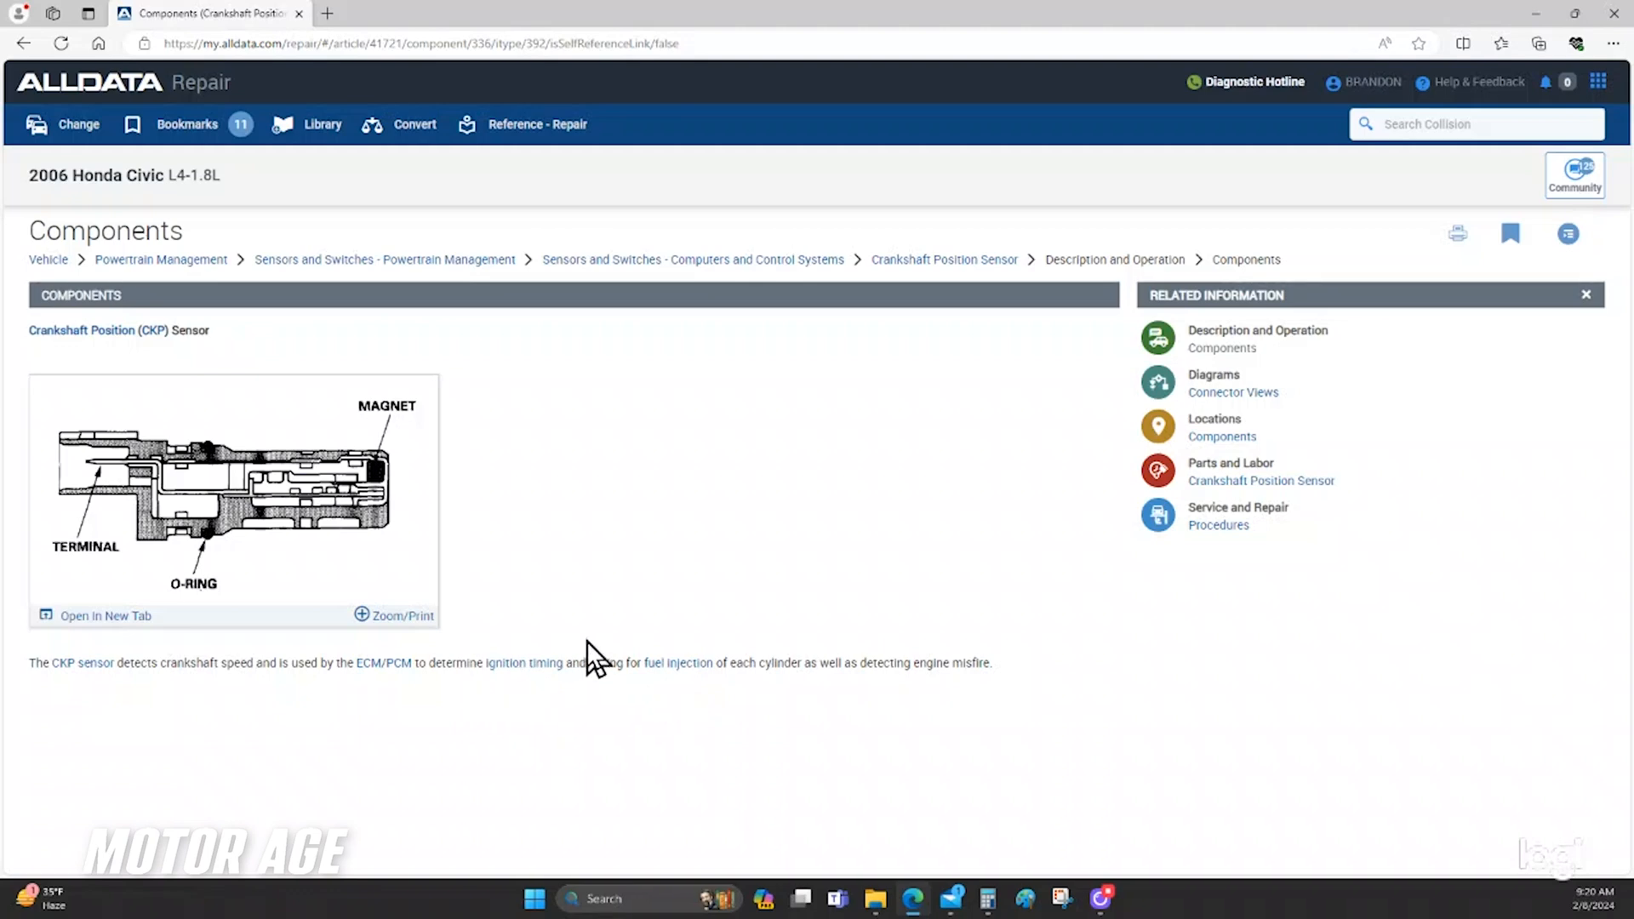
{"action": "mouse_move", "coordinate": [741, 657]}
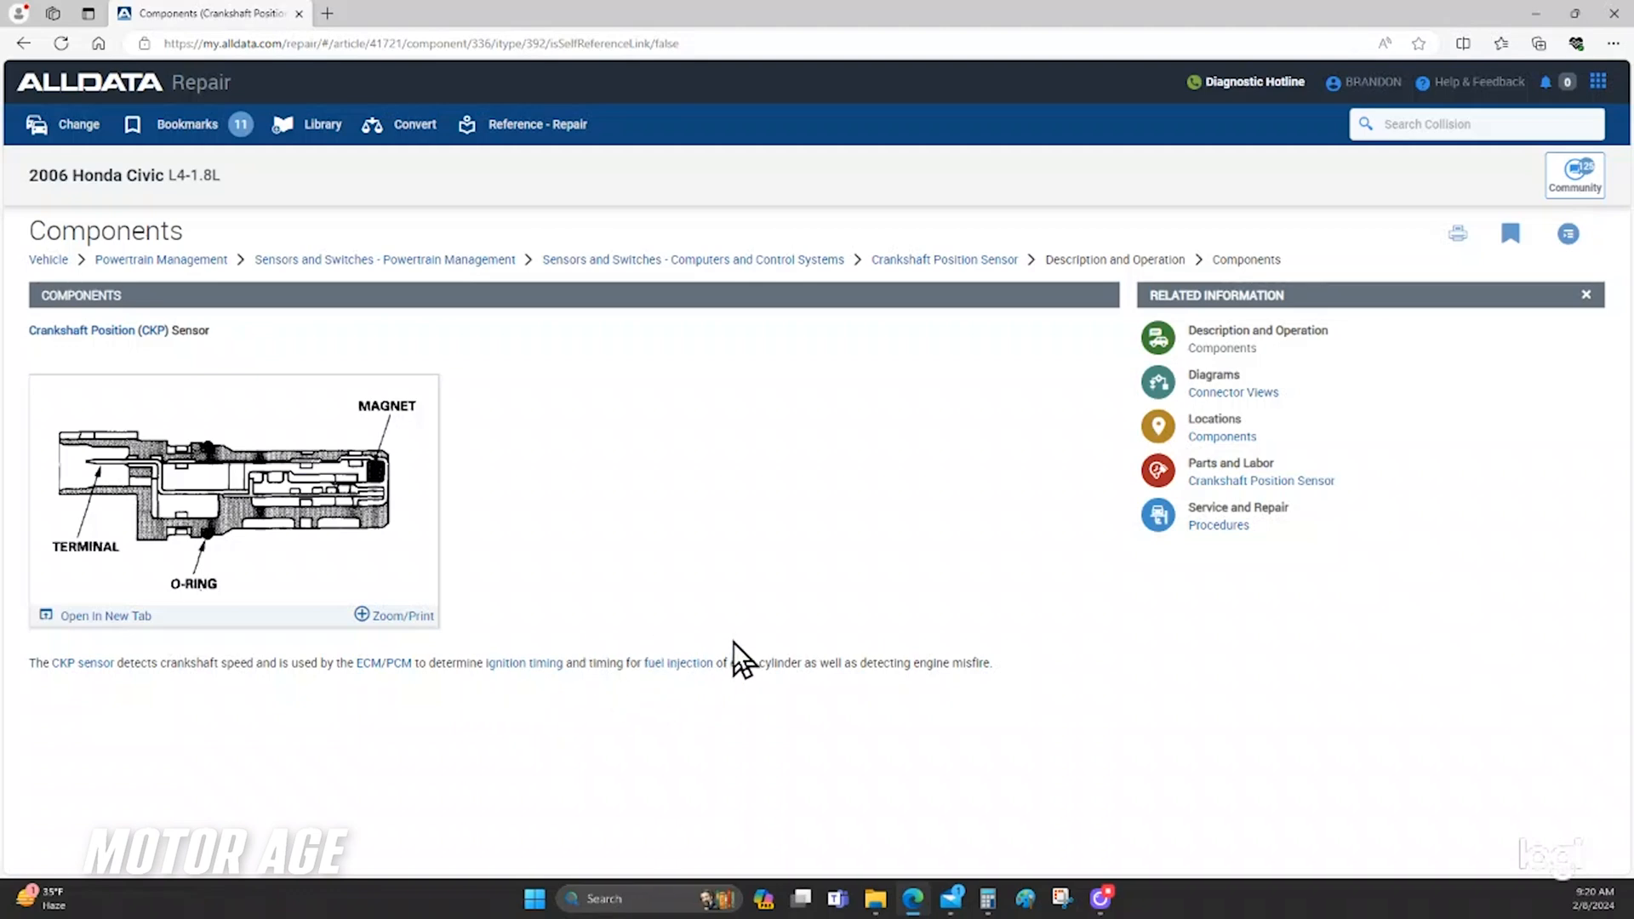
{"action": "mouse_move", "coordinate": [739, 659]}
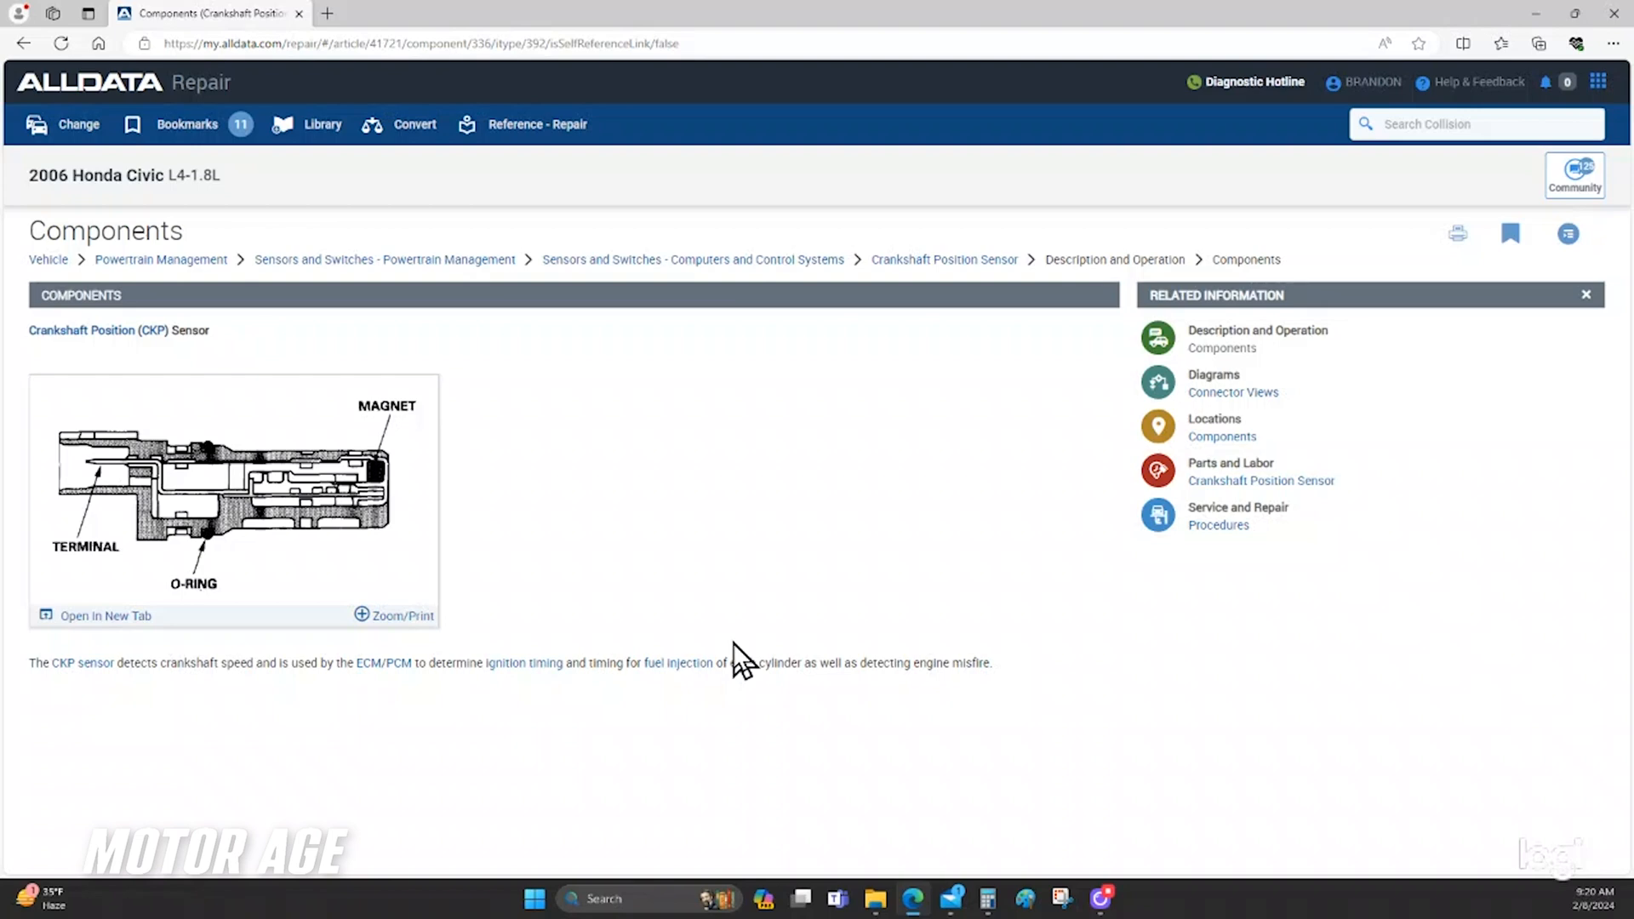
{"action": "mouse_move", "coordinate": [749, 531]}
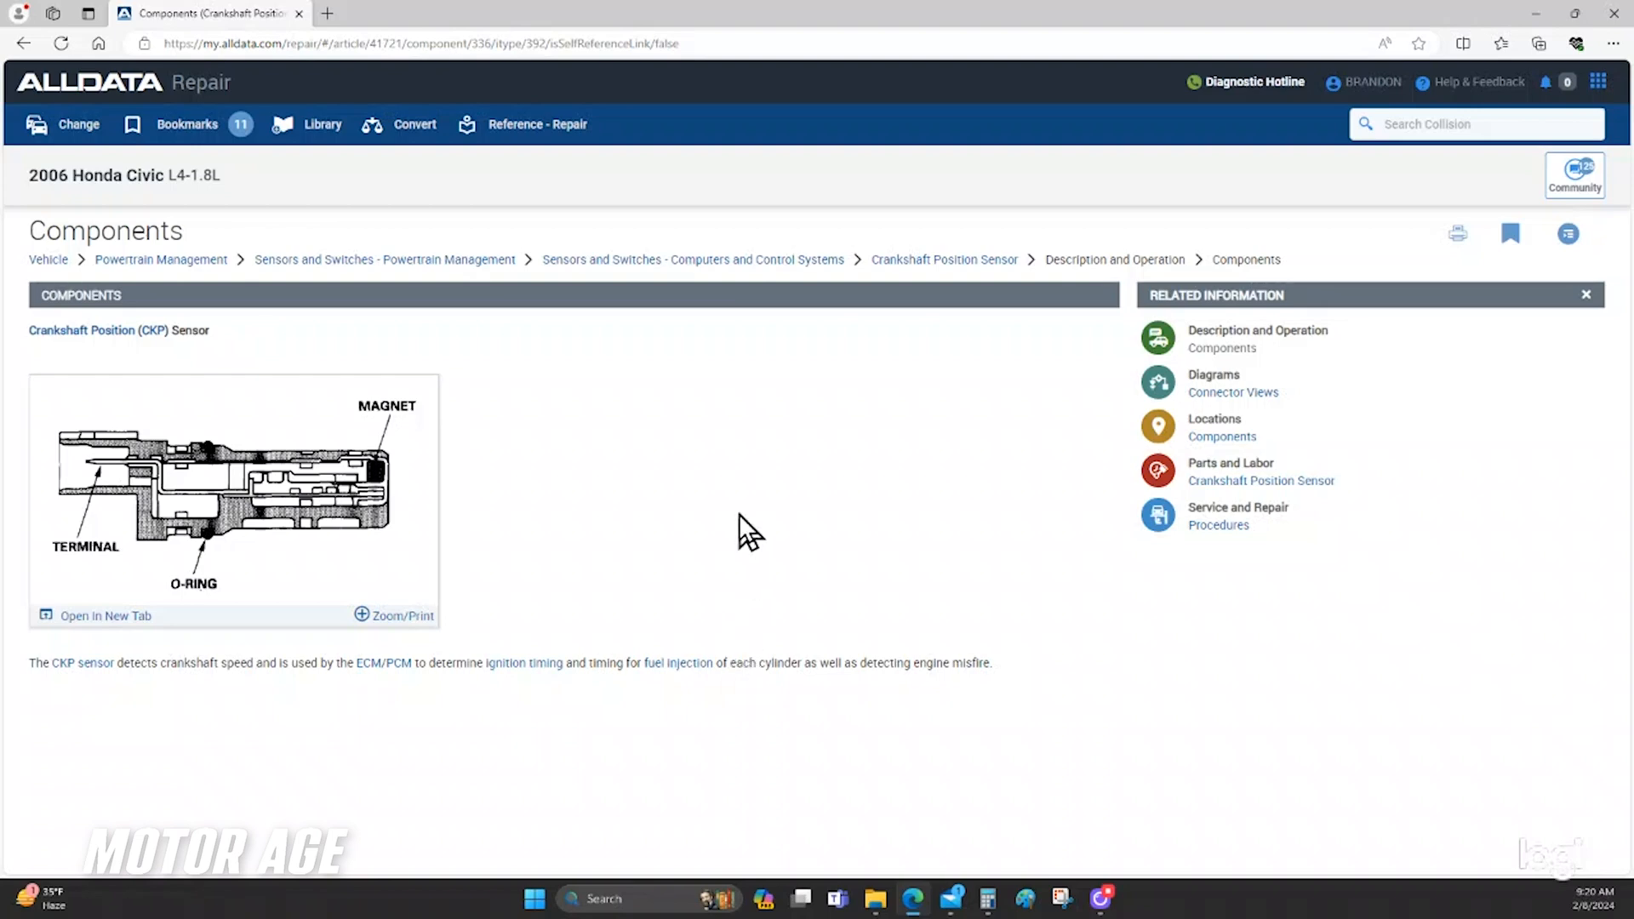
{"action": "mouse_move", "coordinate": [744, 532]}
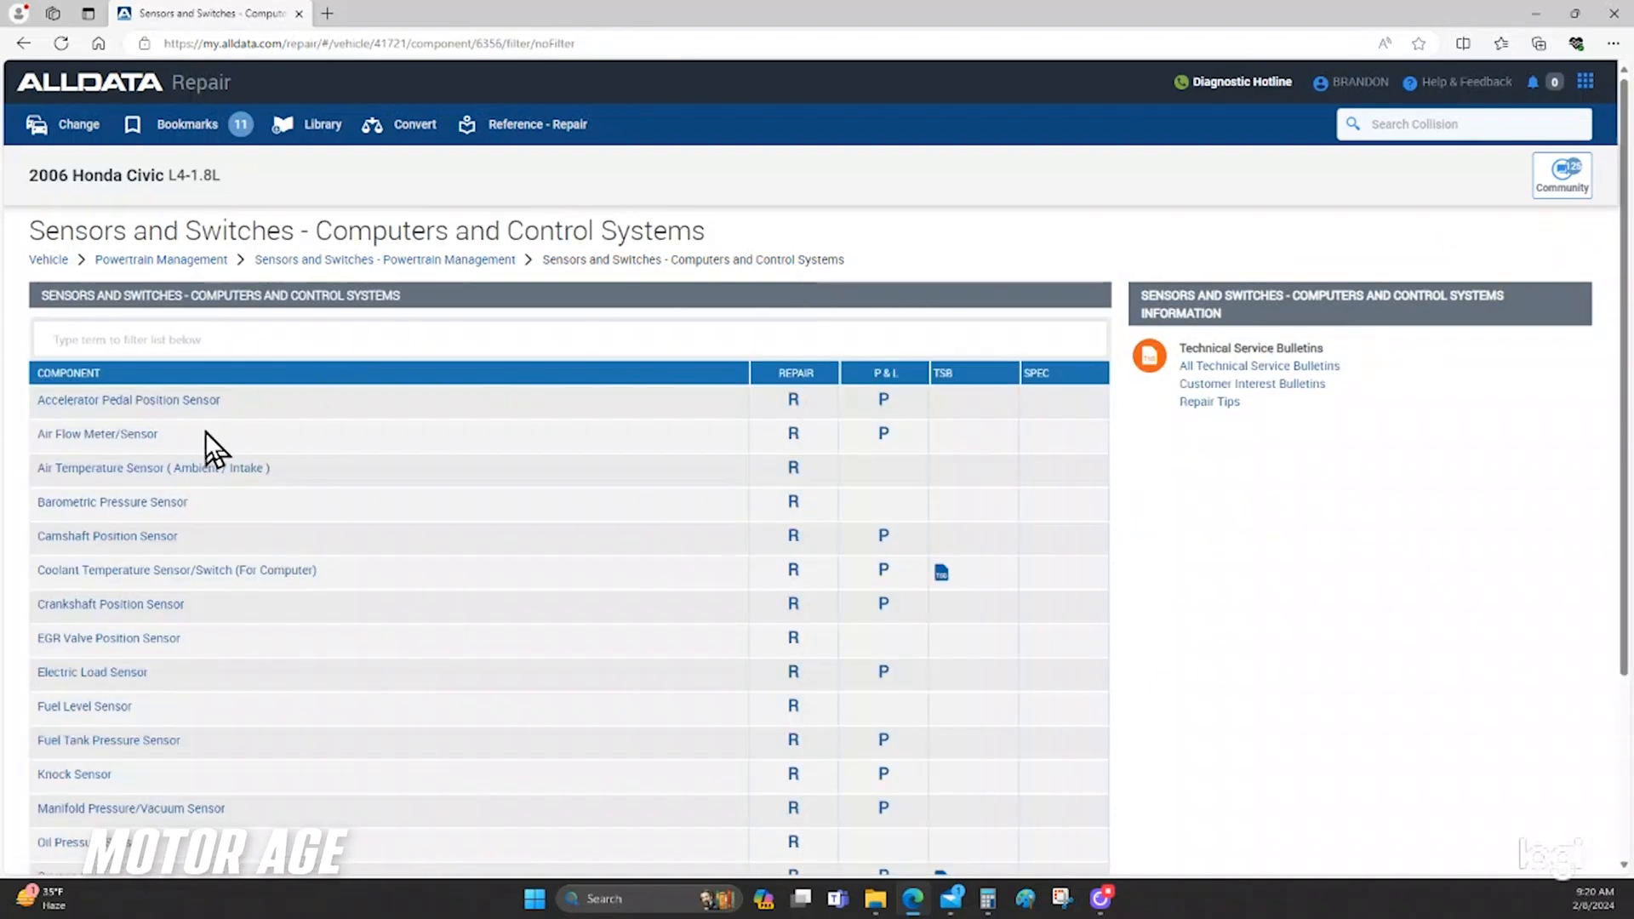
{"action": "left_click", "coordinate": [105, 536]}
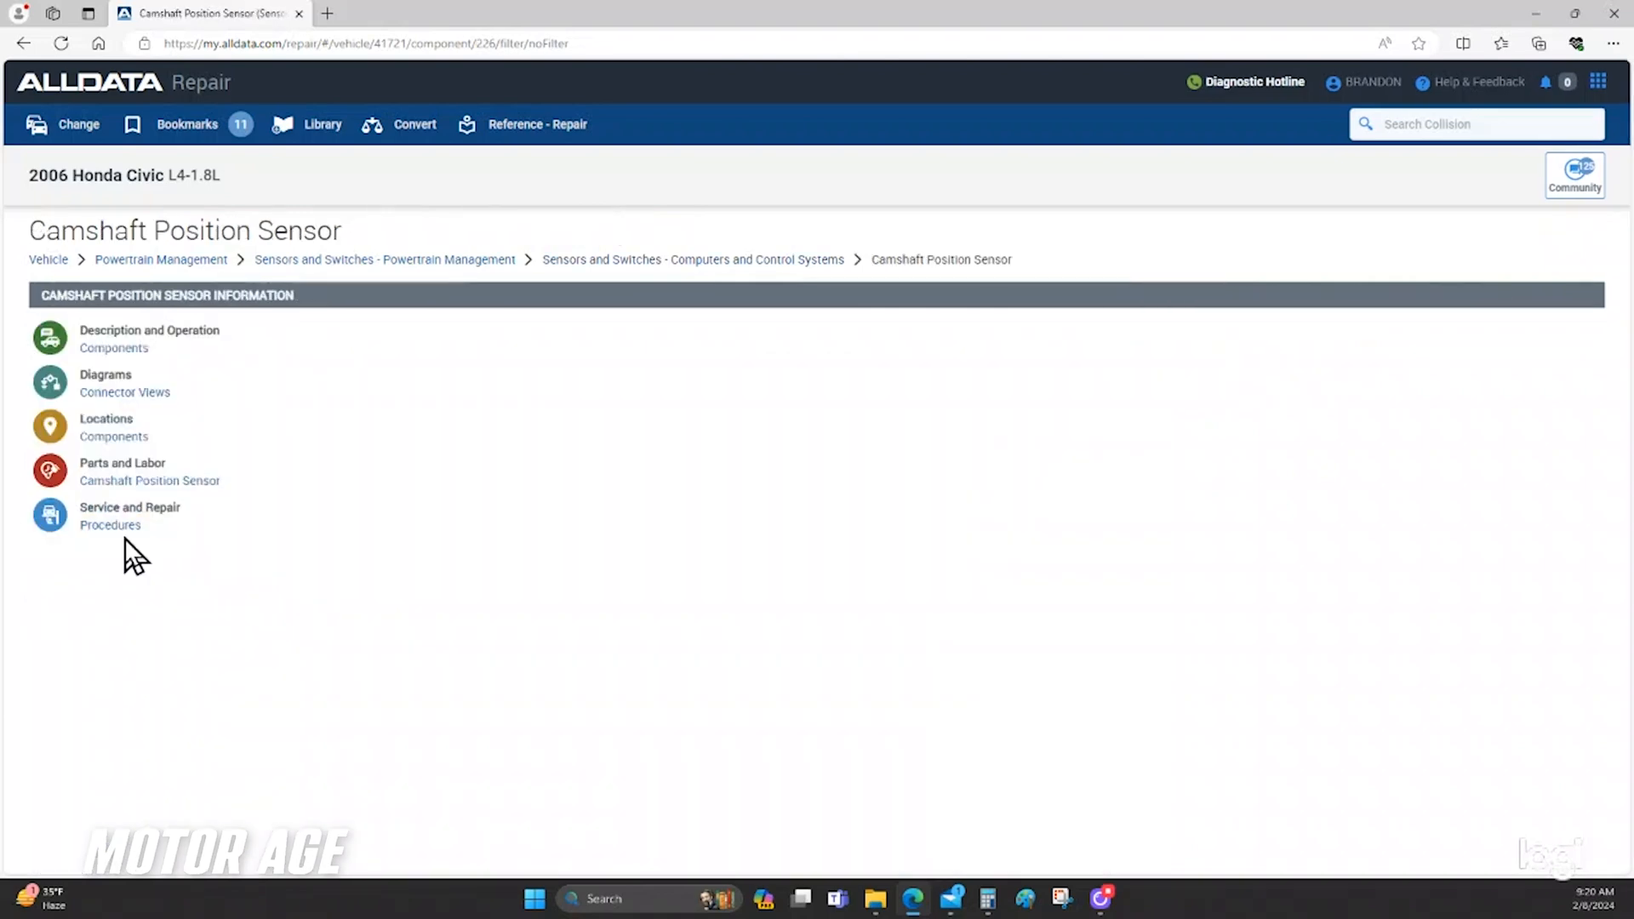
{"action": "left_click", "coordinate": [114, 348]}
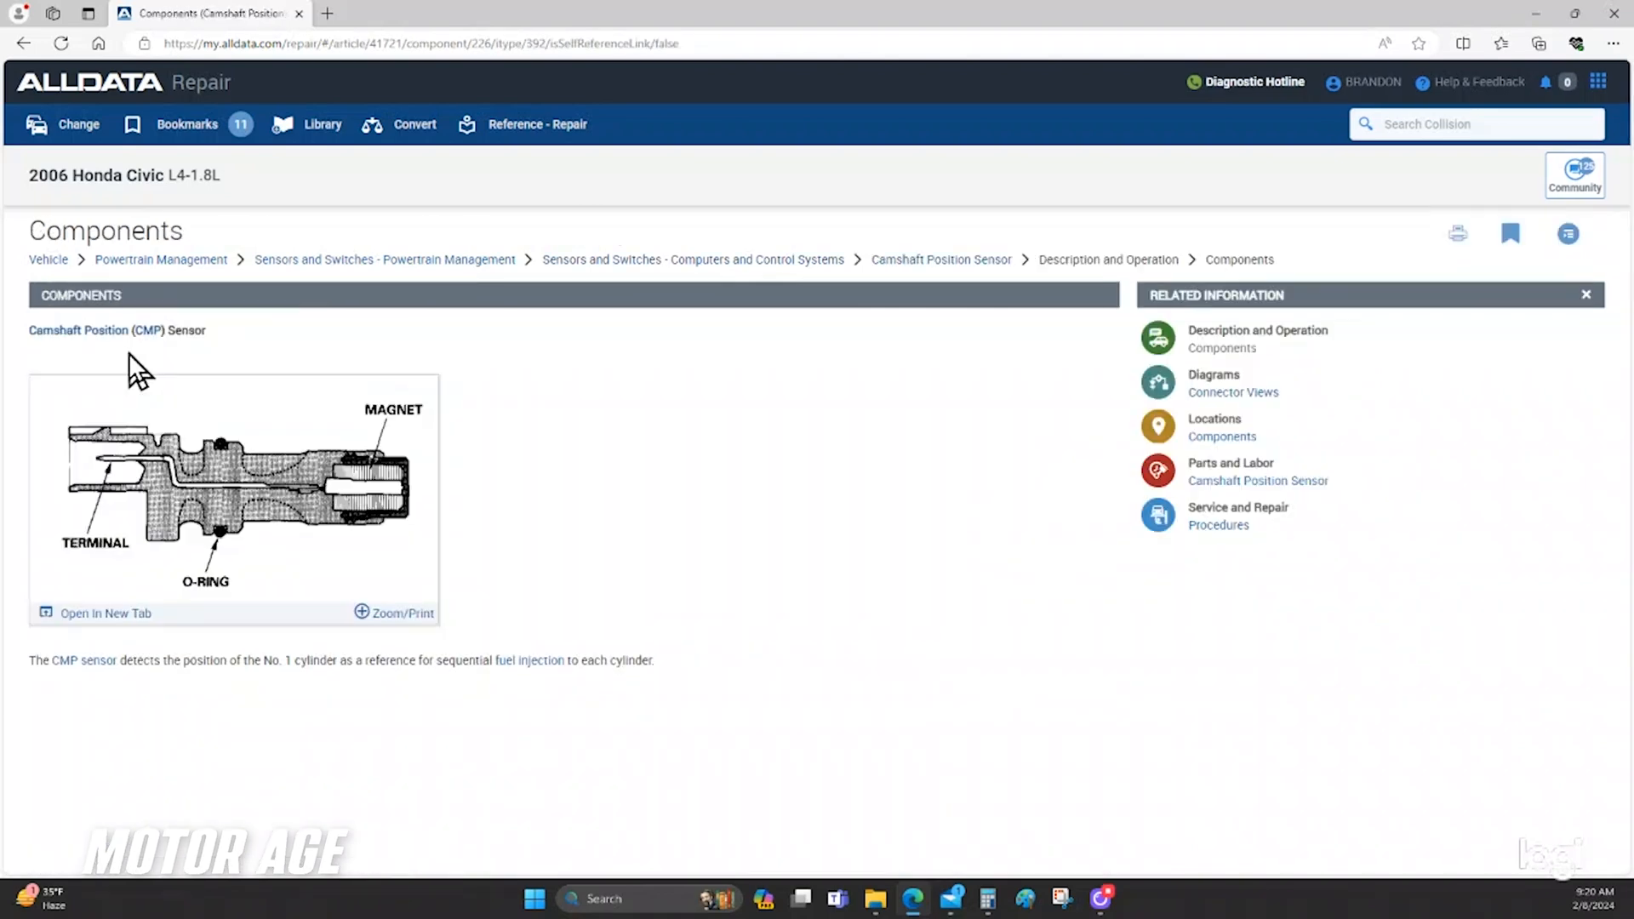
{"action": "mouse_move", "coordinate": [184, 709]}
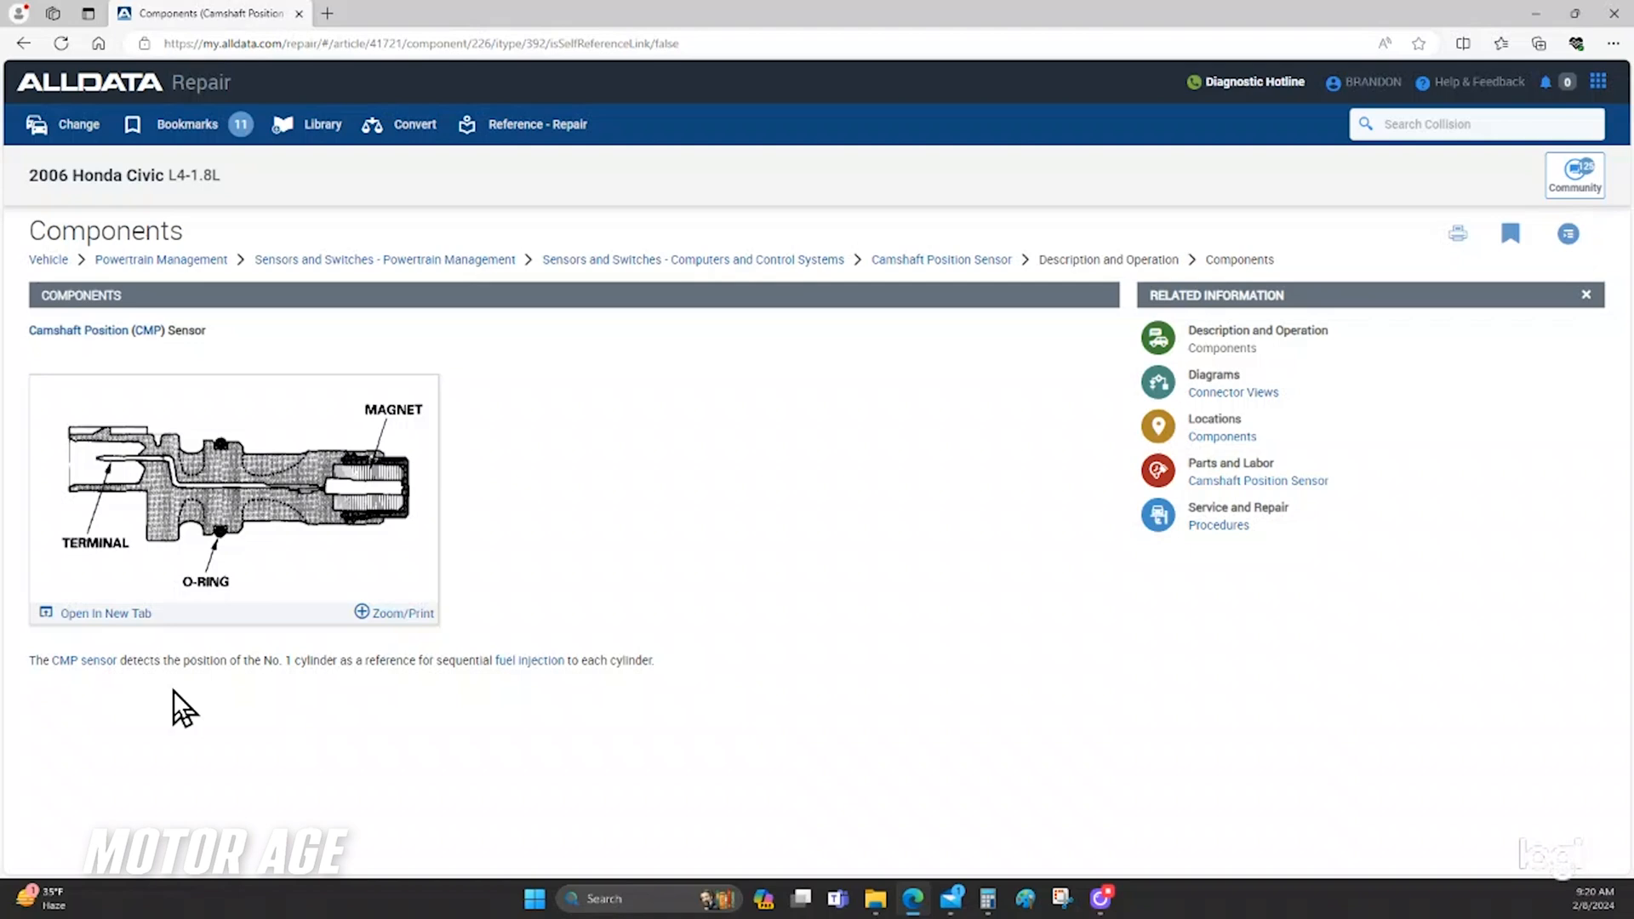
{"action": "mouse_move", "coordinate": [291, 692]}
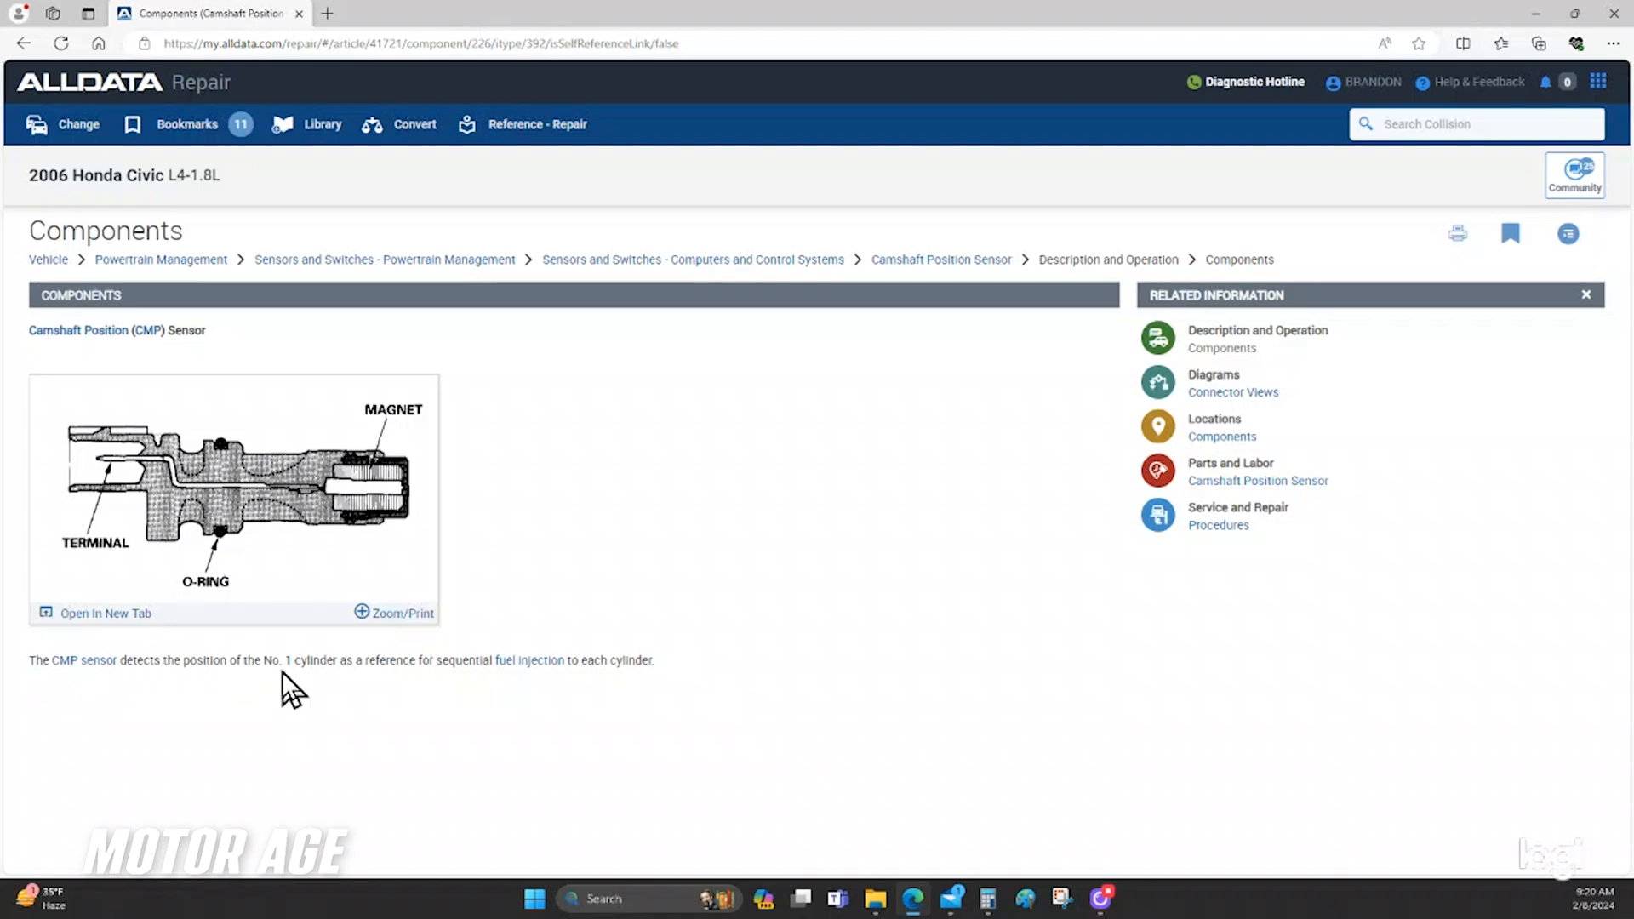
{"action": "mouse_move", "coordinate": [373, 696]}
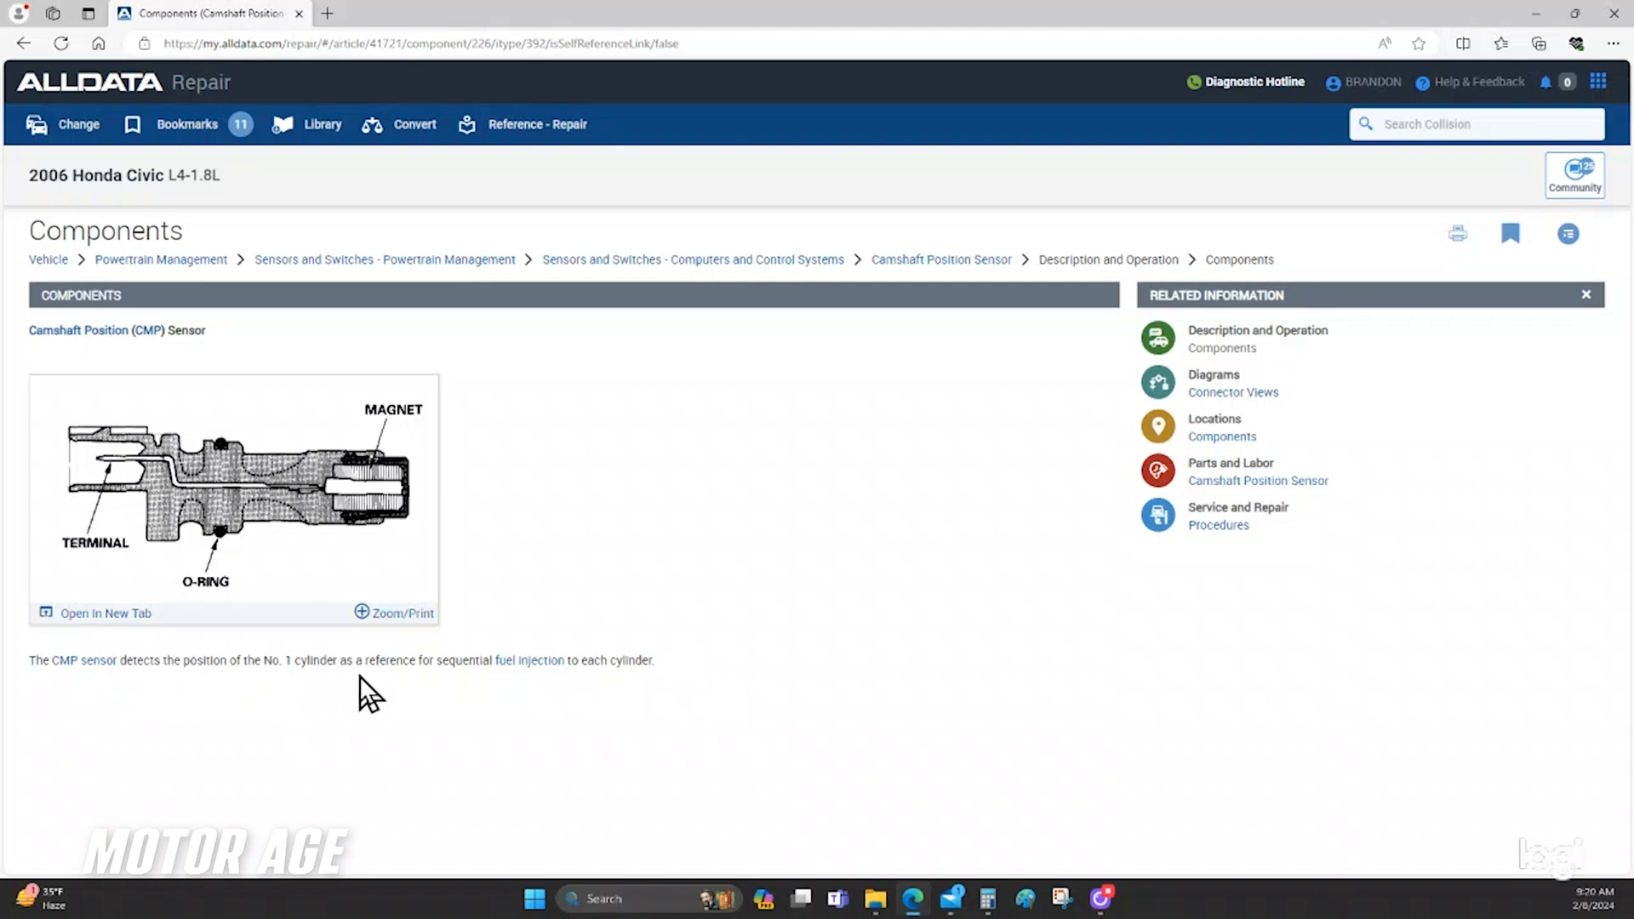
{"action": "mouse_move", "coordinate": [456, 625]}
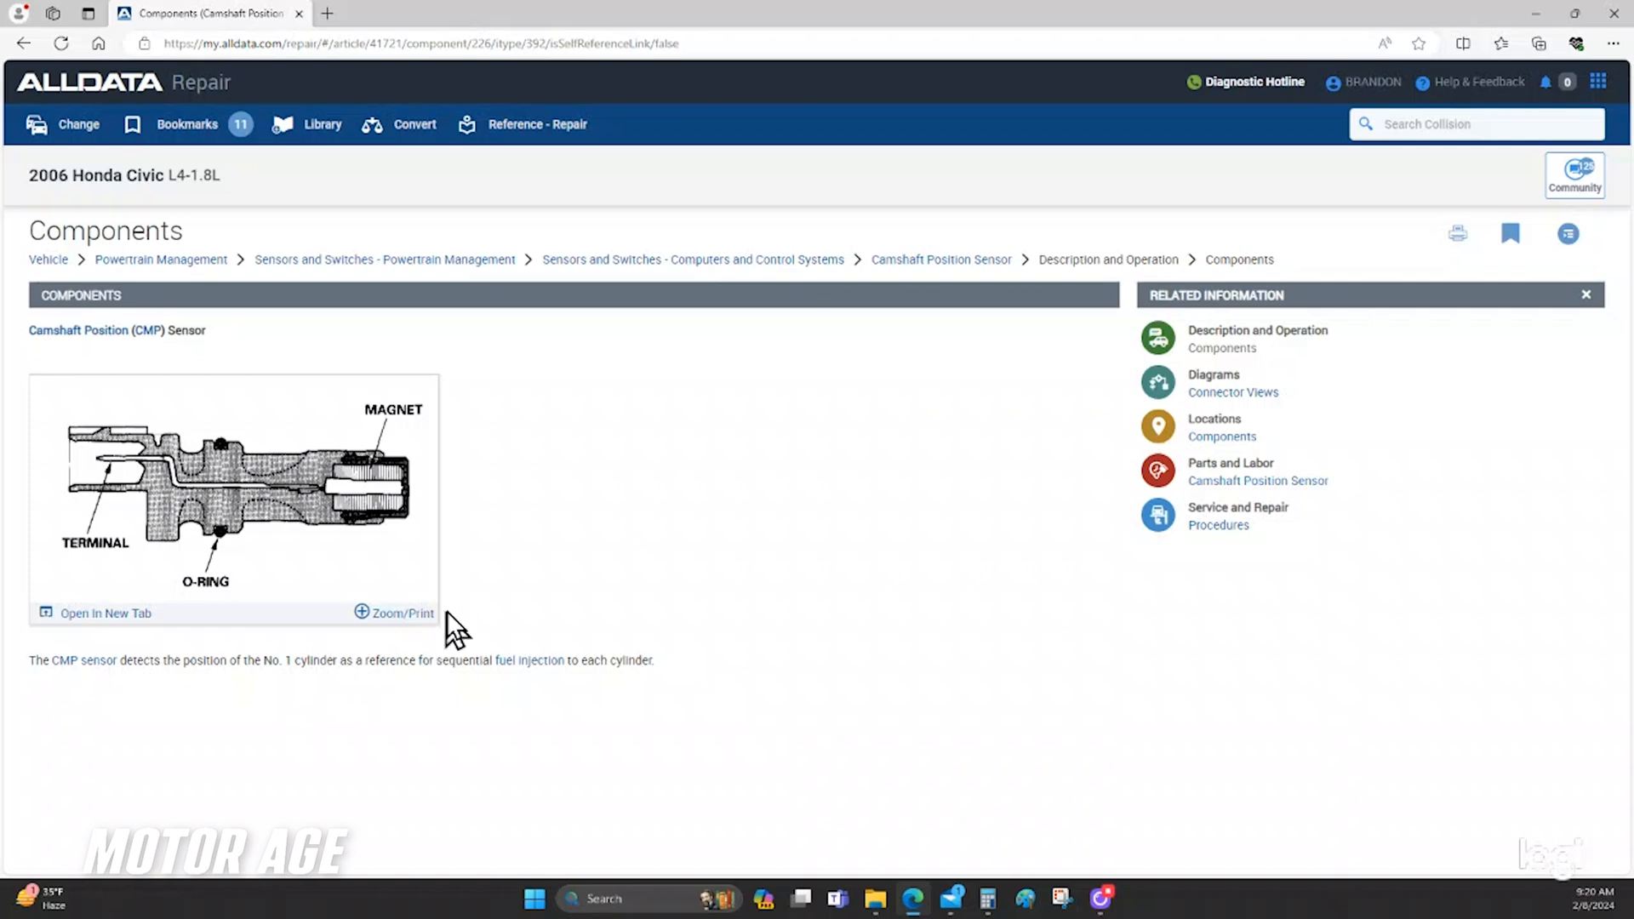
{"action": "mouse_move", "coordinate": [535, 698]}
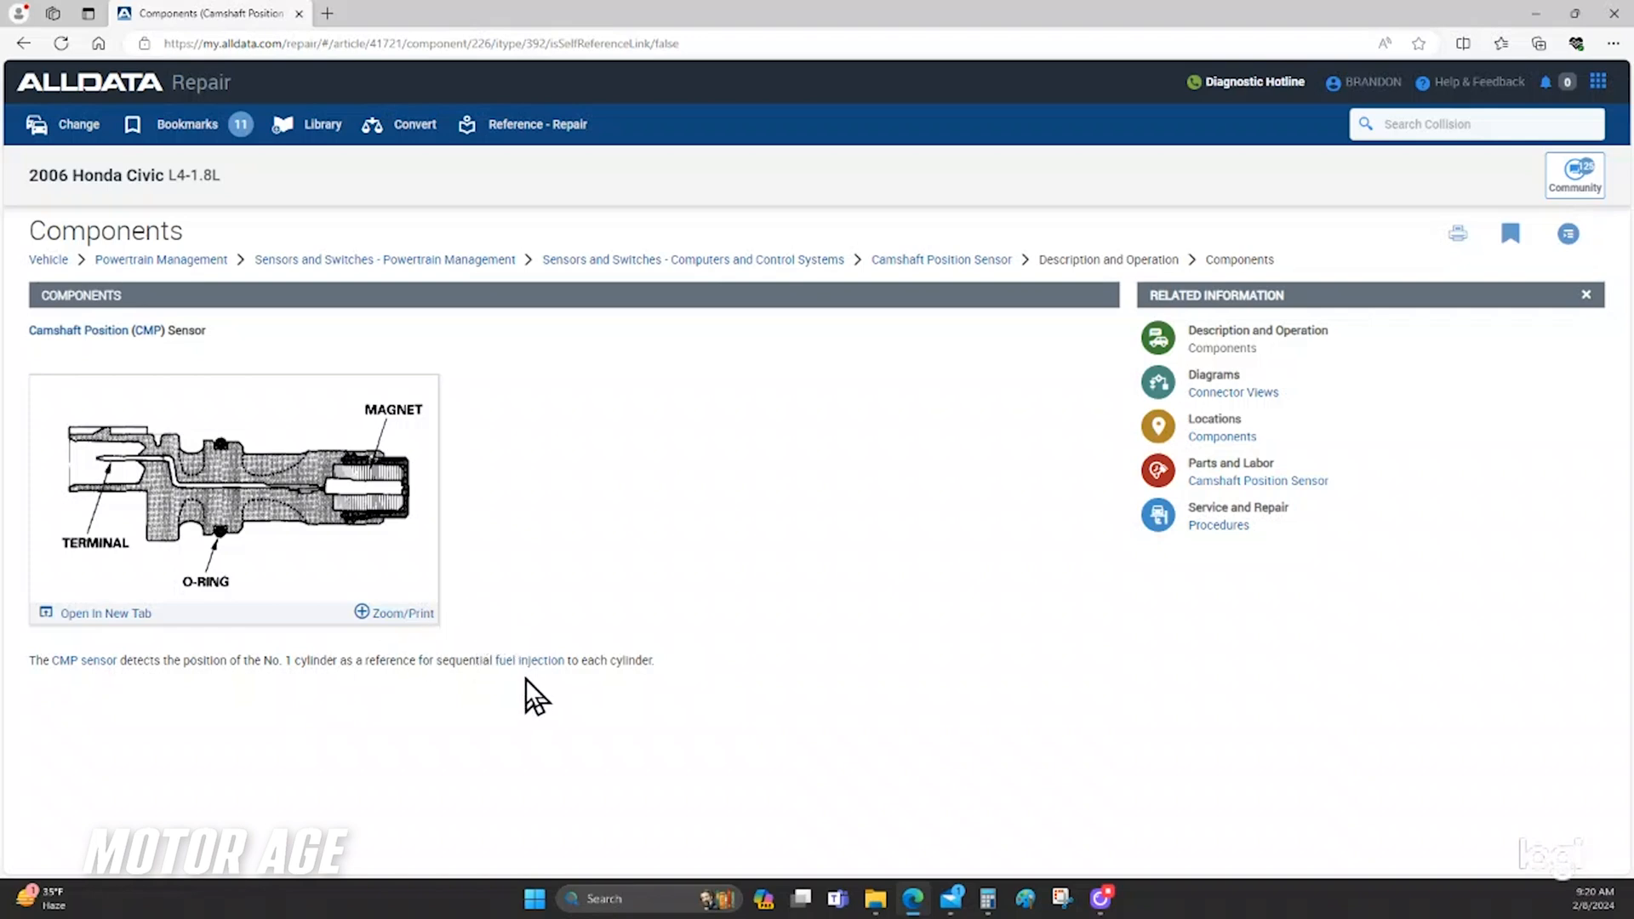
{"action": "mouse_move", "coordinate": [477, 730]}
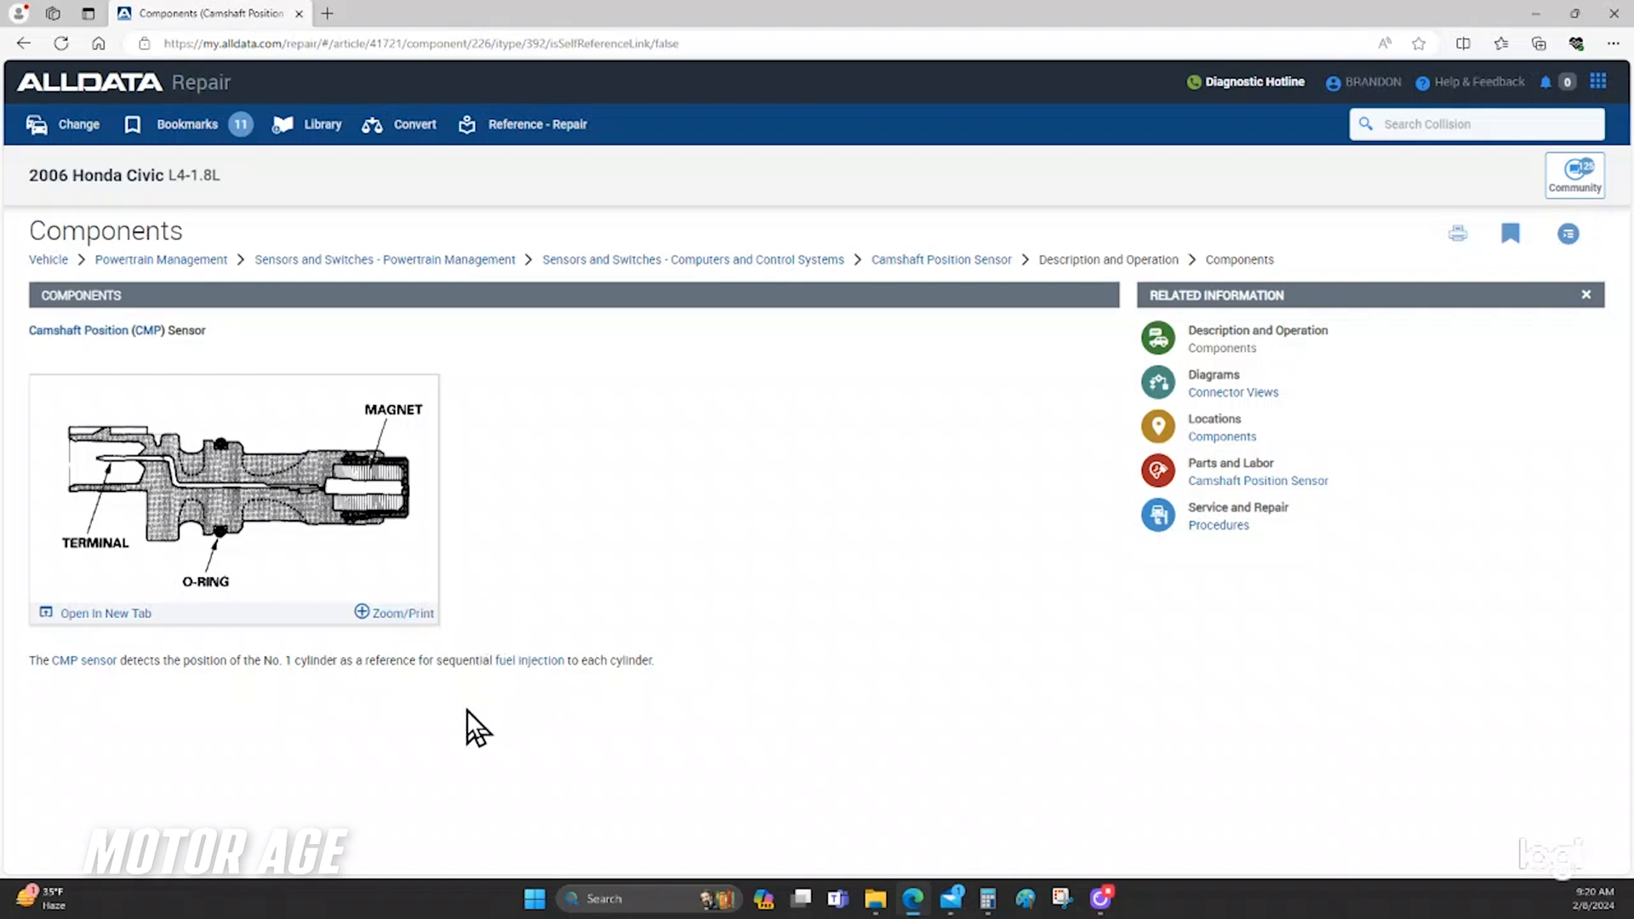
{"action": "mouse_move", "coordinate": [491, 696]}
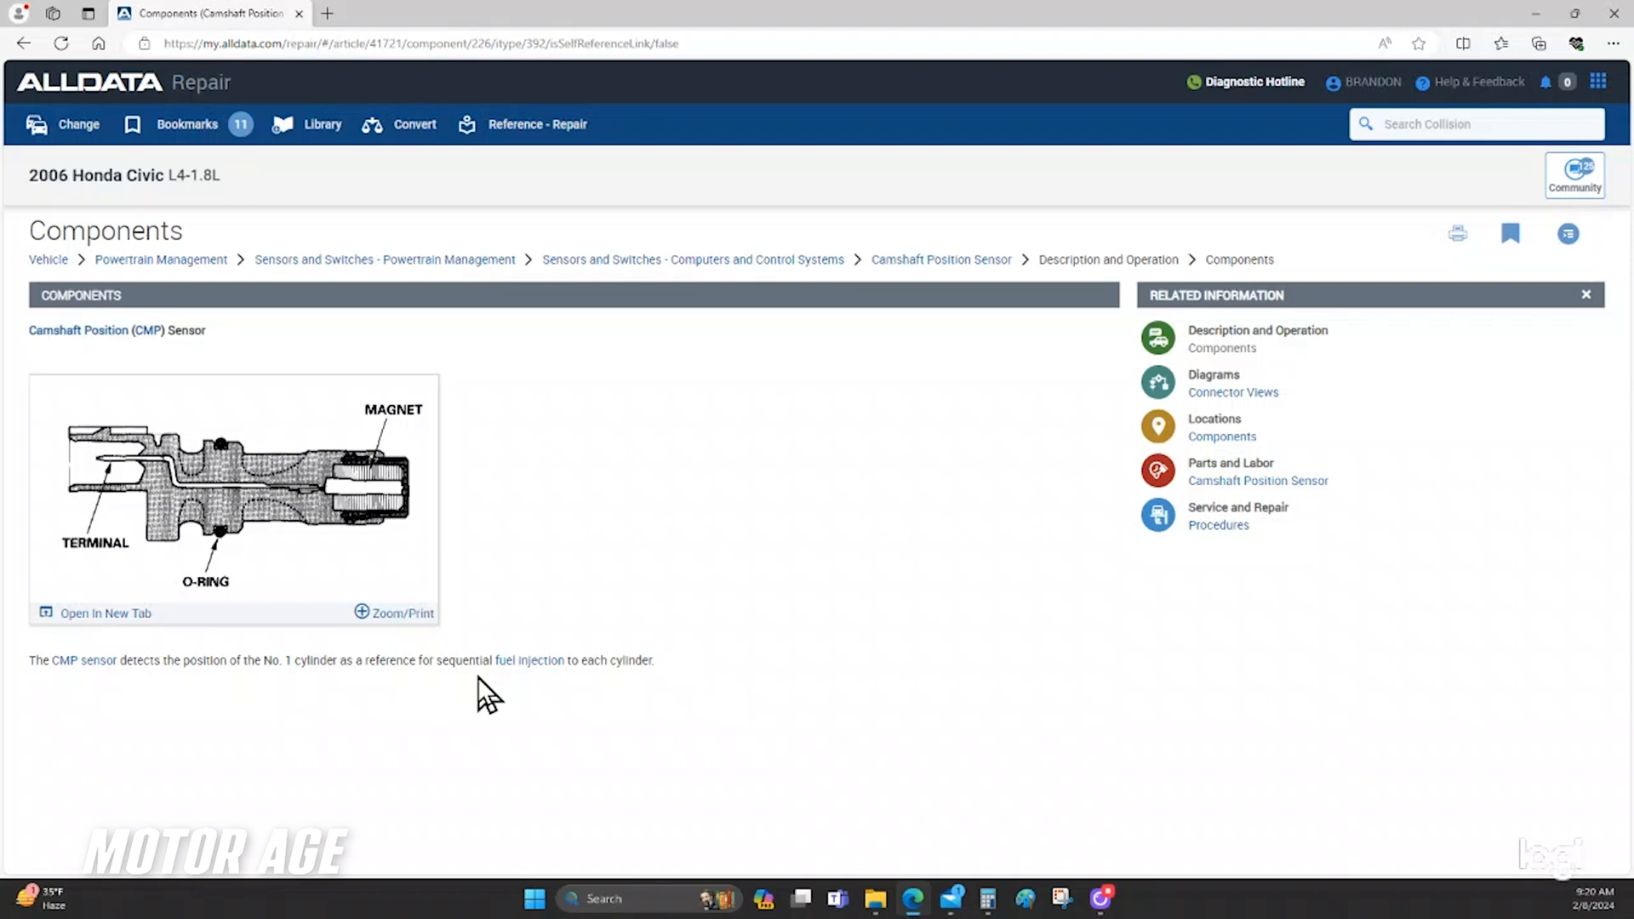
{"action": "mouse_move", "coordinate": [305, 492]}
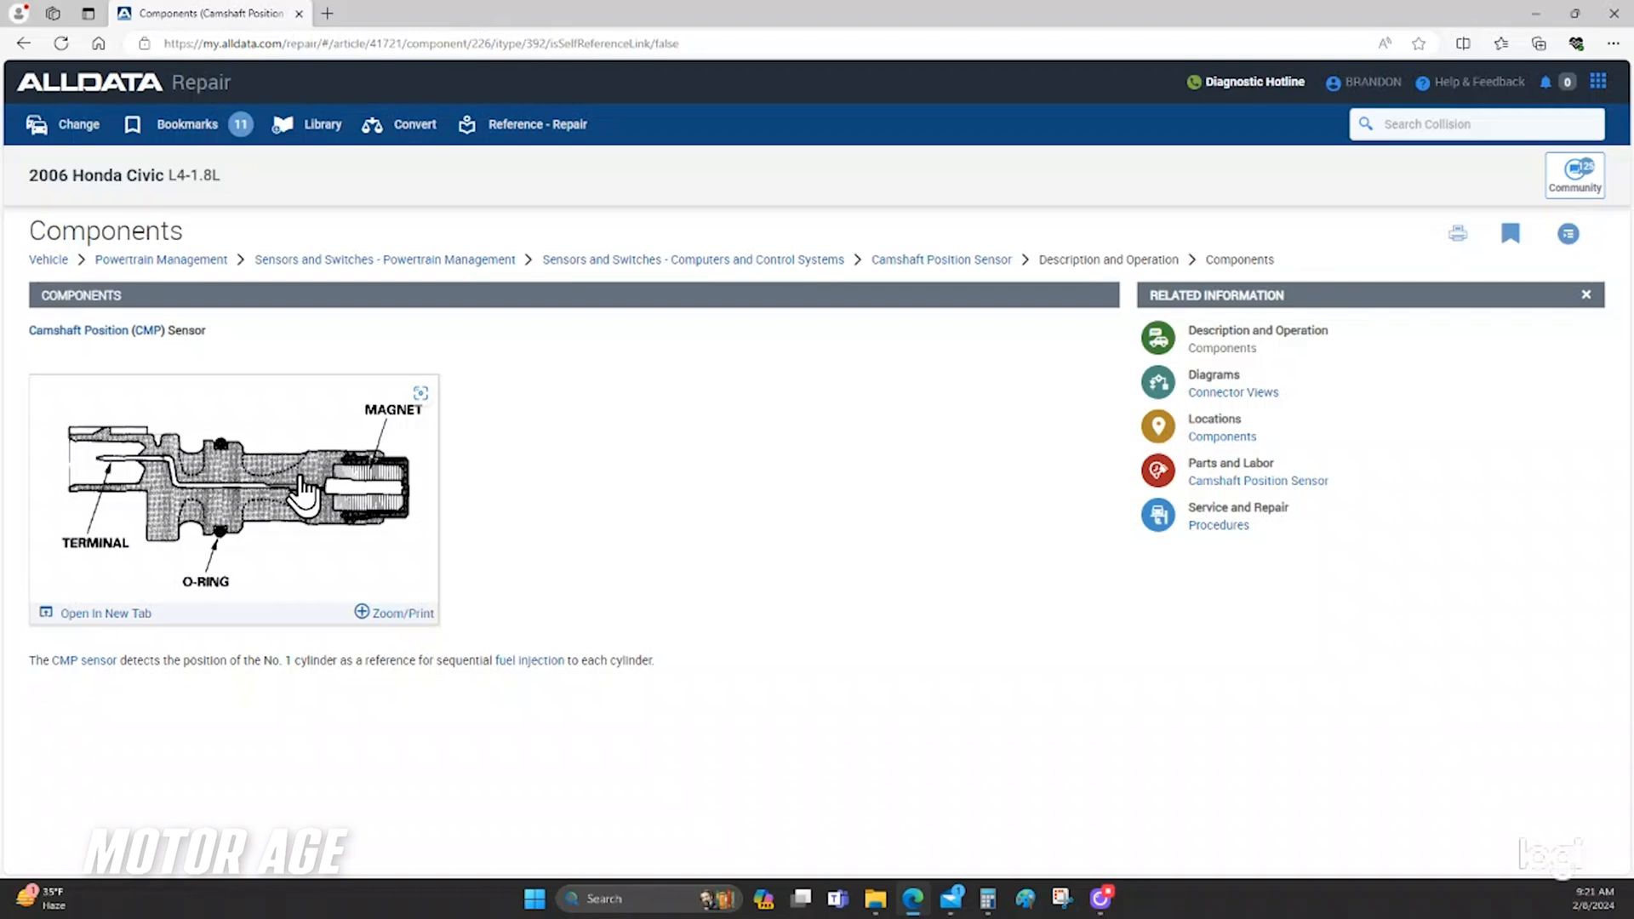
{"action": "mouse_move", "coordinate": [342, 428]}
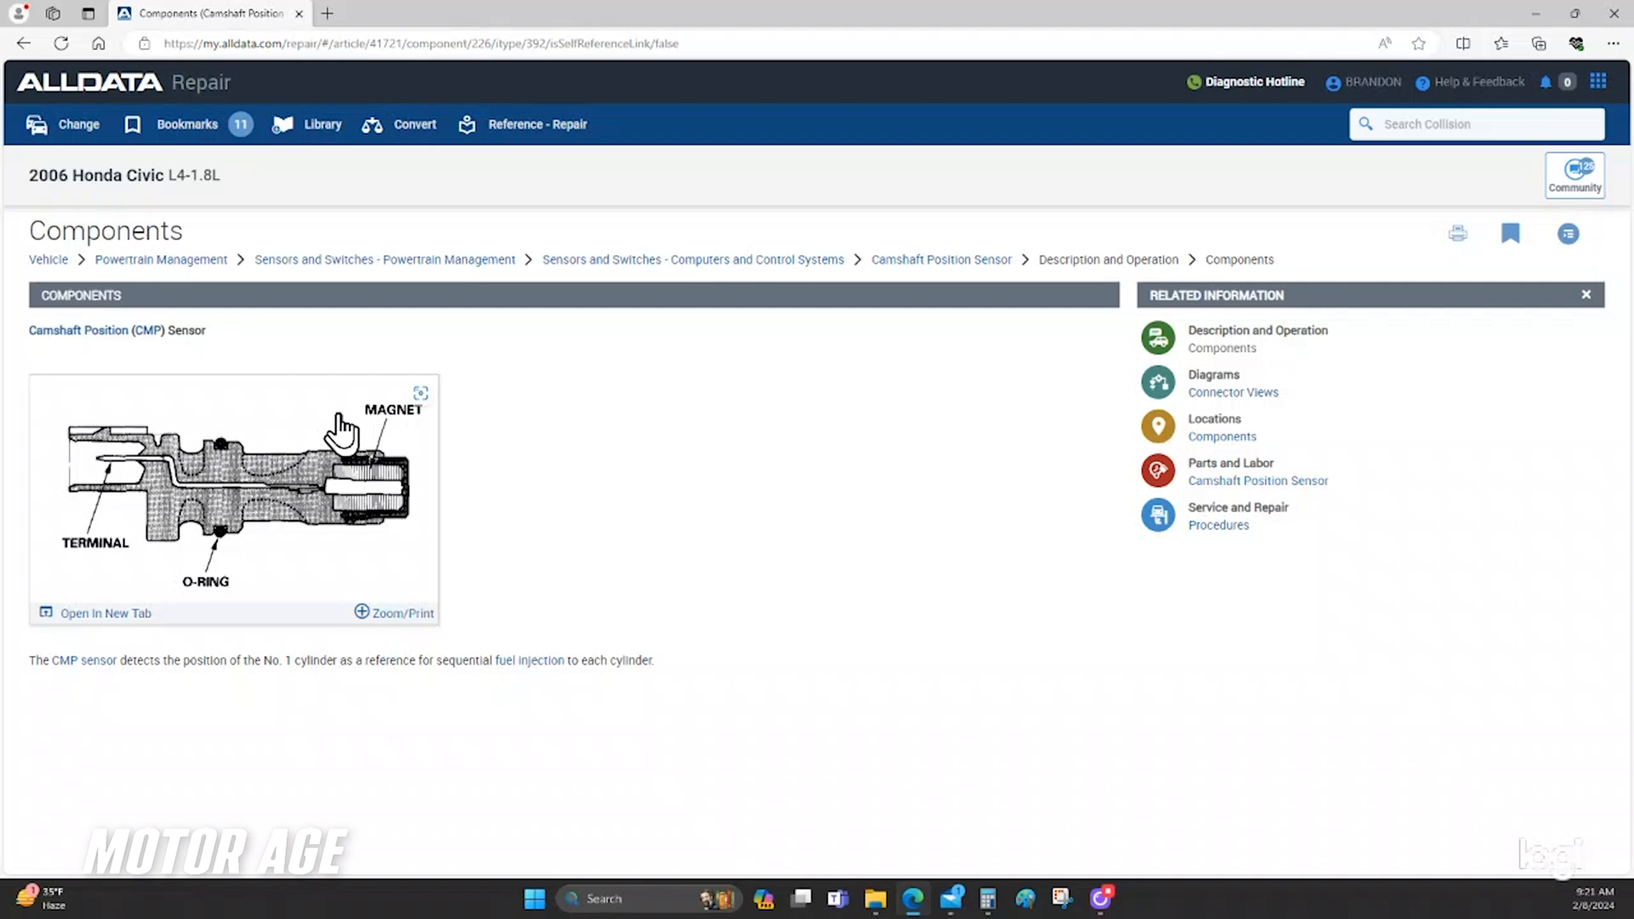
{"action": "mouse_move", "coordinate": [159, 664]}
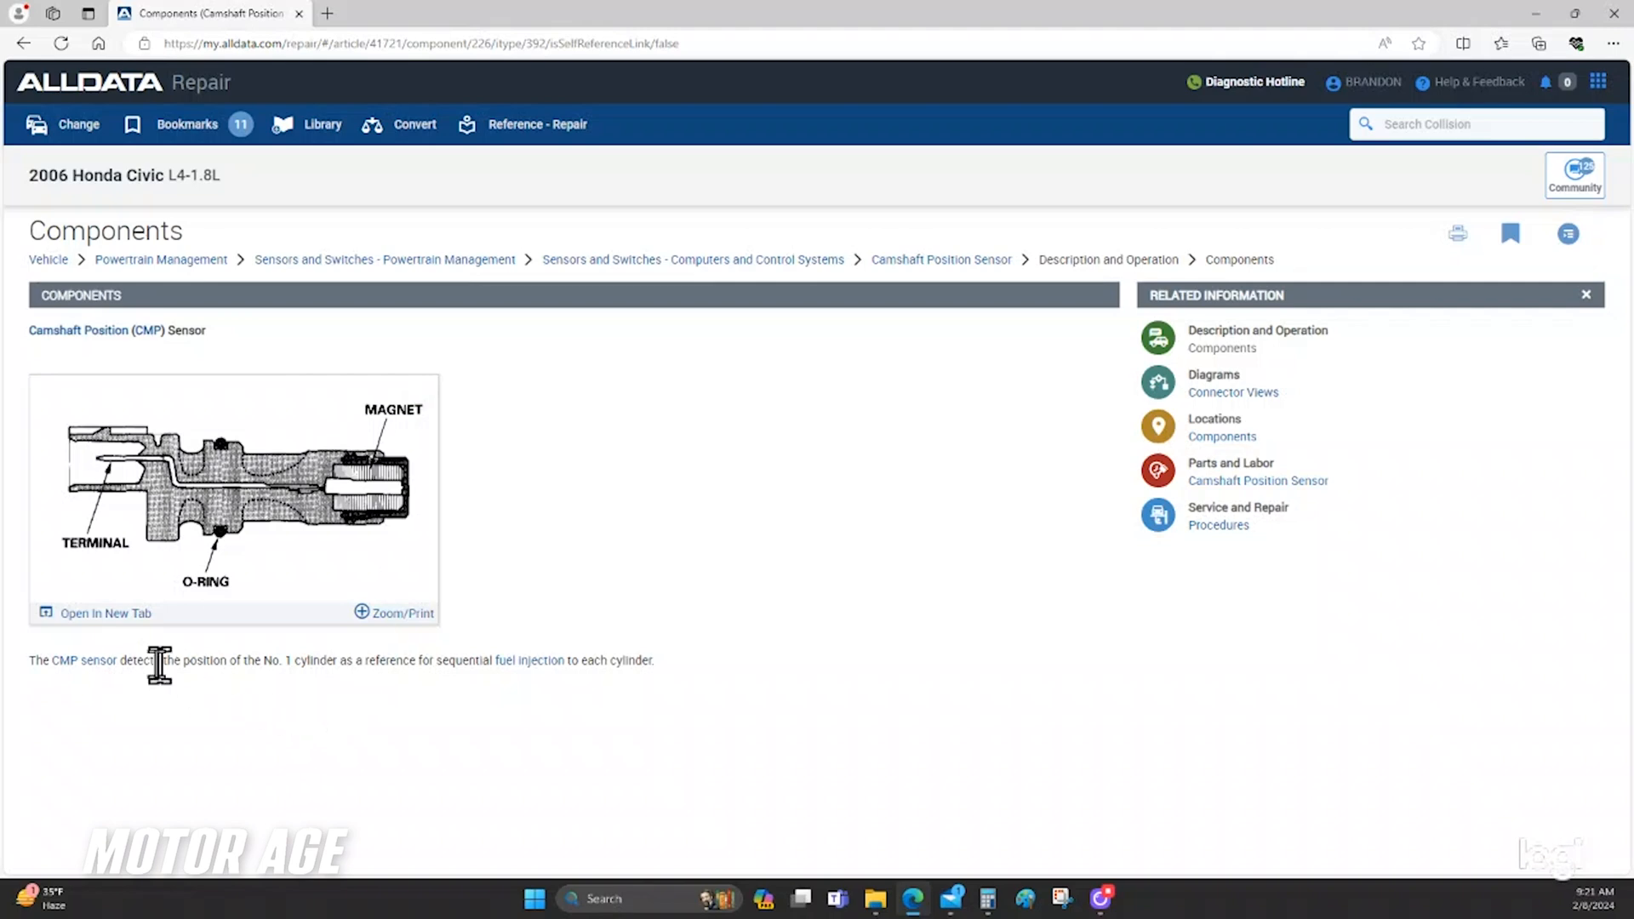
{"action": "mouse_move", "coordinate": [301, 696]}
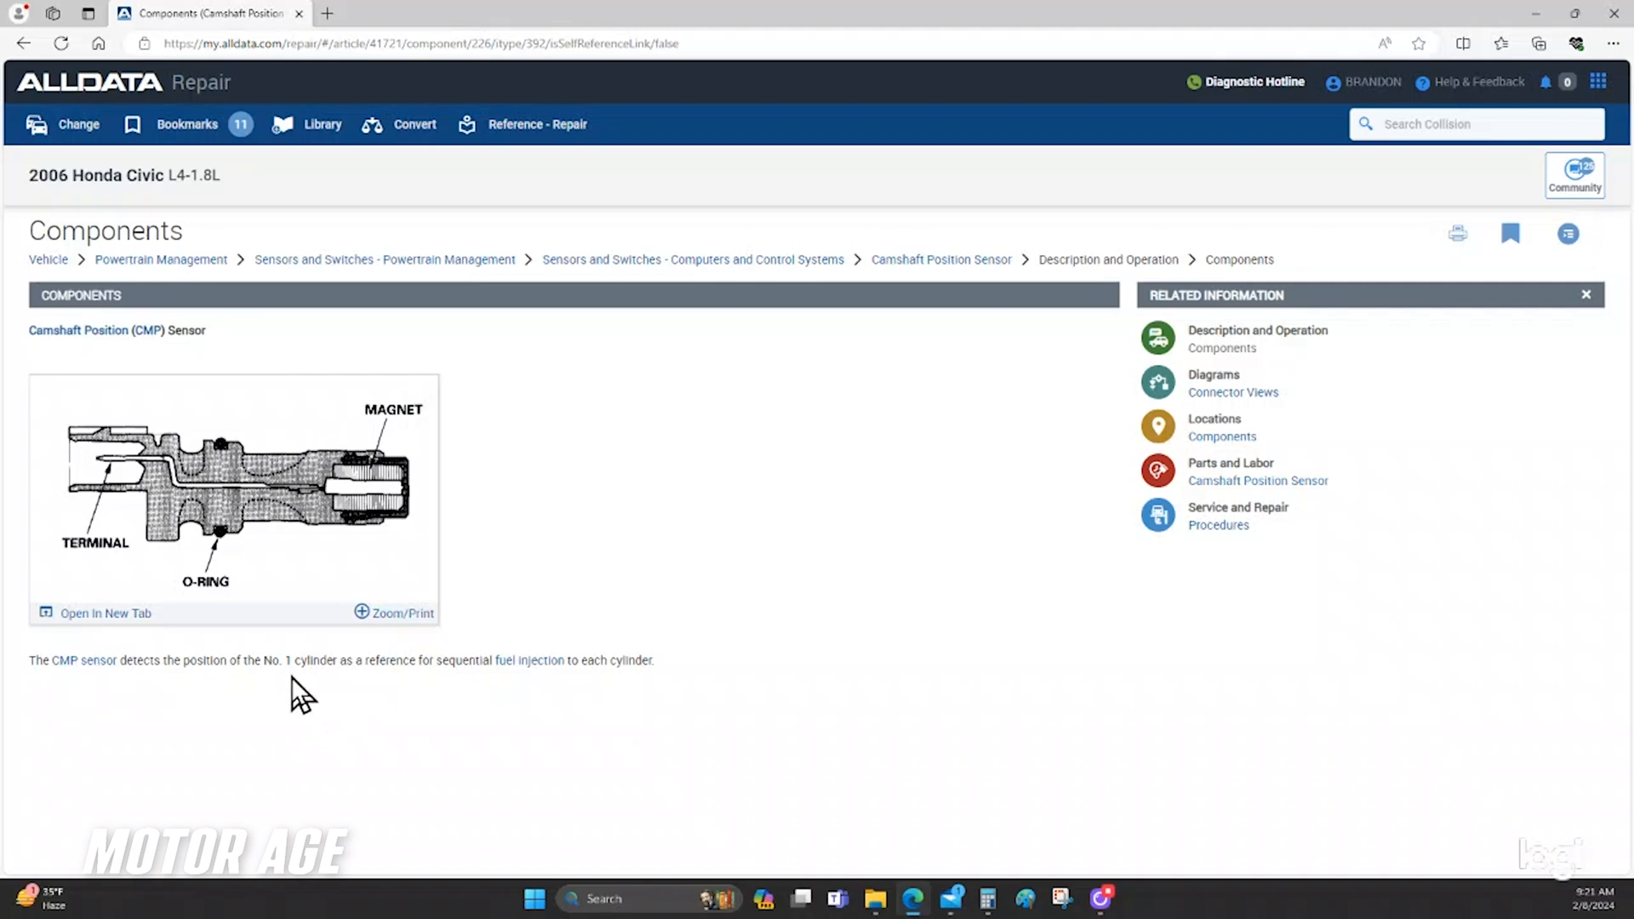
{"action": "mouse_move", "coordinate": [310, 693]}
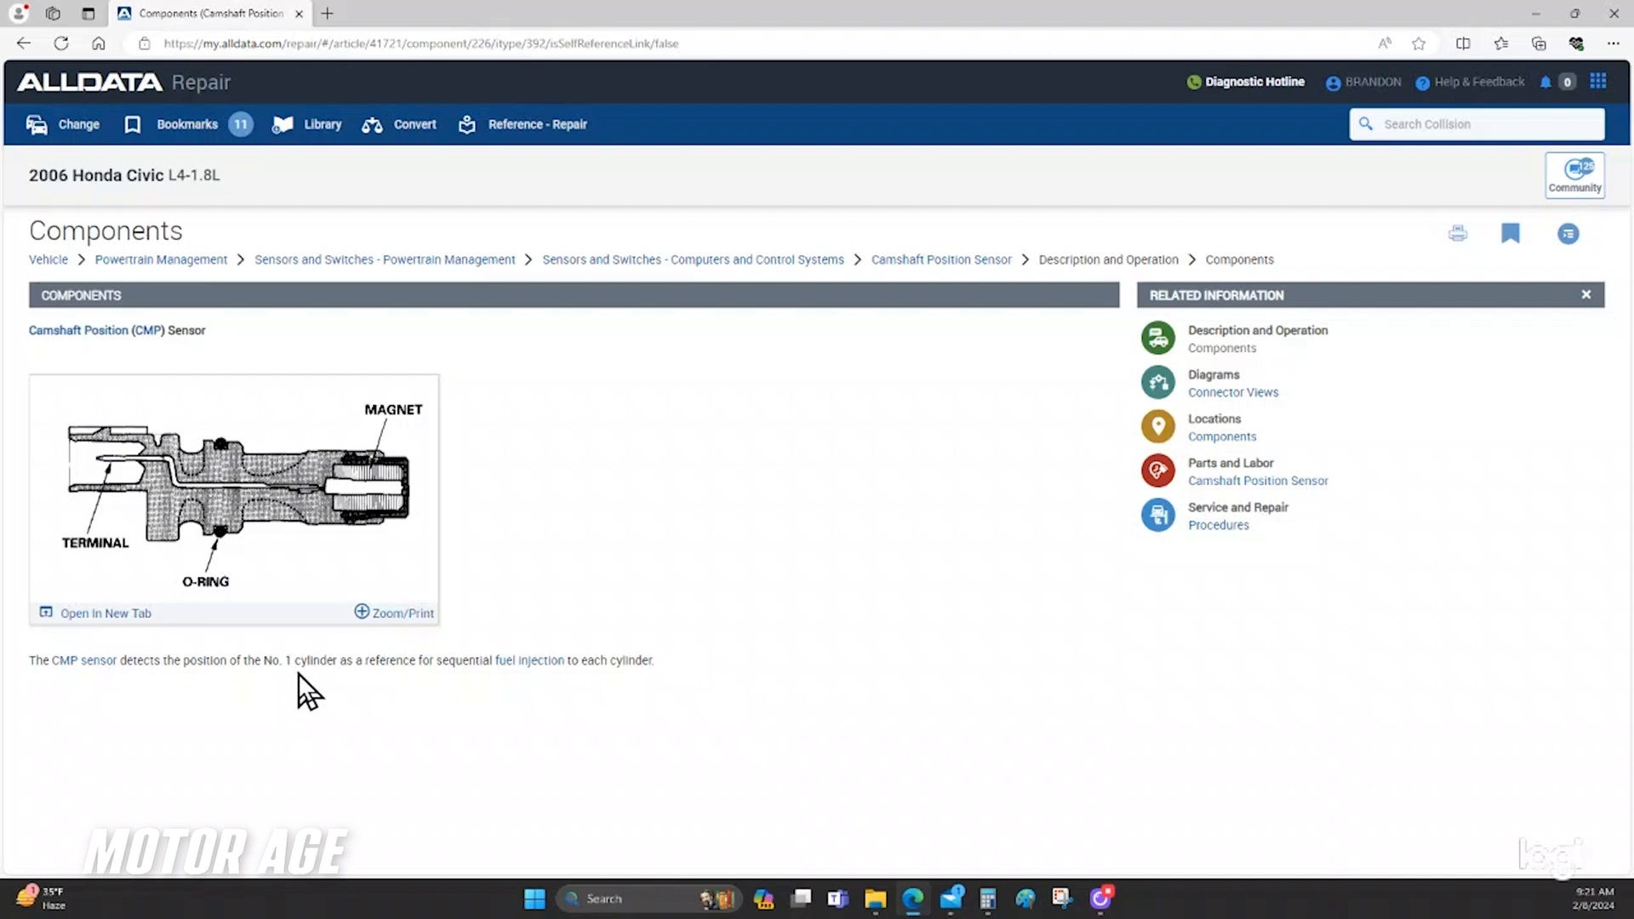
{"action": "mouse_move", "coordinate": [314, 691]}
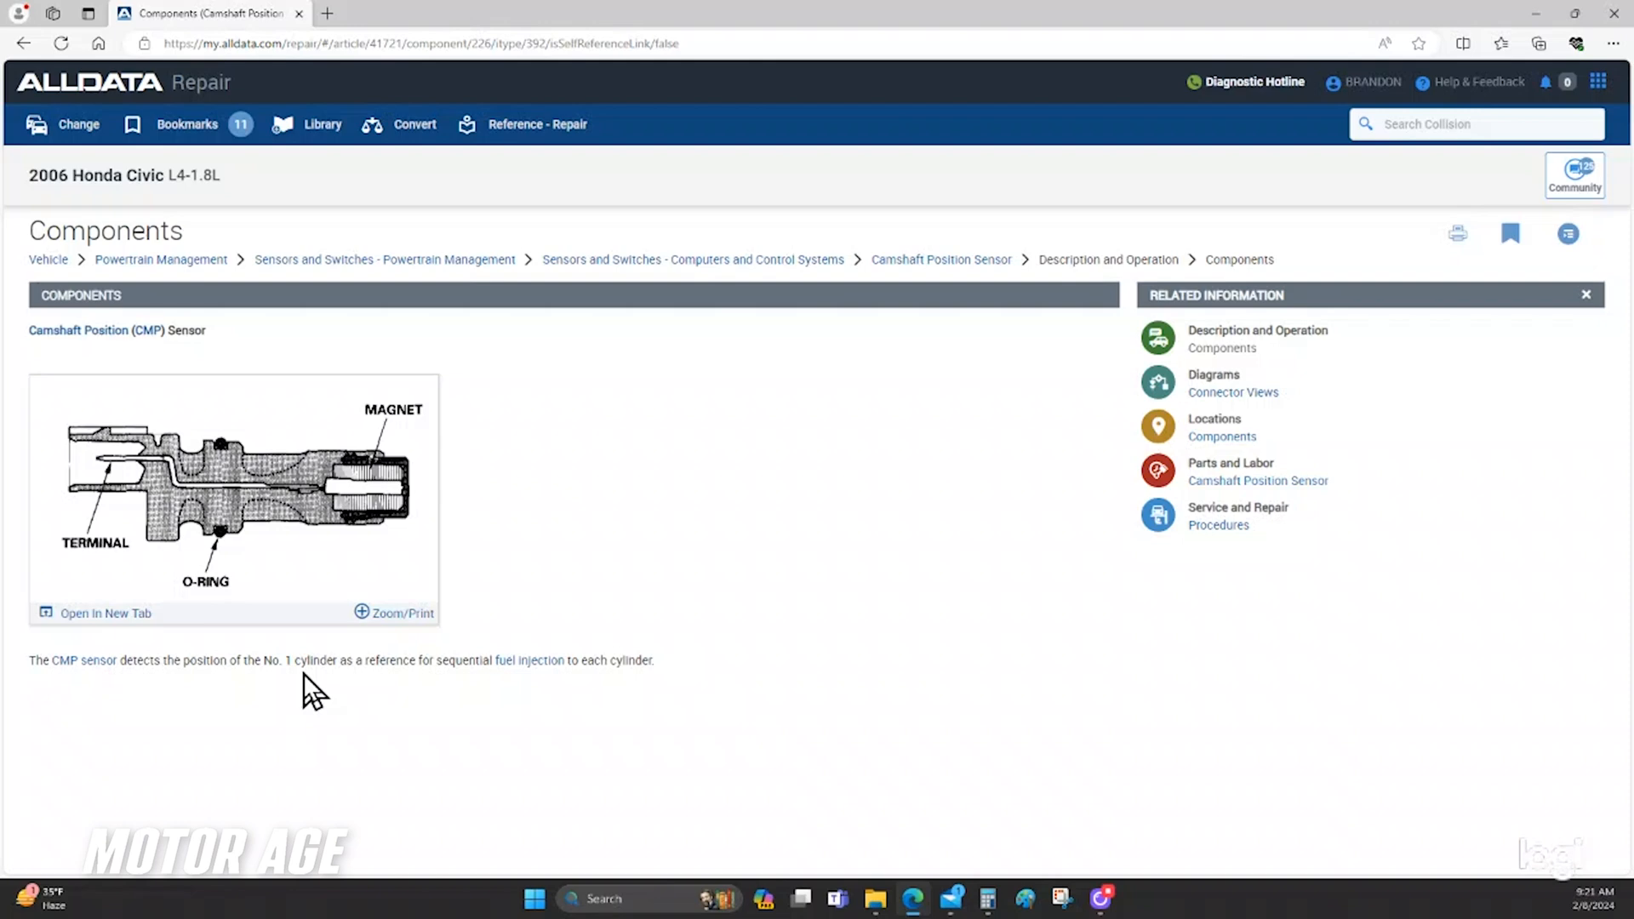
{"action": "mouse_move", "coordinate": [475, 687]}
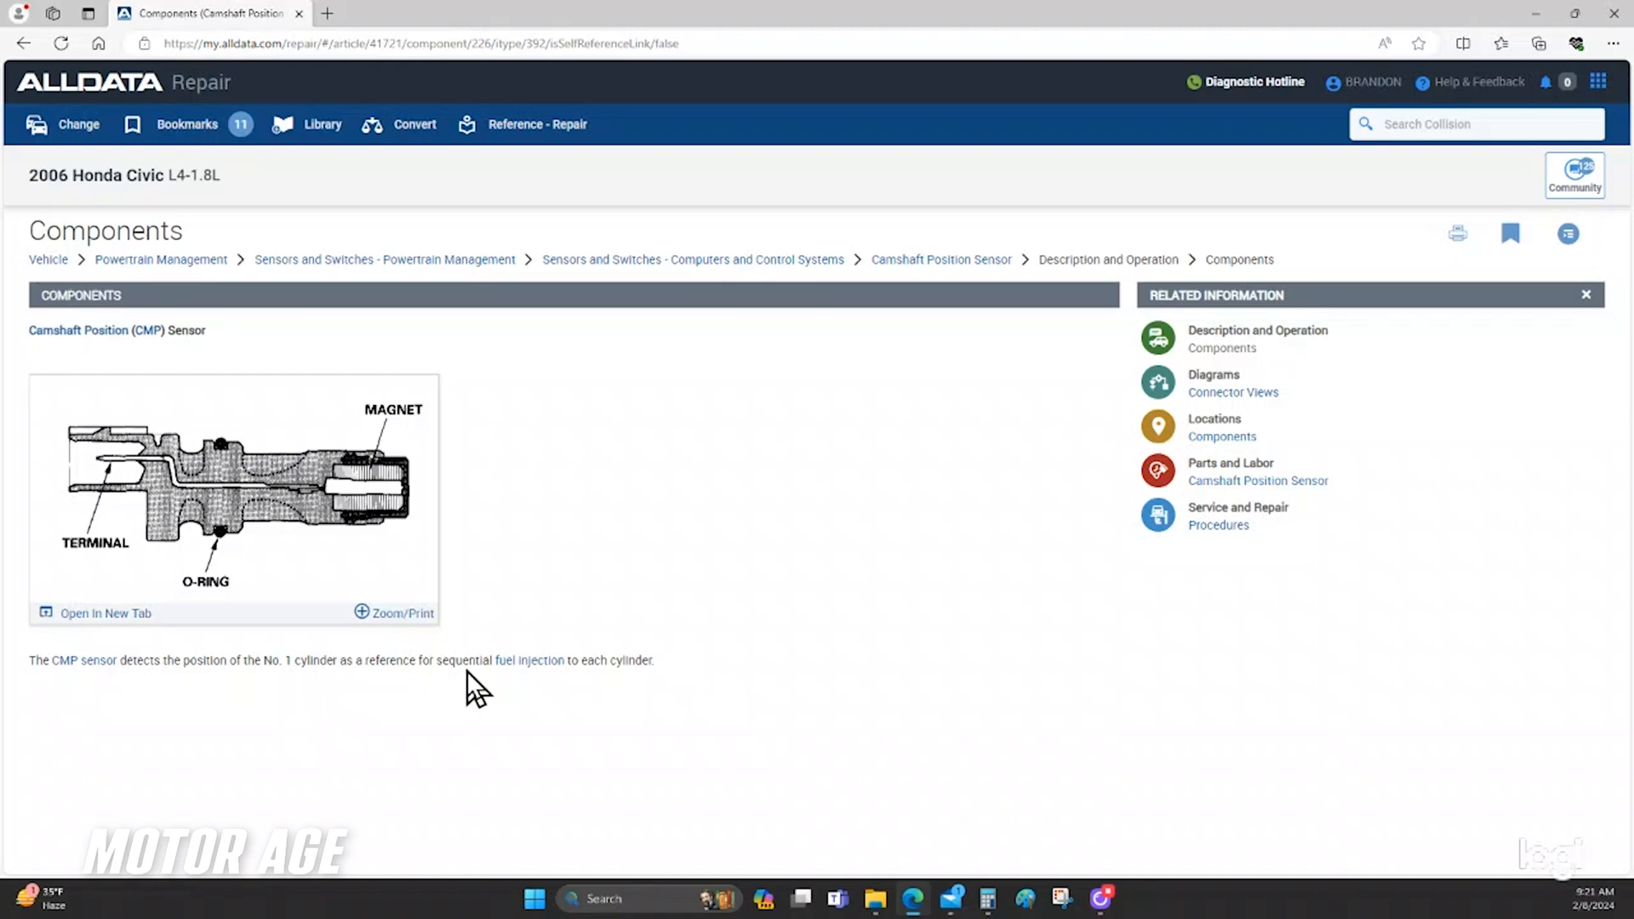
{"action": "mouse_move", "coordinate": [731, 495]}
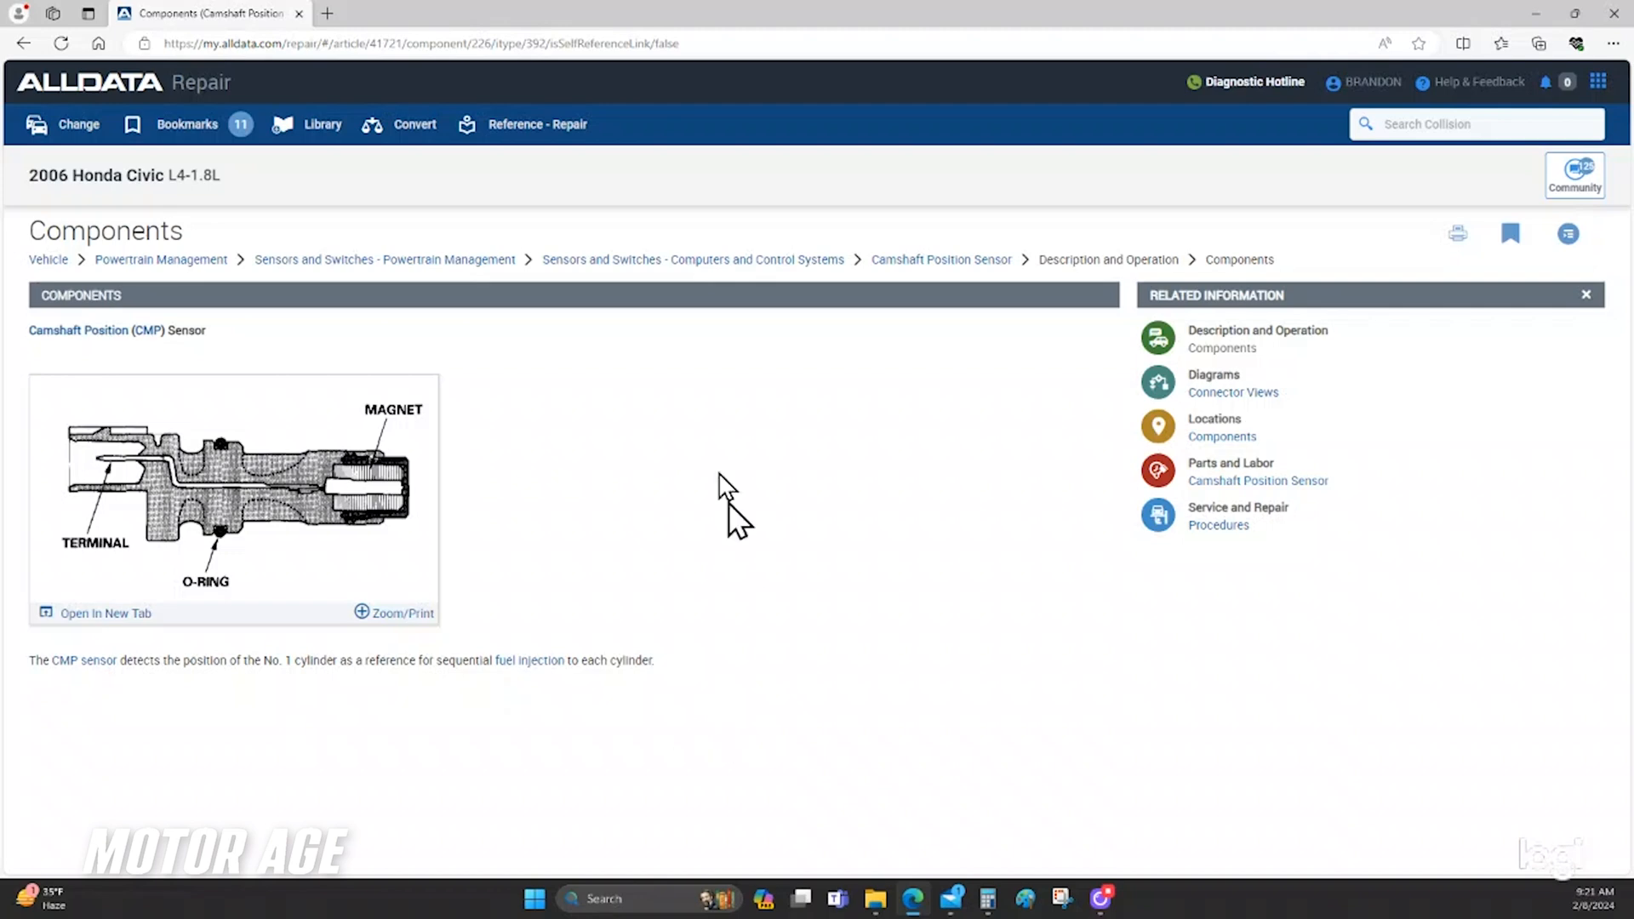
{"action": "mouse_move", "coordinate": [482, 663]}
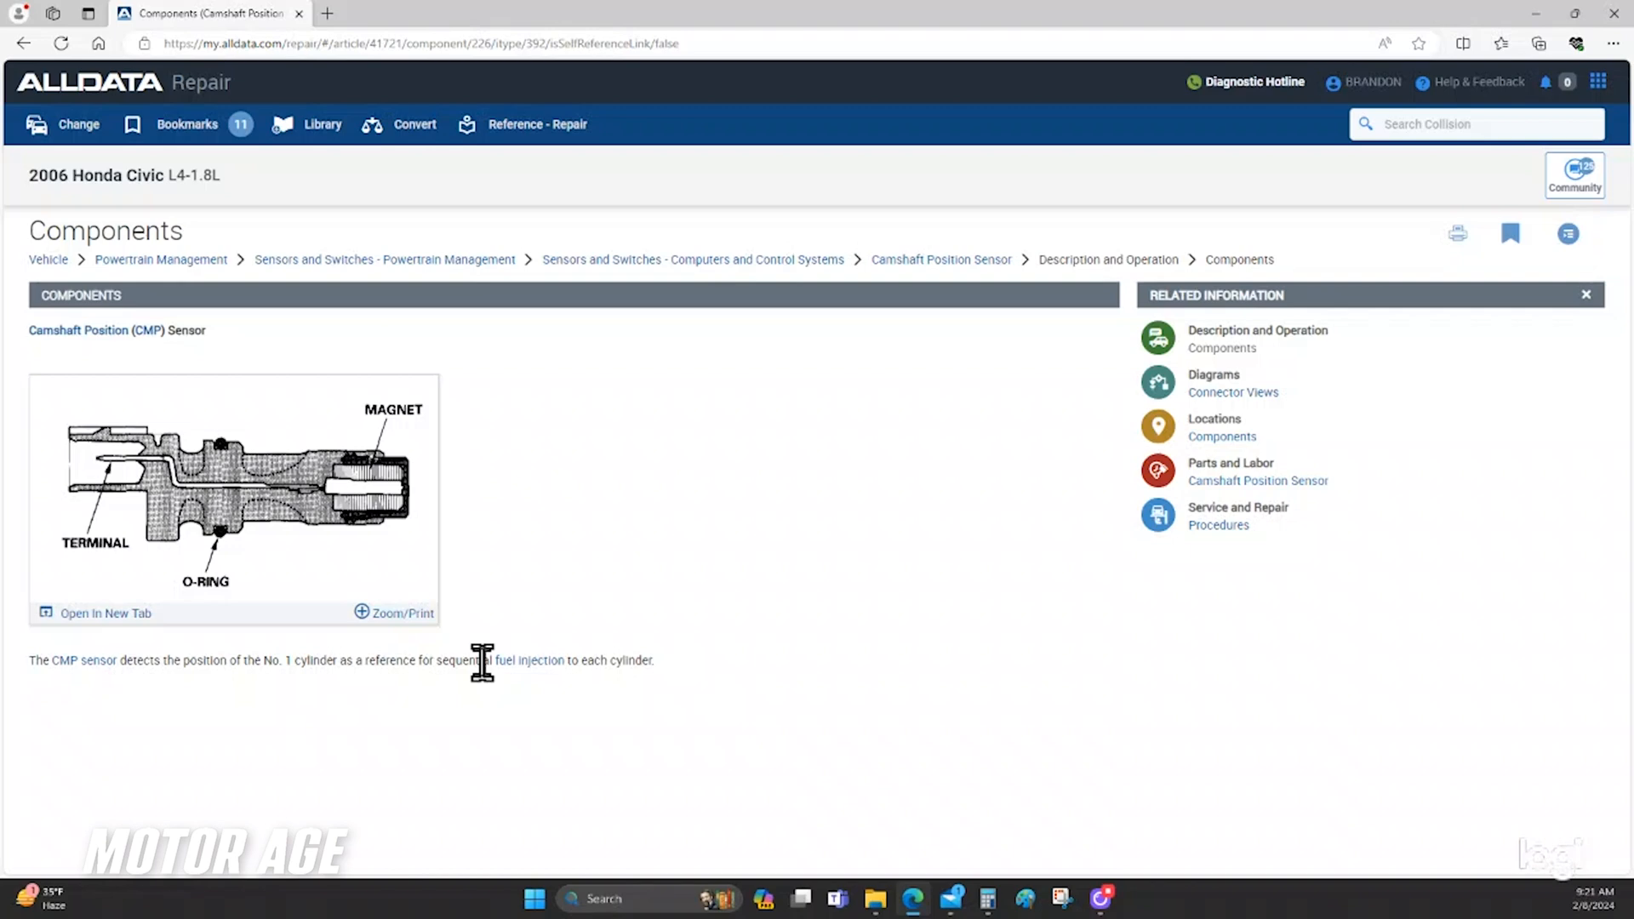
{"action": "mouse_move", "coordinate": [540, 521]}
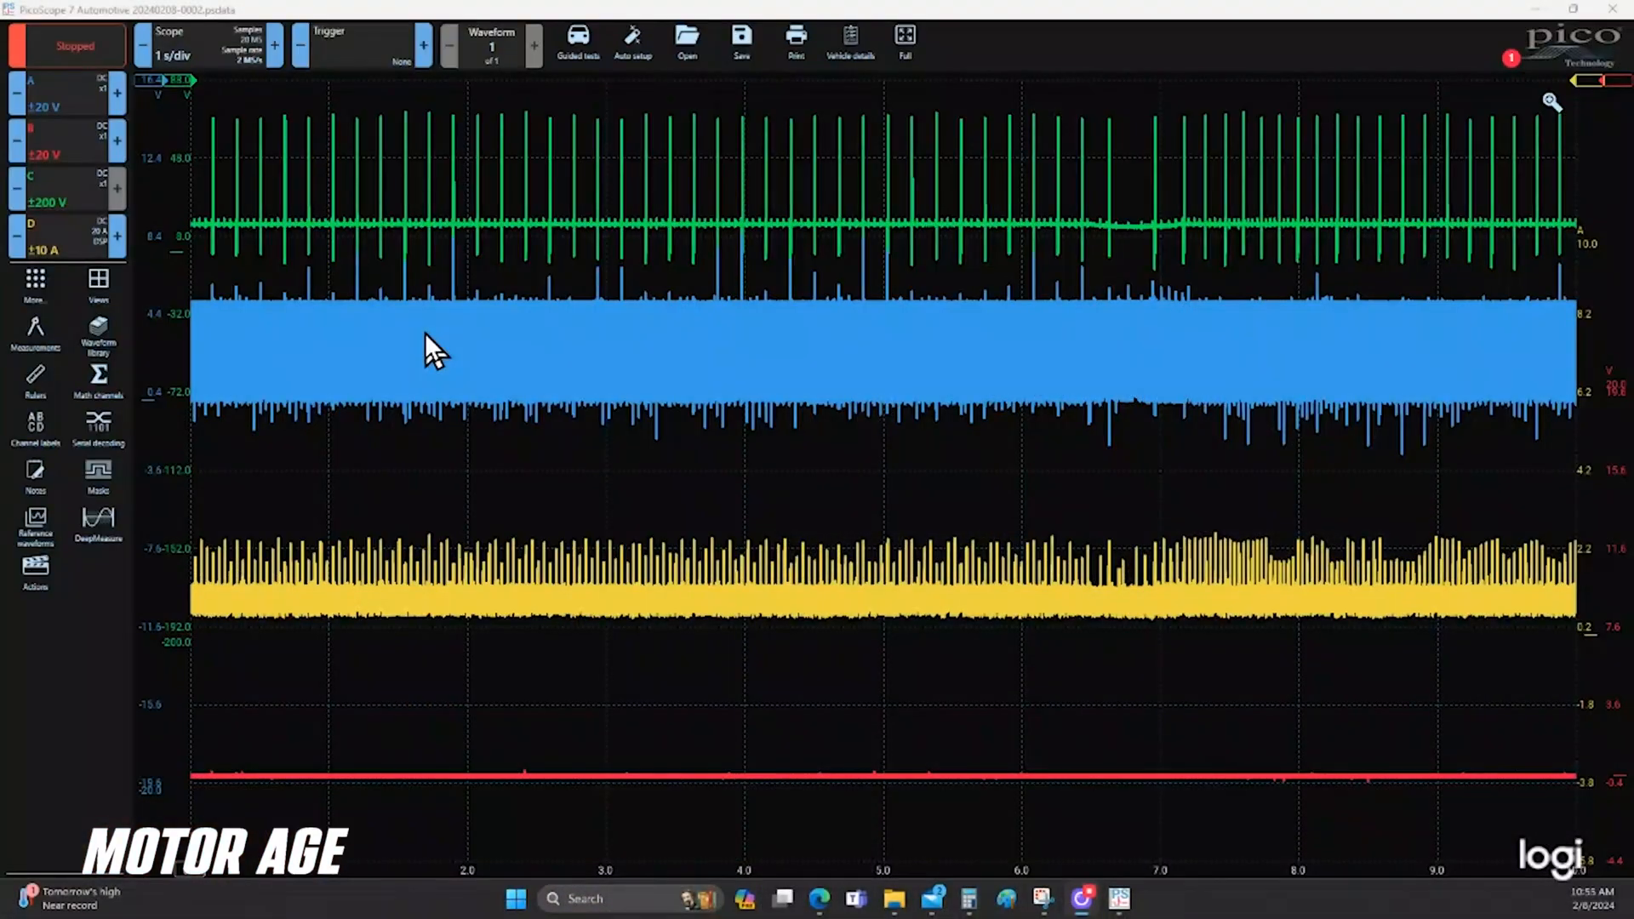
{"action": "mouse_move", "coordinate": [266, 192]}
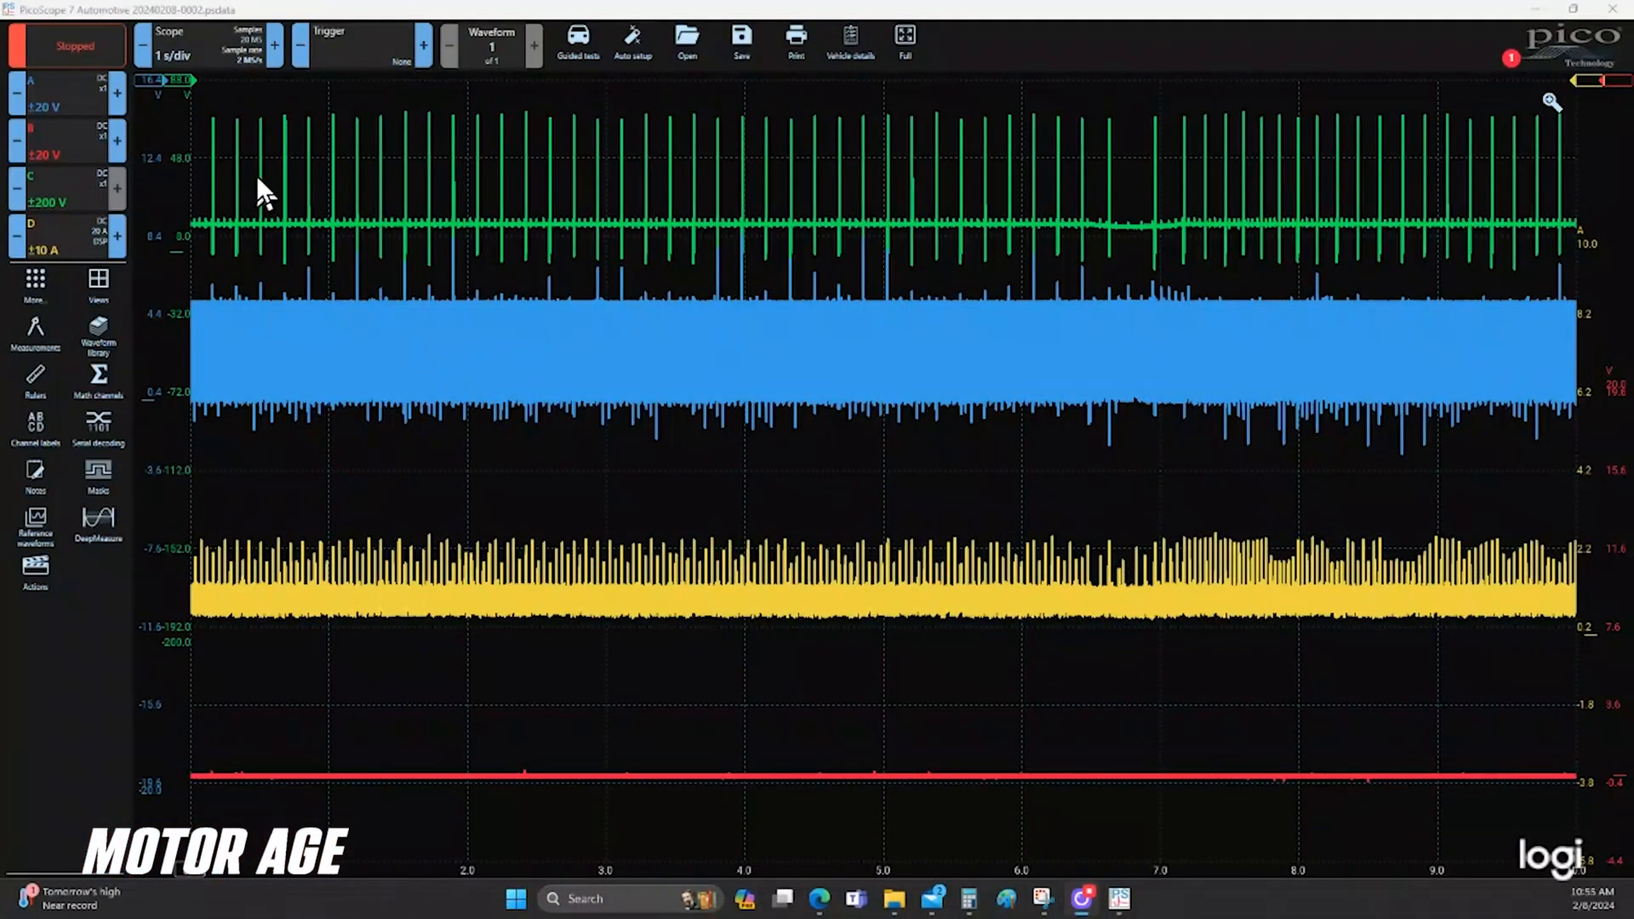
{"action": "mouse_move", "coordinate": [397, 136]}
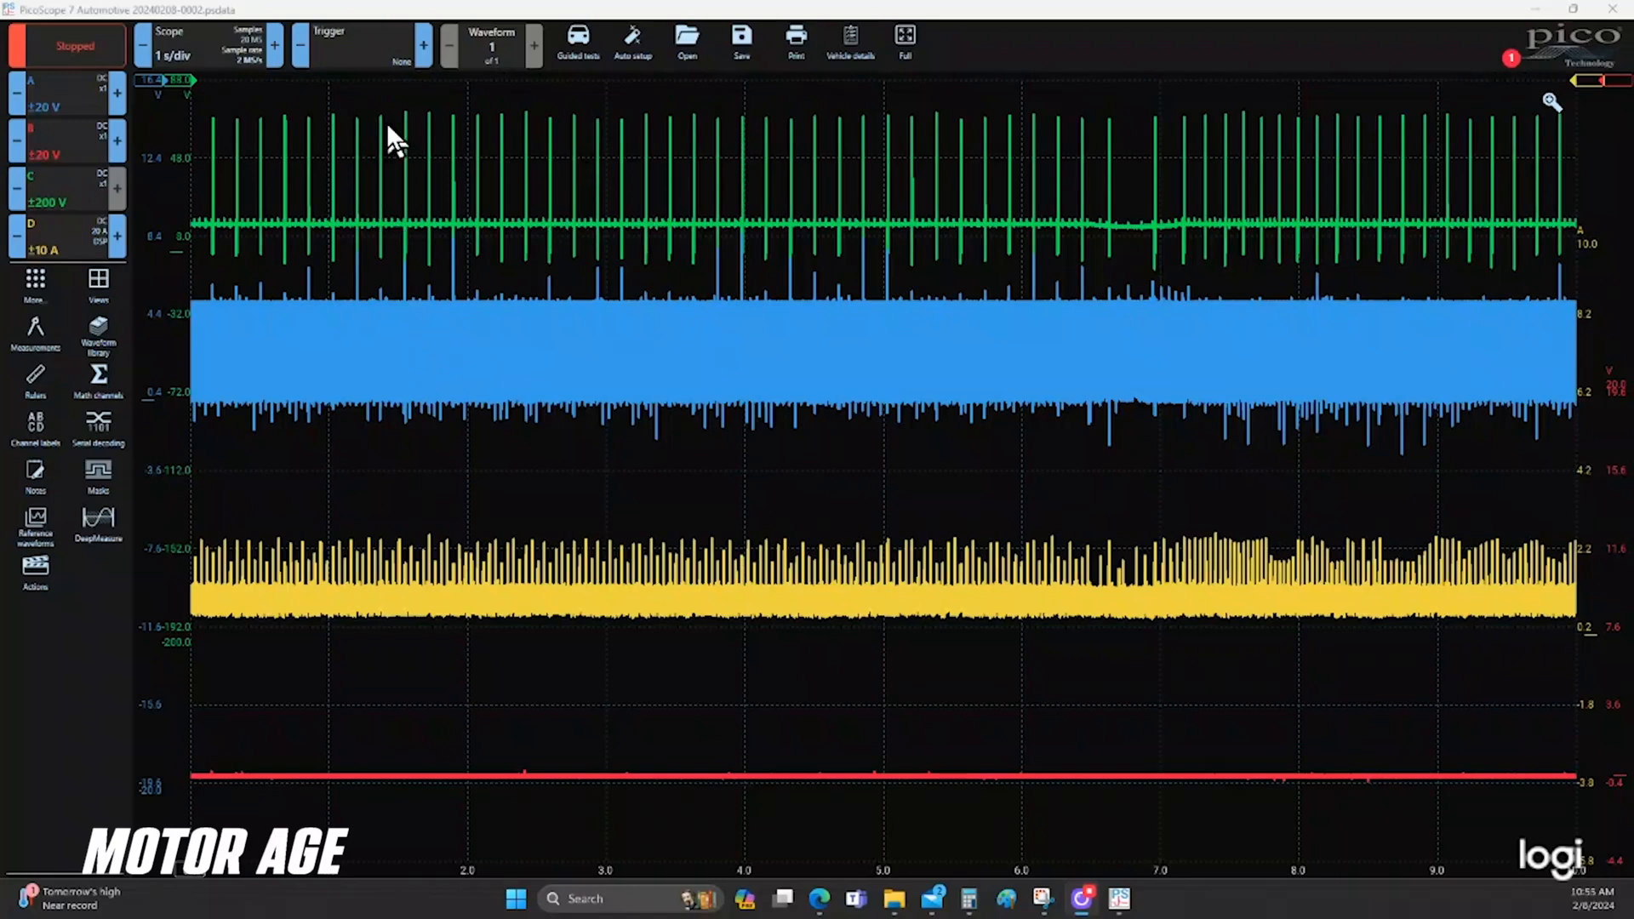
{"action": "mouse_move", "coordinate": [609, 197]}
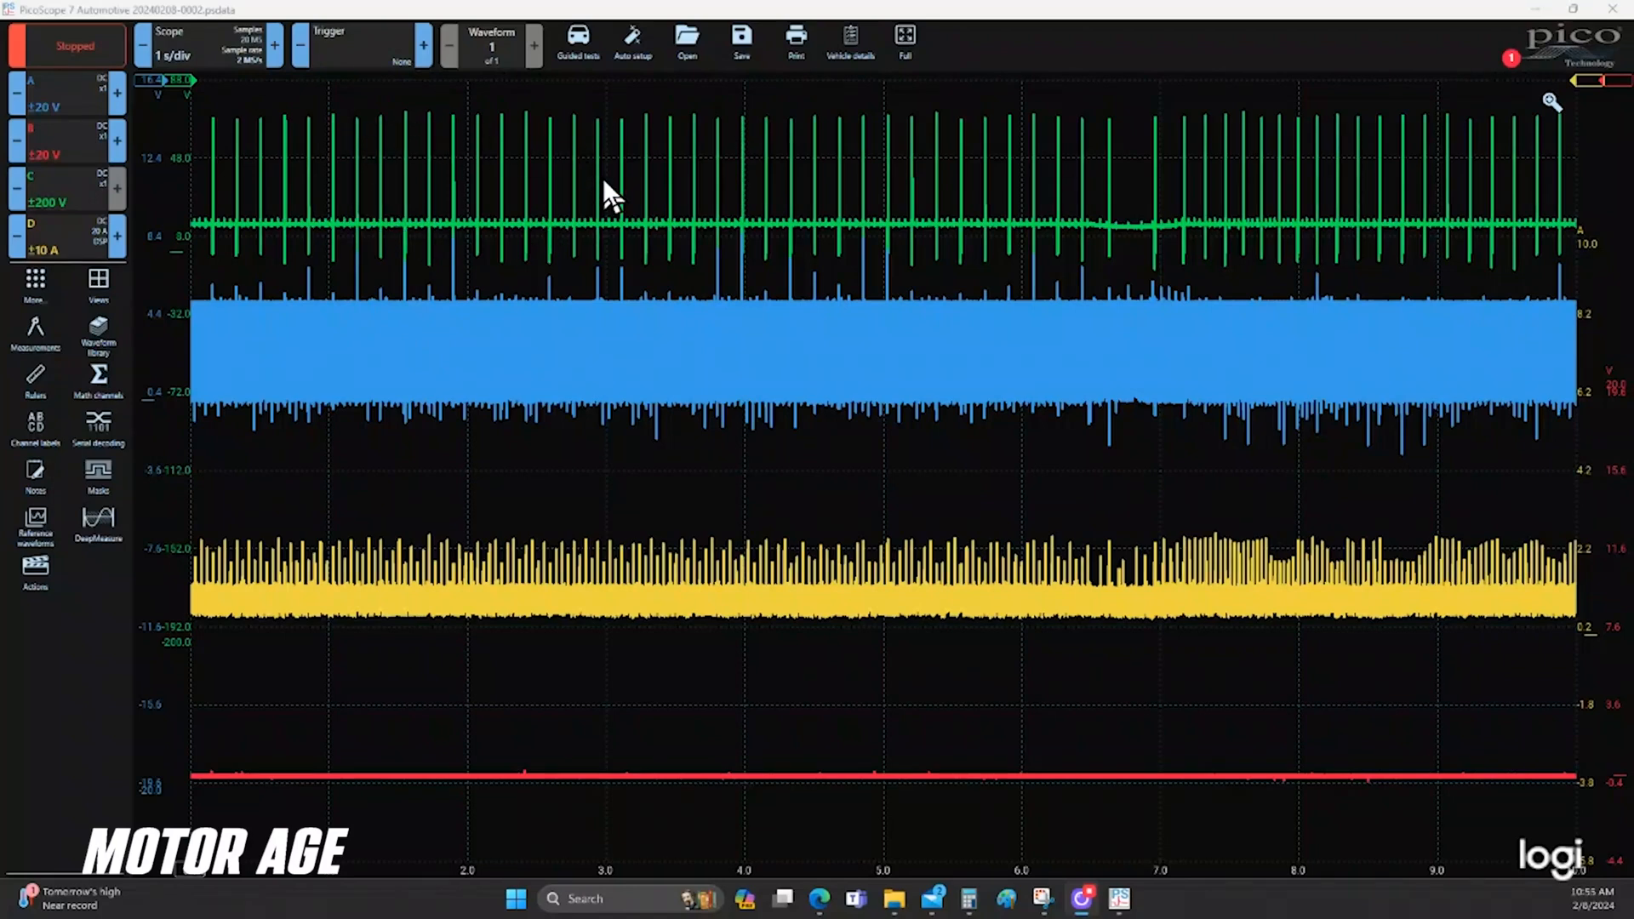
{"action": "mouse_move", "coordinate": [472, 375]}
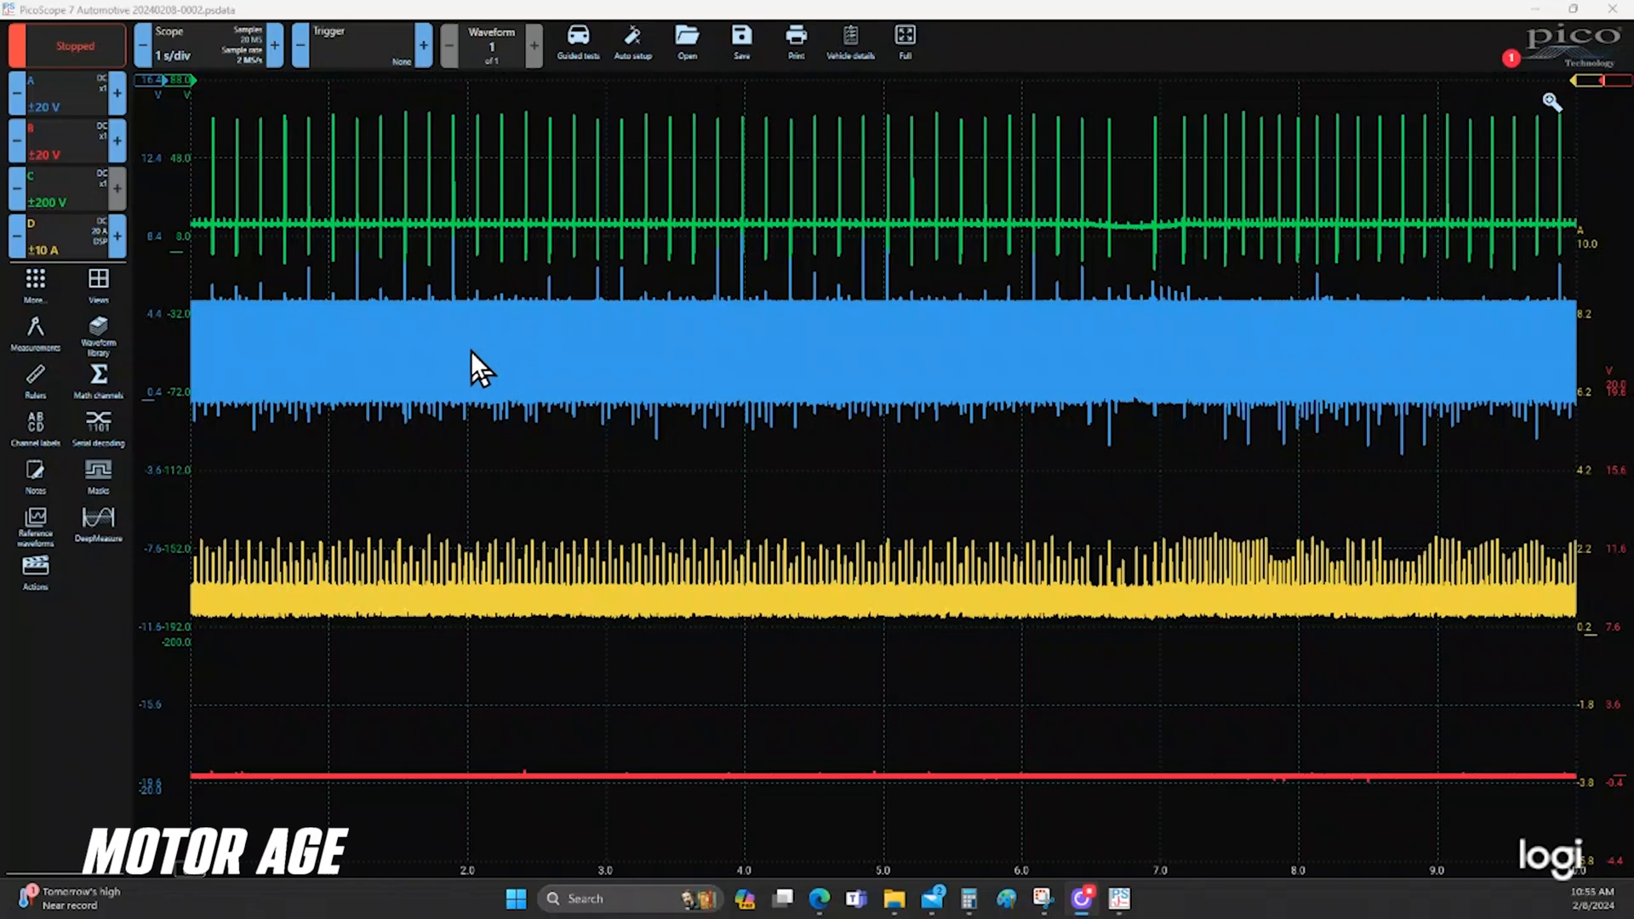
{"action": "mouse_move", "coordinate": [303, 700]}
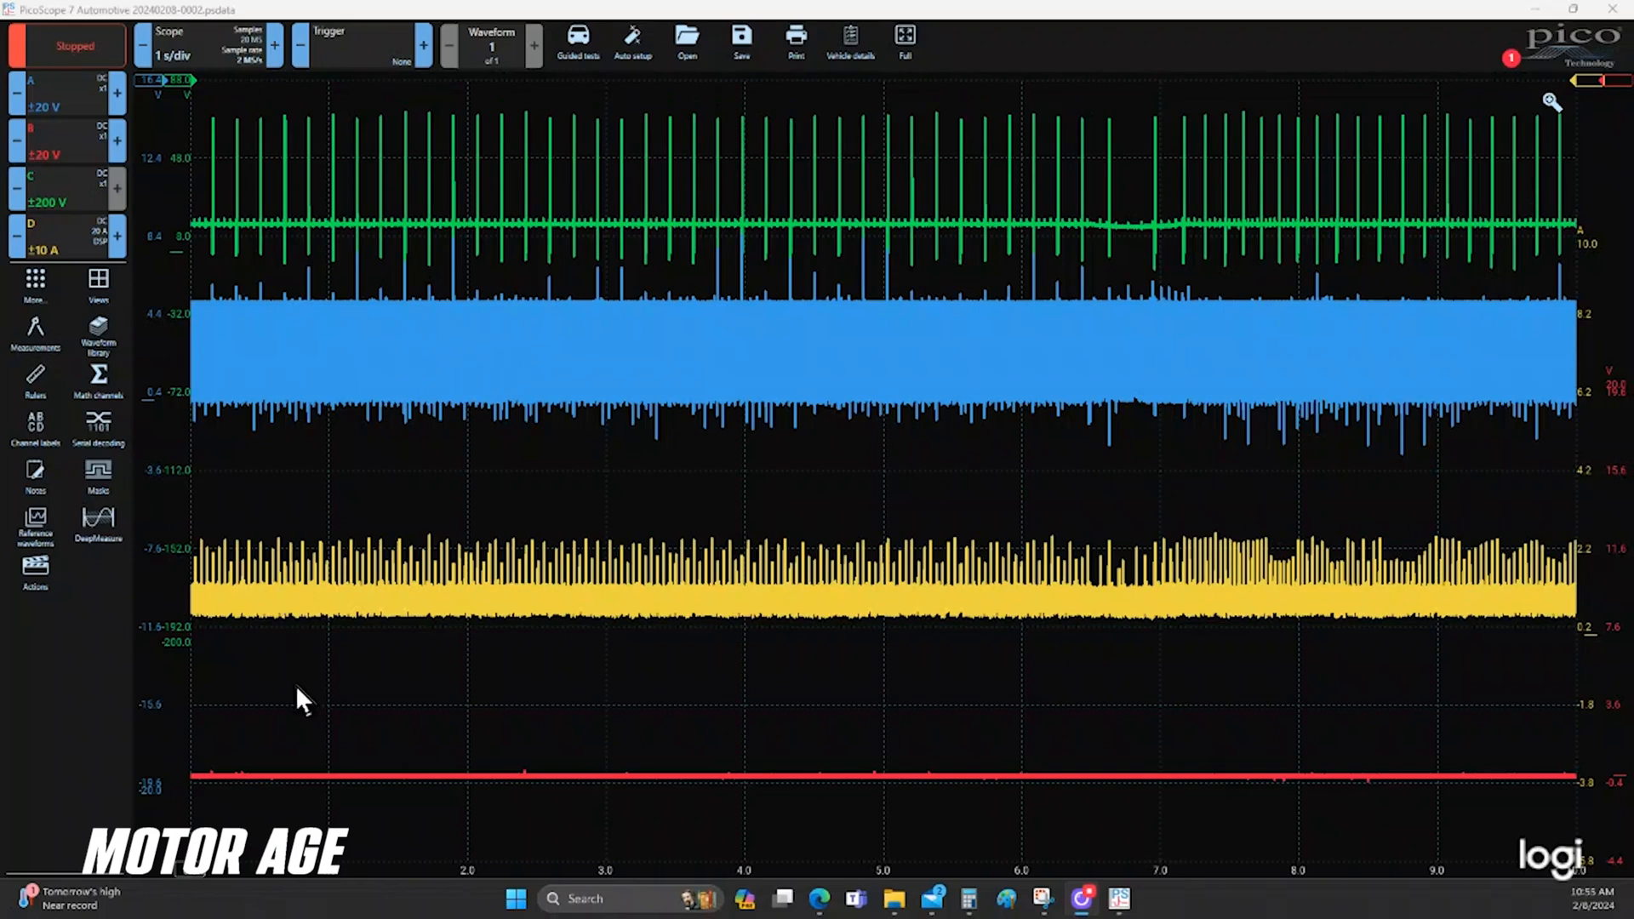
{"action": "mouse_move", "coordinate": [463, 792]}
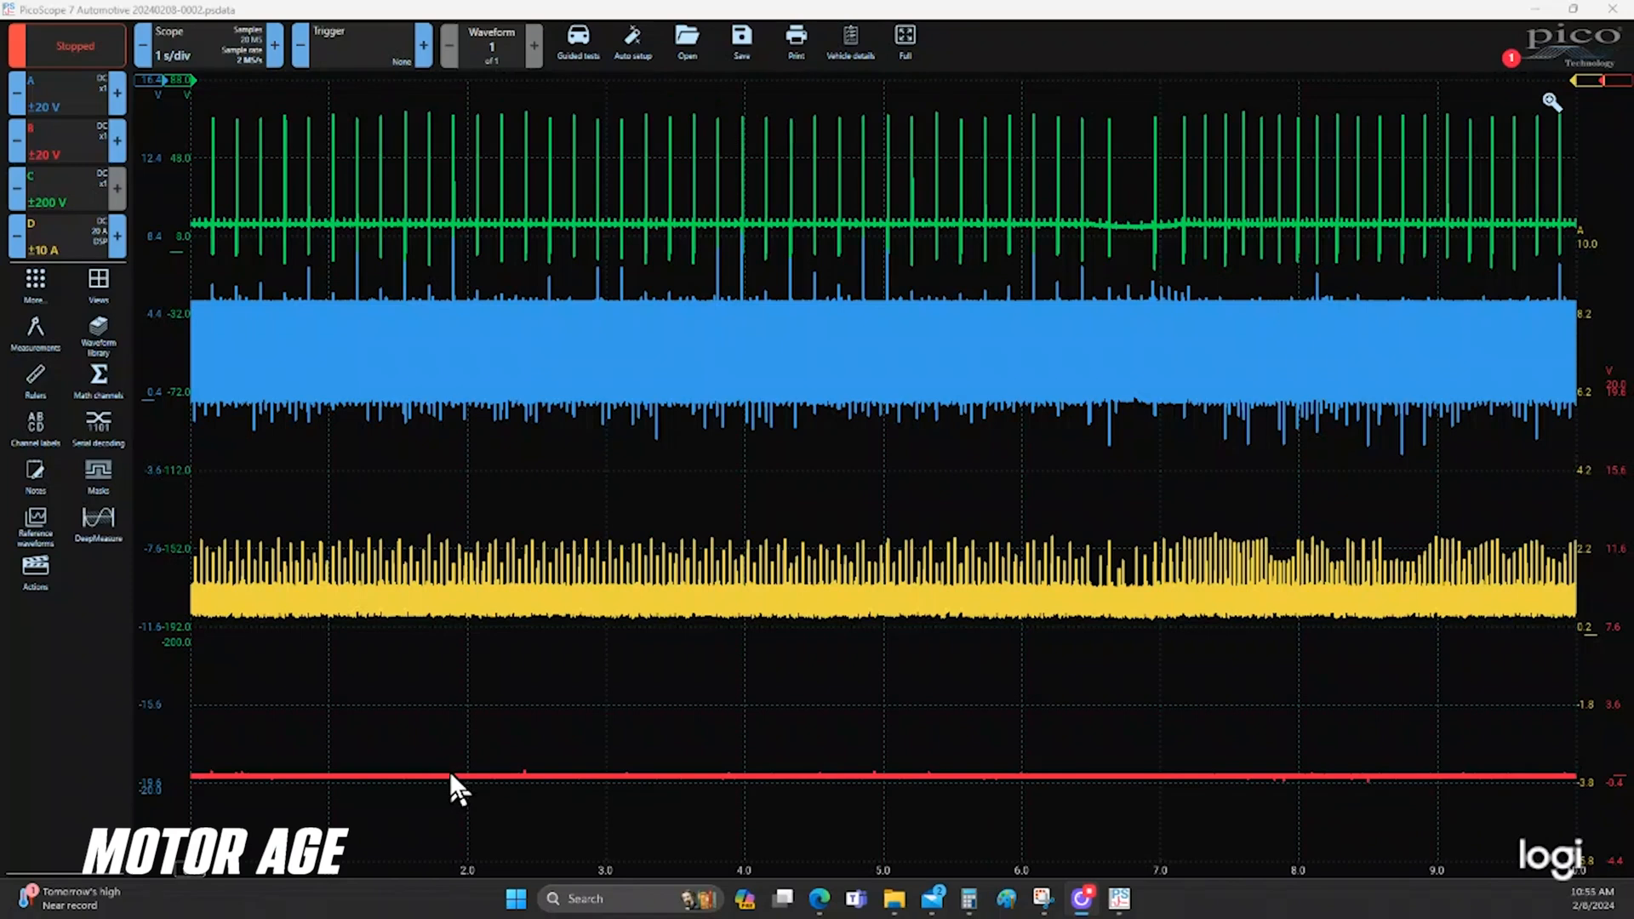
{"action": "mouse_move", "coordinate": [536, 673]}
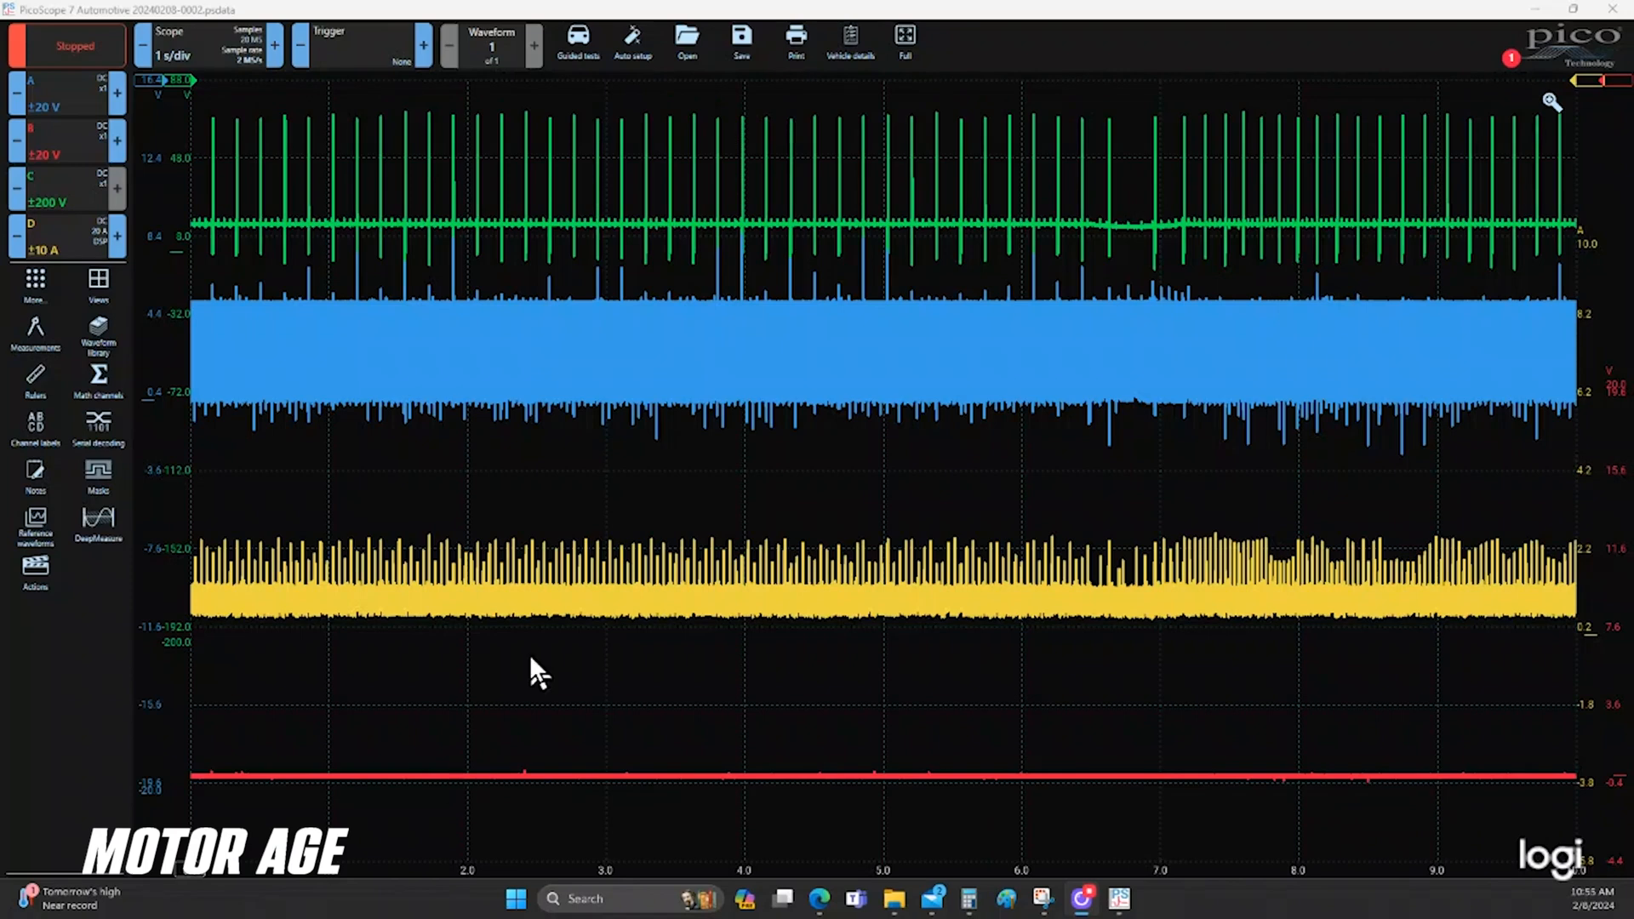
{"action": "mouse_move", "coordinate": [542, 579]}
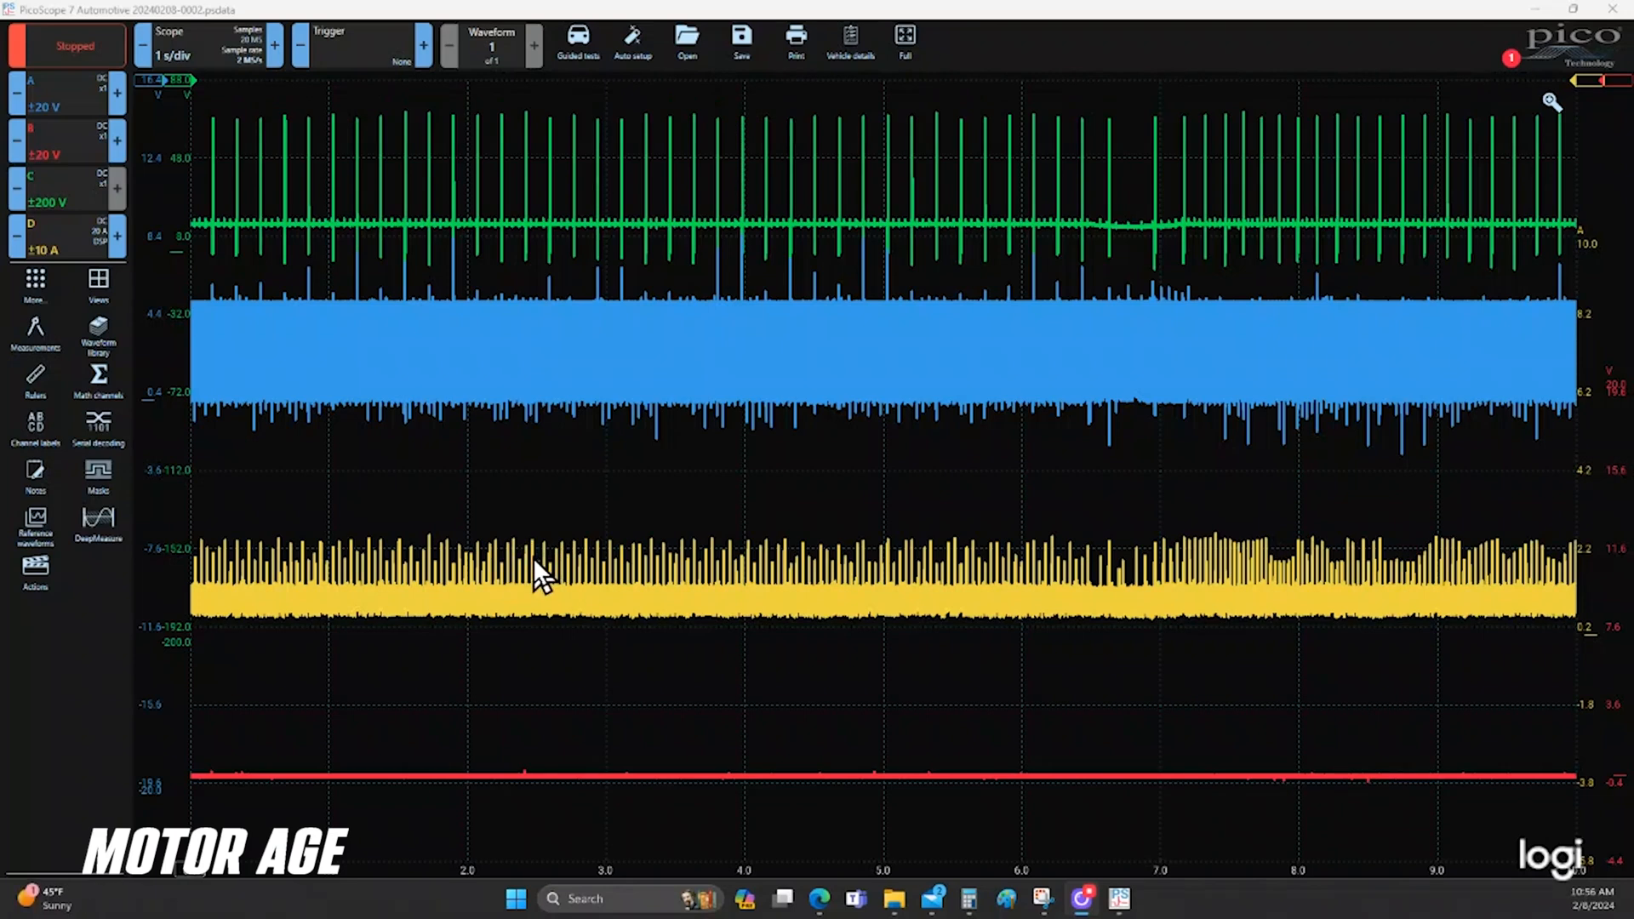
{"action": "mouse_move", "coordinate": [266, 219]}
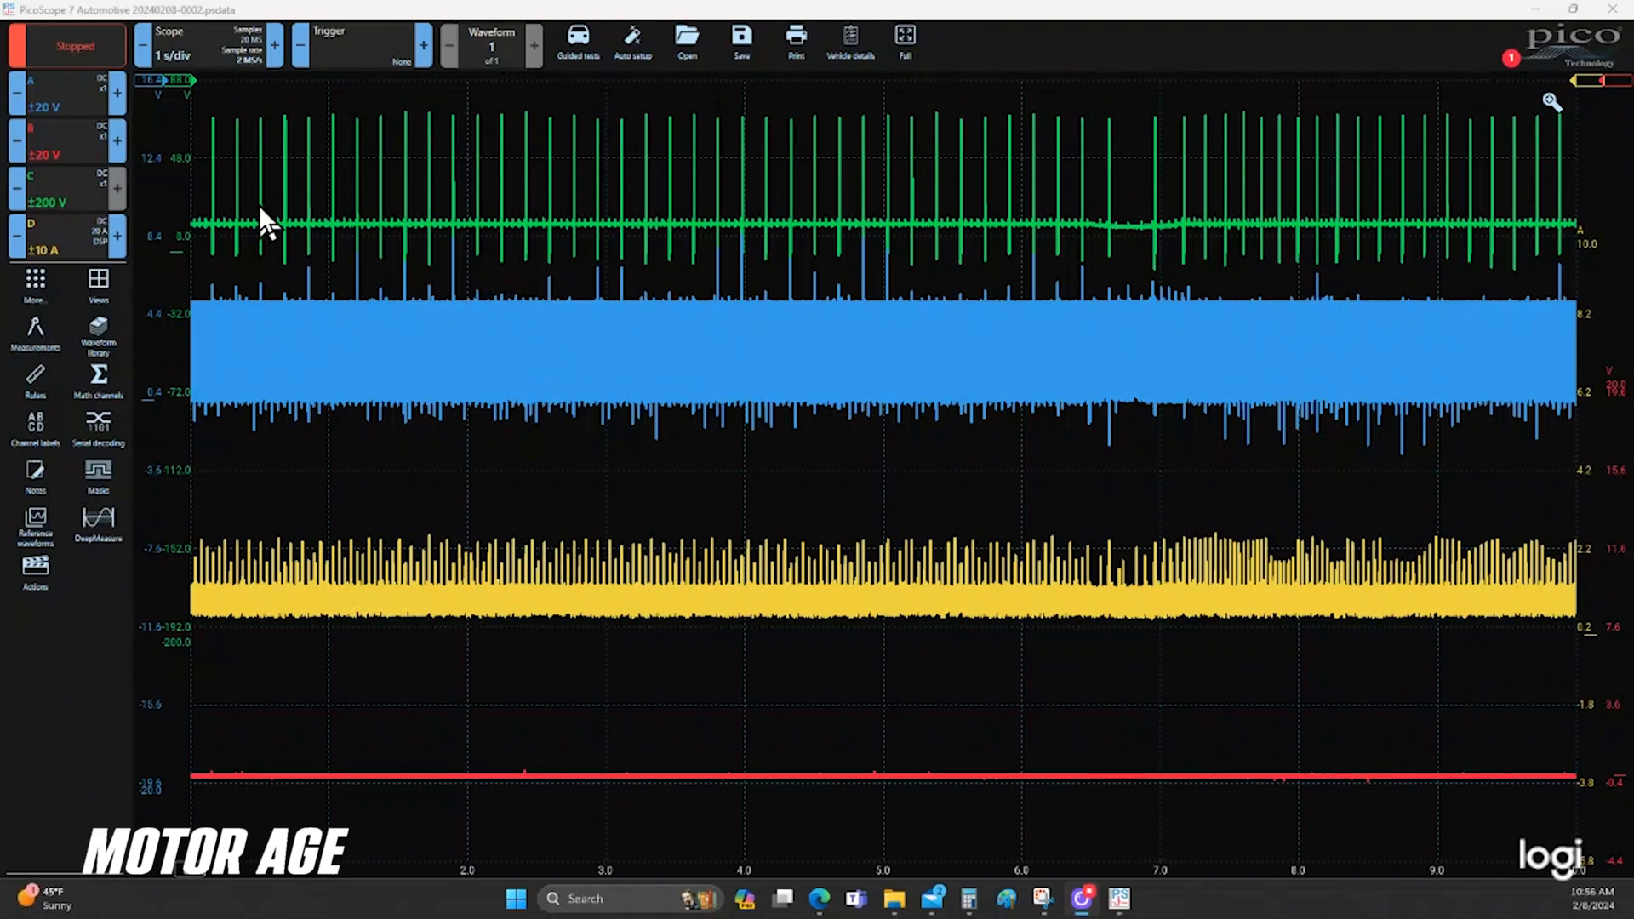
{"action": "mouse_move", "coordinate": [475, 208]}
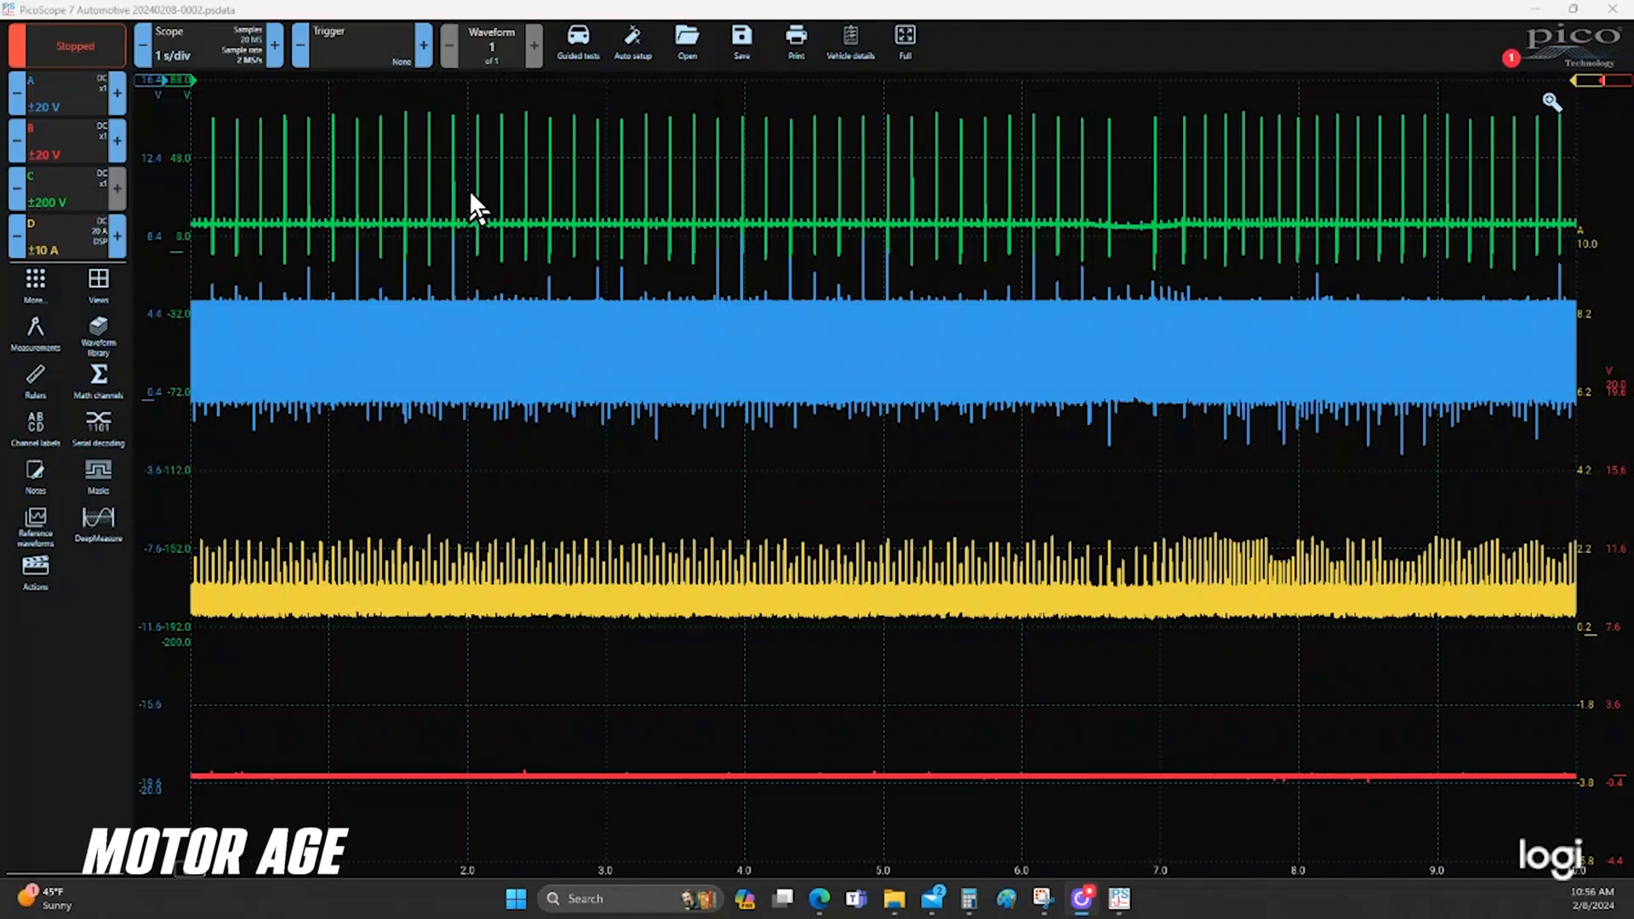
{"action": "mouse_move", "coordinate": [667, 208]}
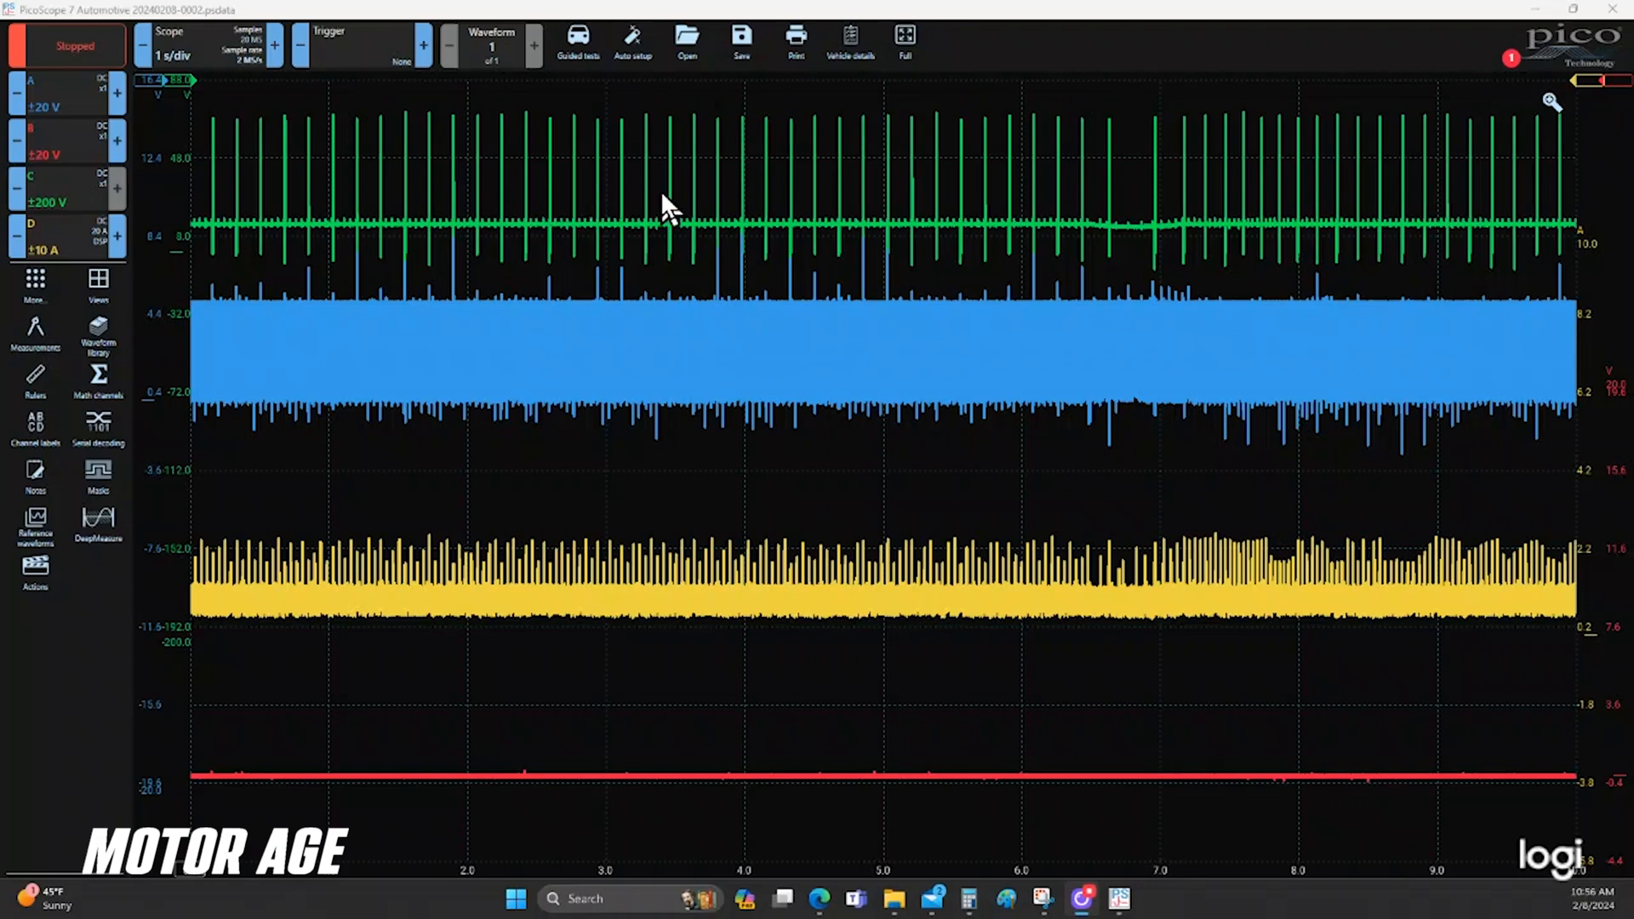
{"action": "mouse_move", "coordinate": [996, 187]}
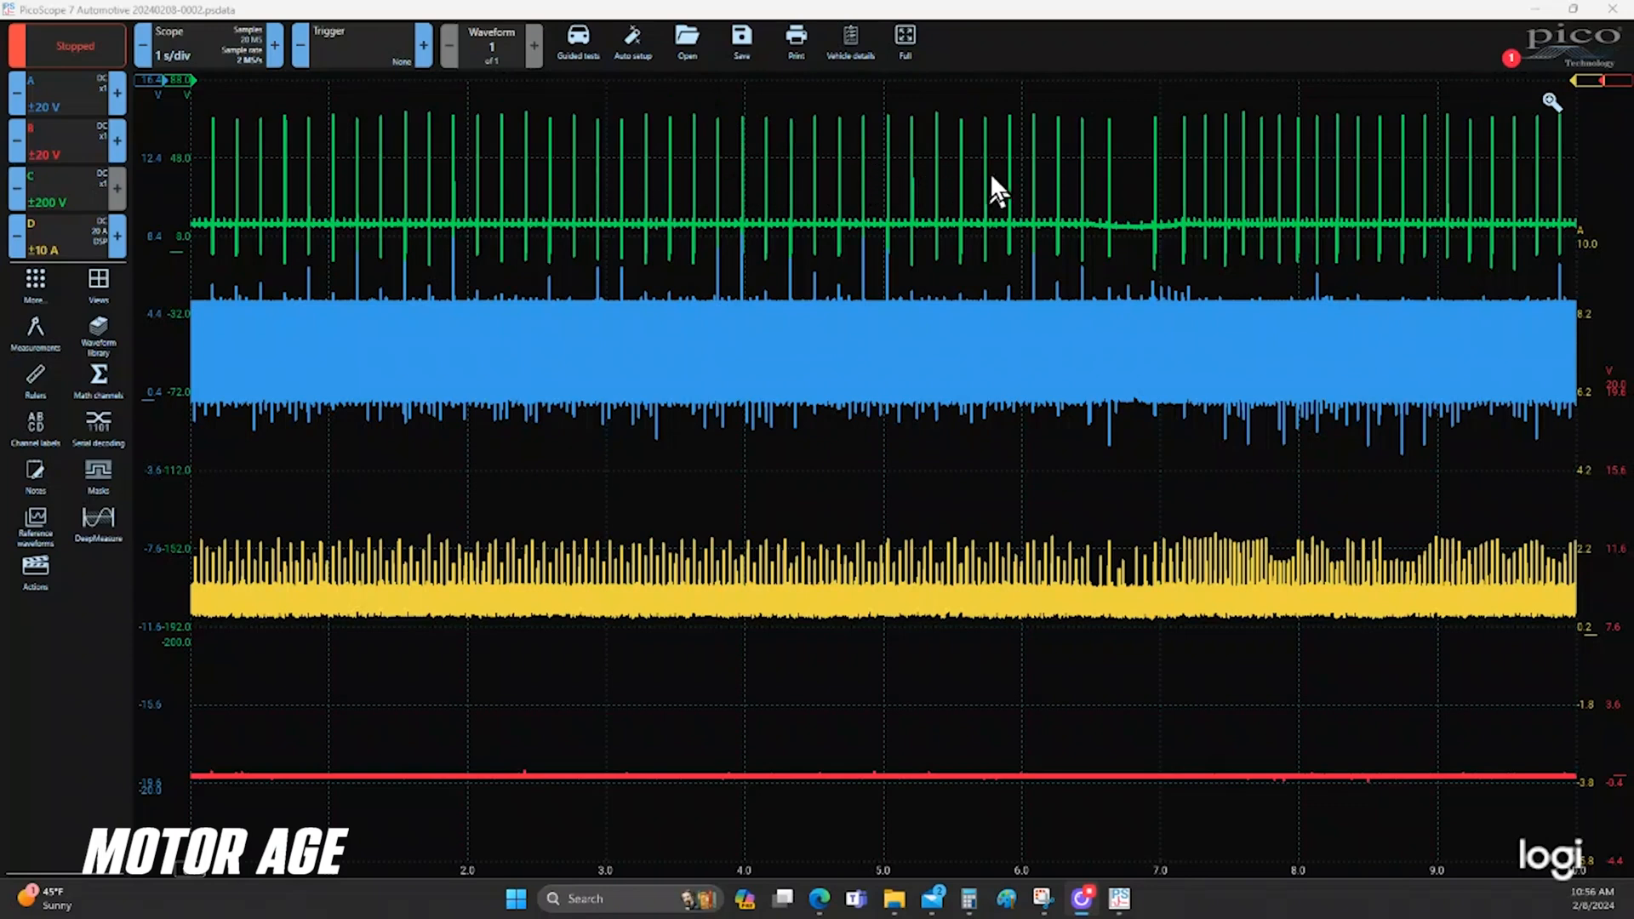
{"action": "mouse_move", "coordinate": [1146, 136]}
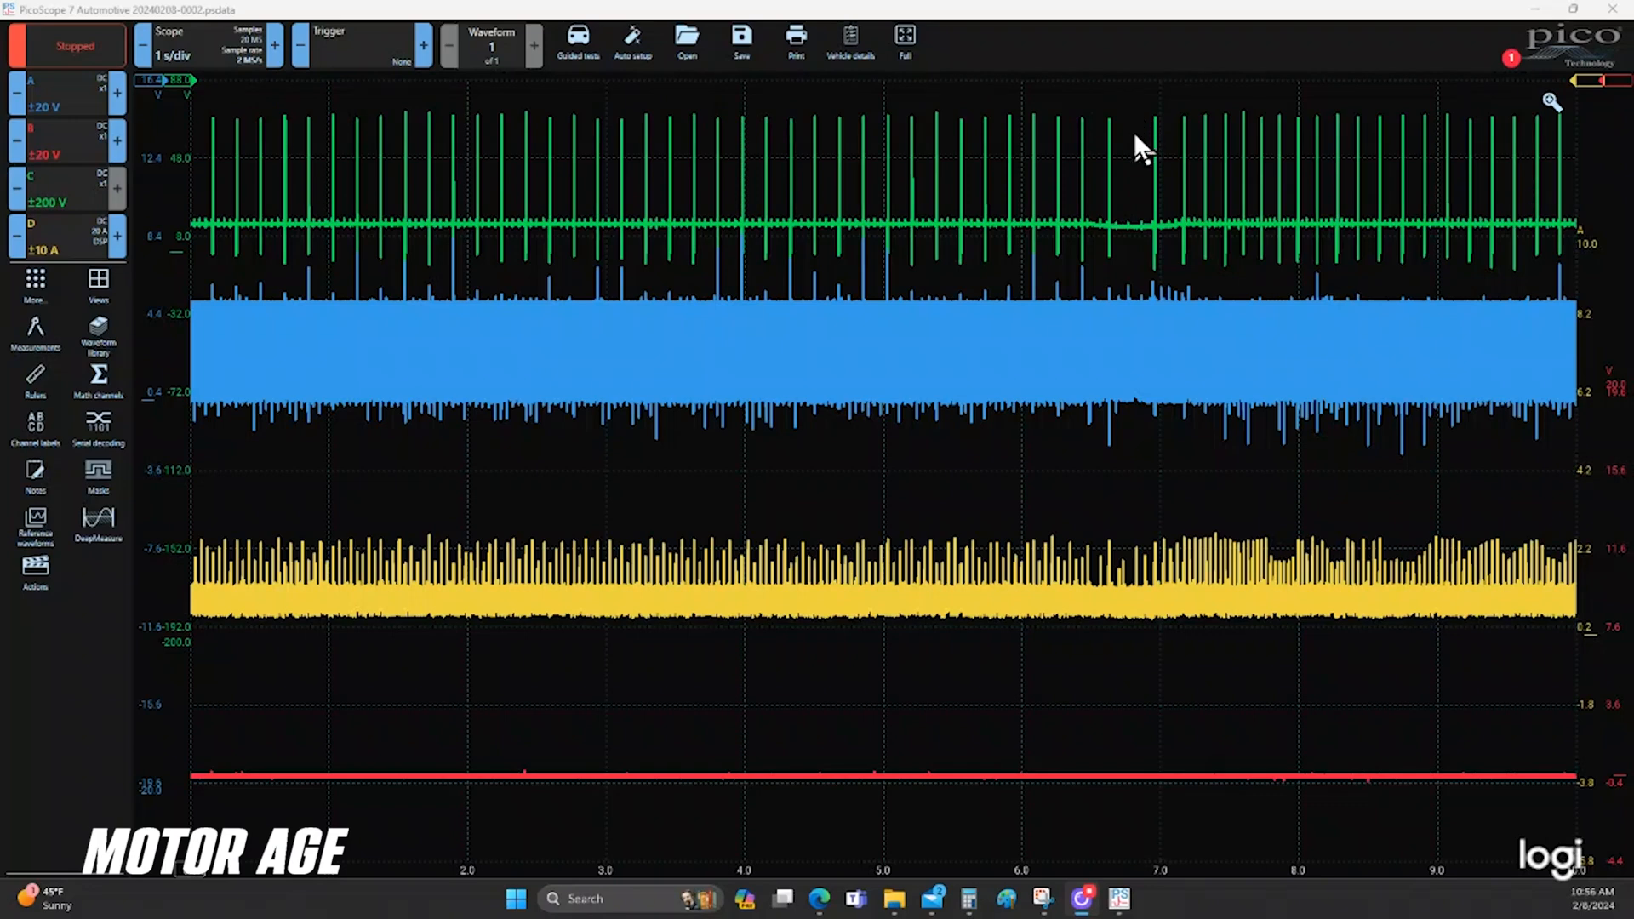
{"action": "mouse_move", "coordinate": [1146, 75]}
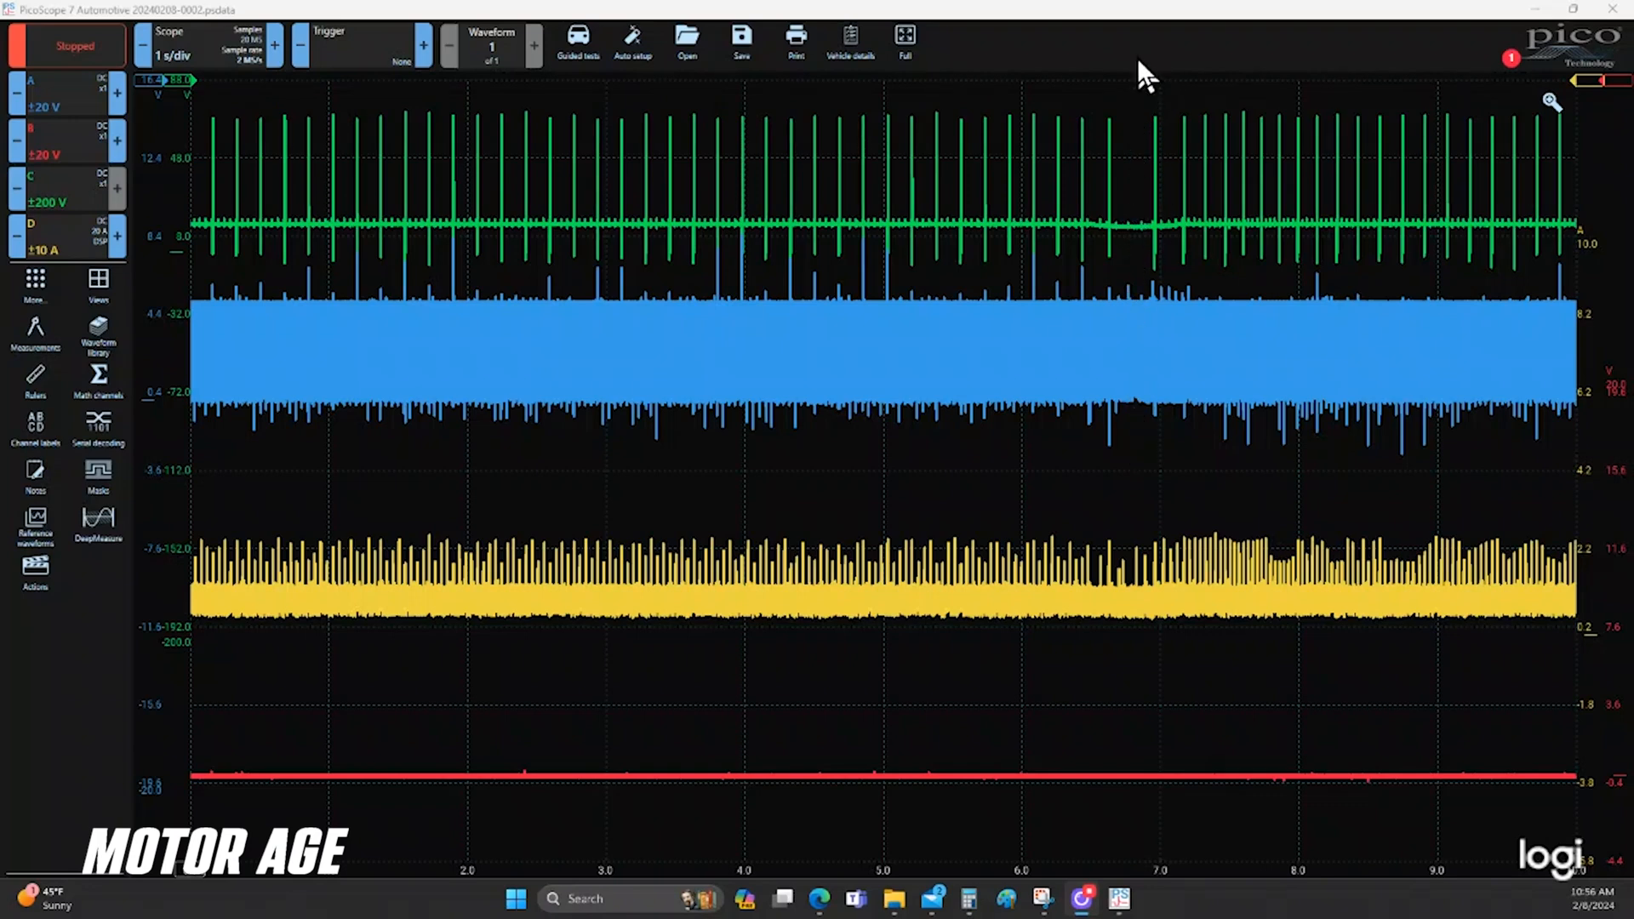
{"action": "mouse_move", "coordinate": [1116, 359]}
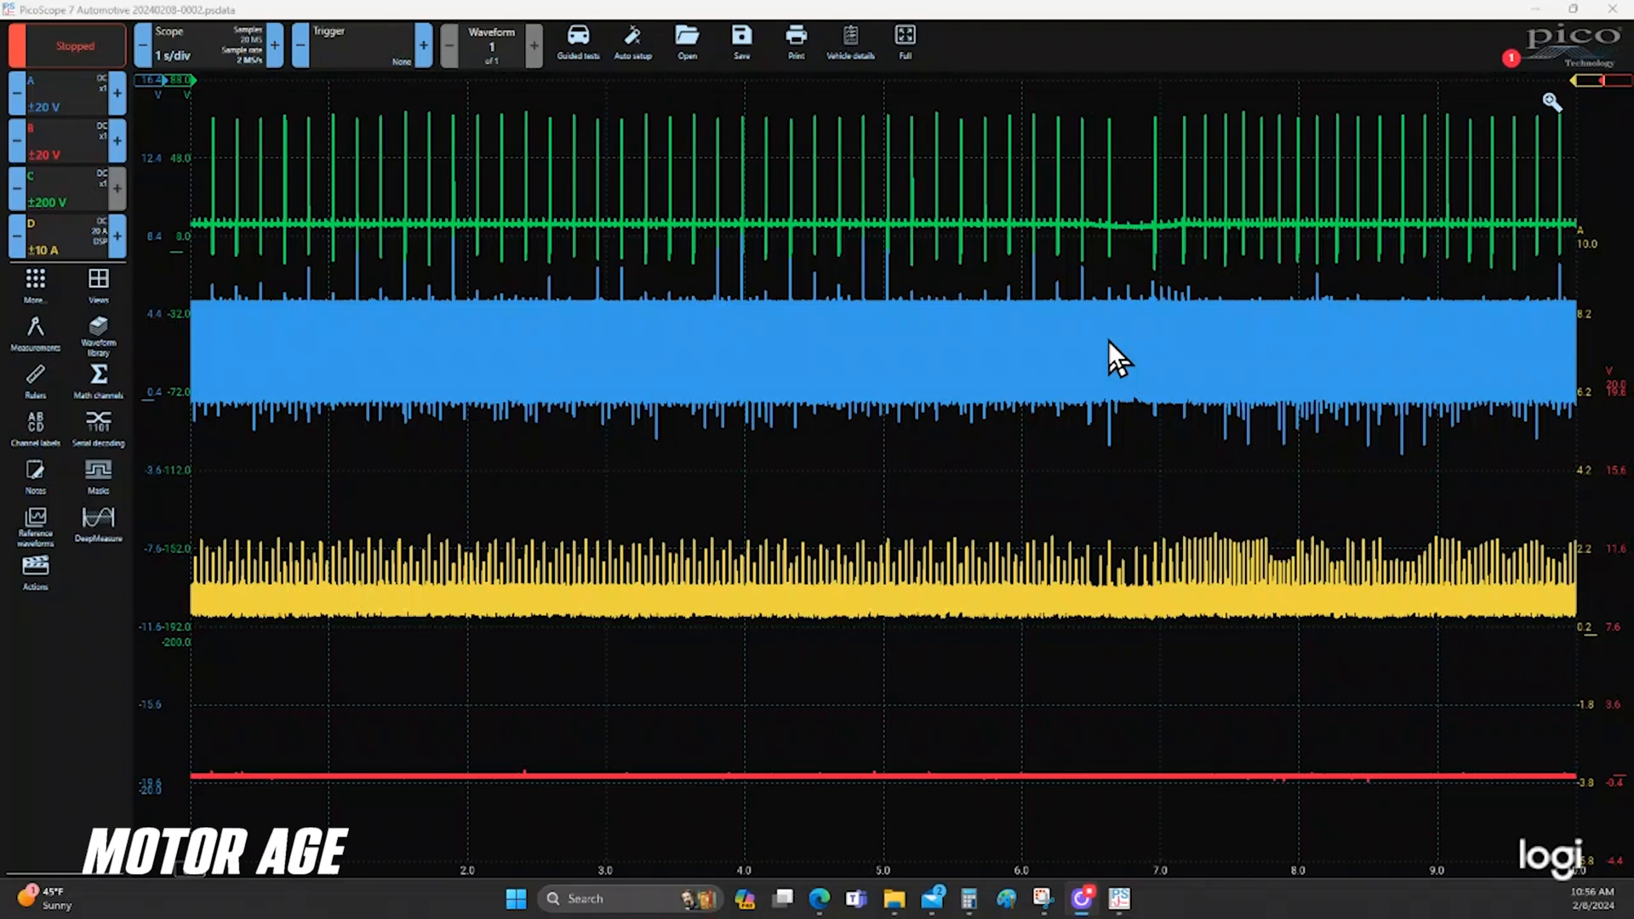
{"action": "mouse_move", "coordinate": [840, 235]}
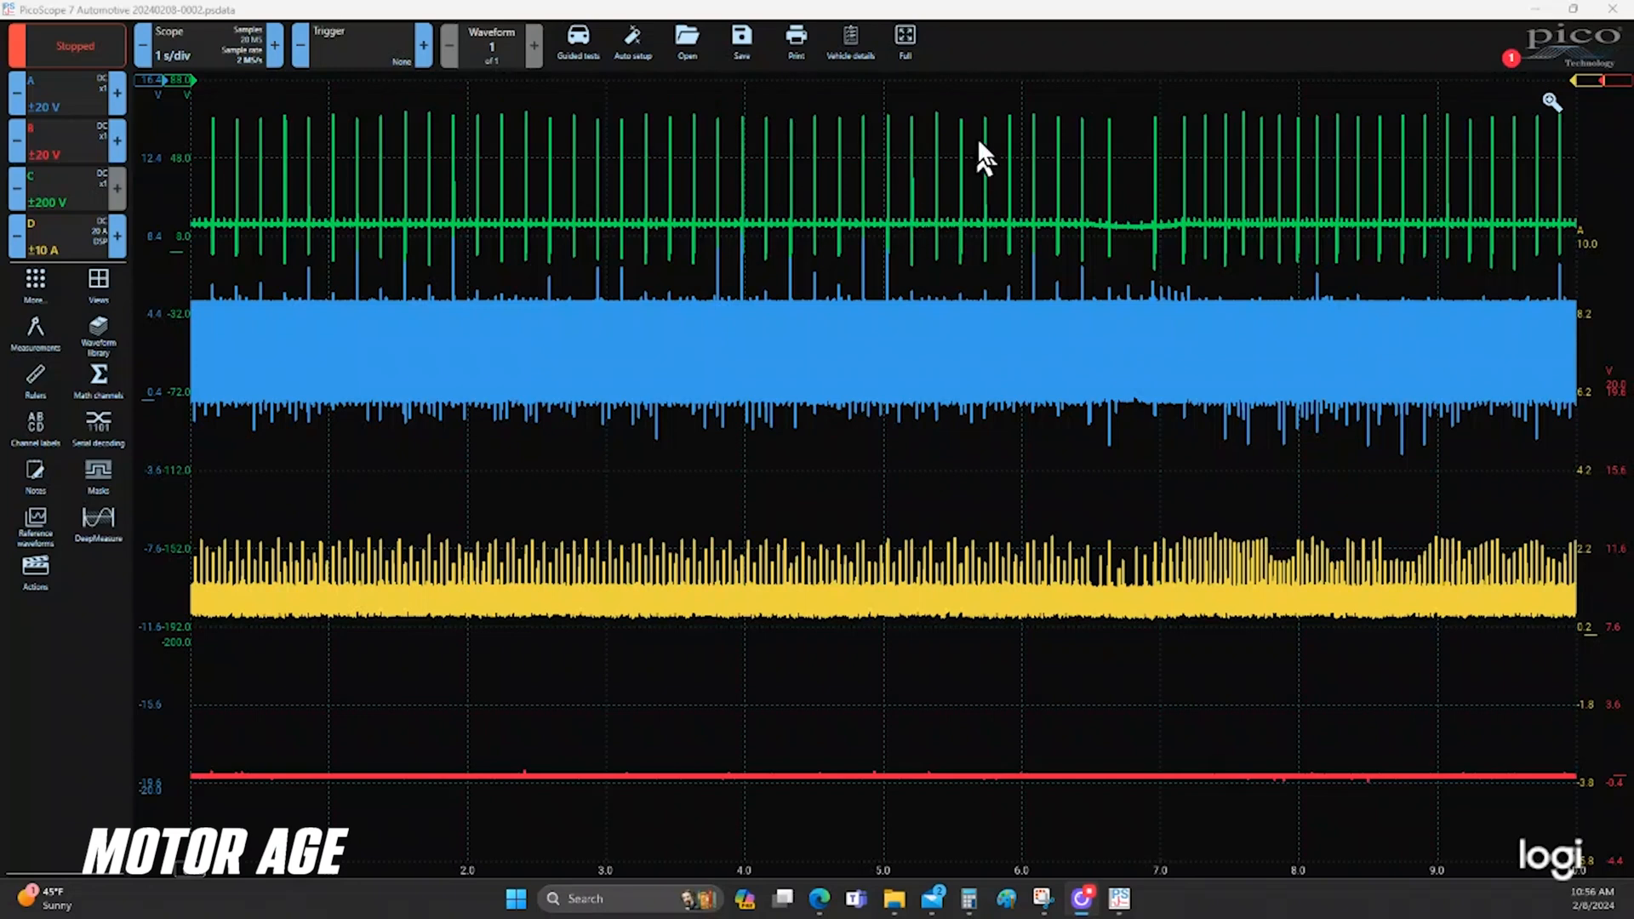
{"action": "mouse_move", "coordinate": [1120, 265]}
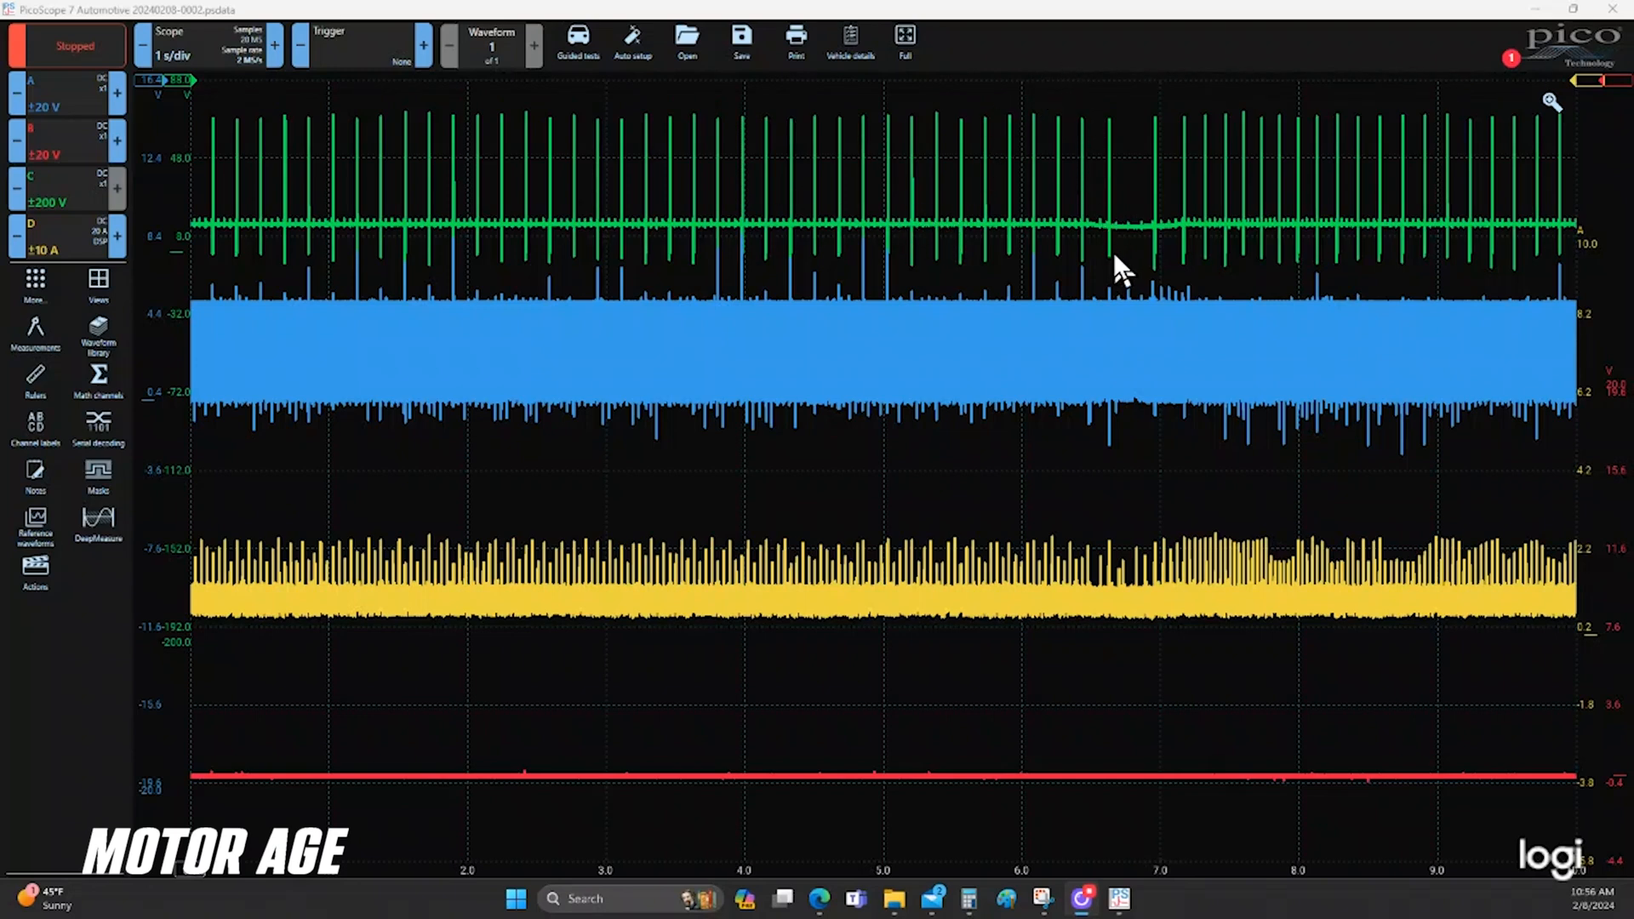
{"action": "mouse_move", "coordinate": [1124, 303]}
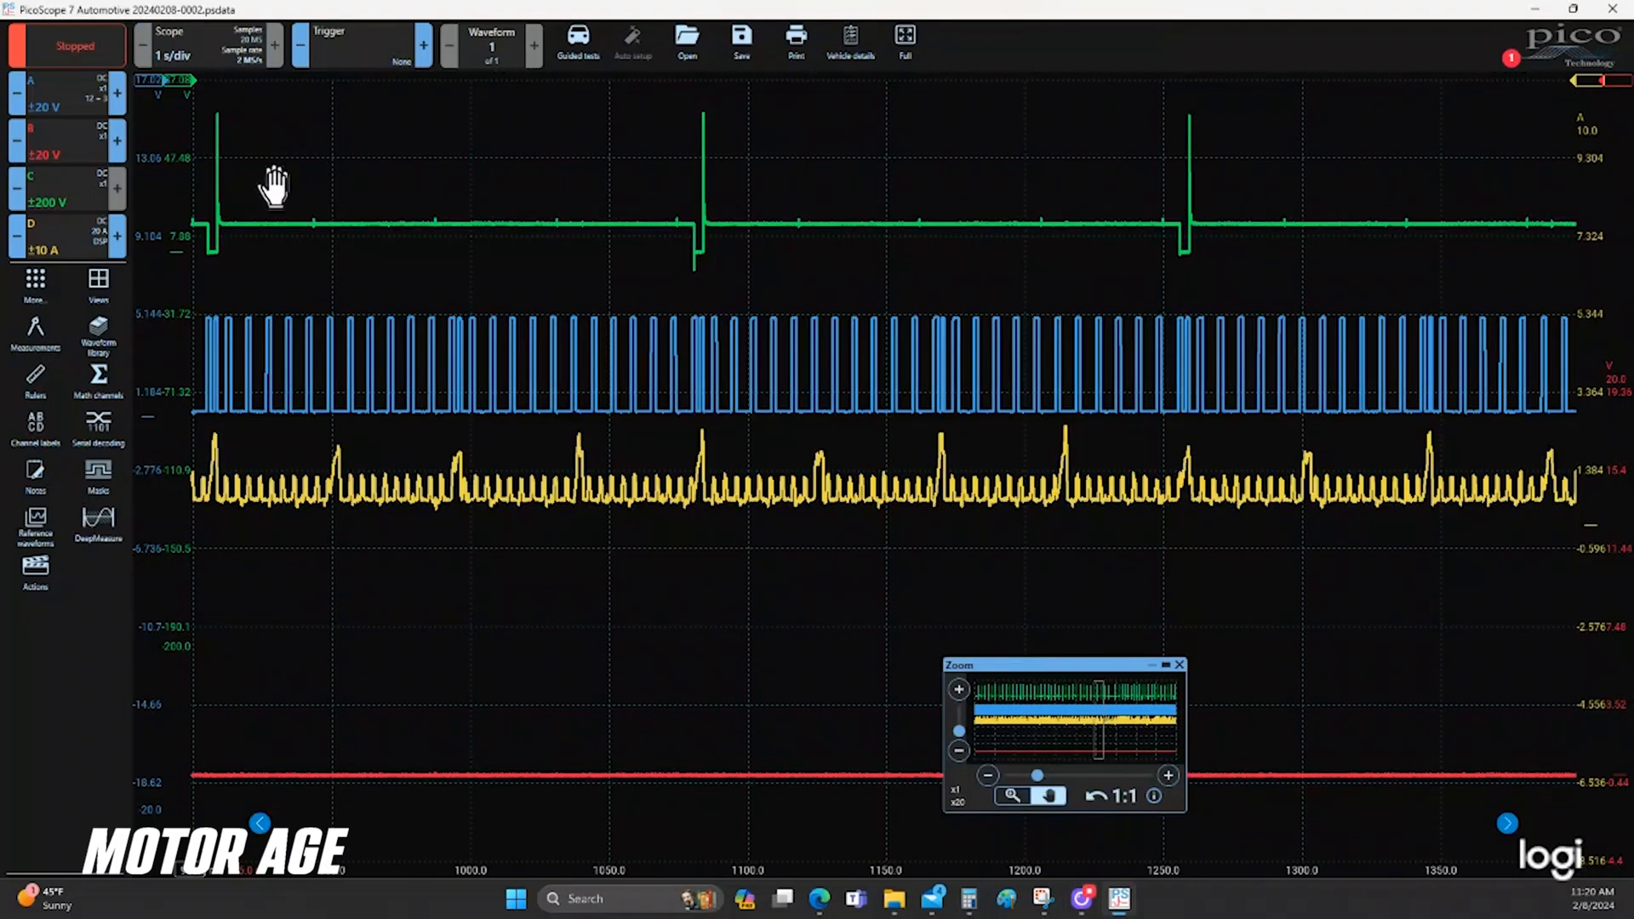
{"action": "mouse_move", "coordinate": [304, 318]}
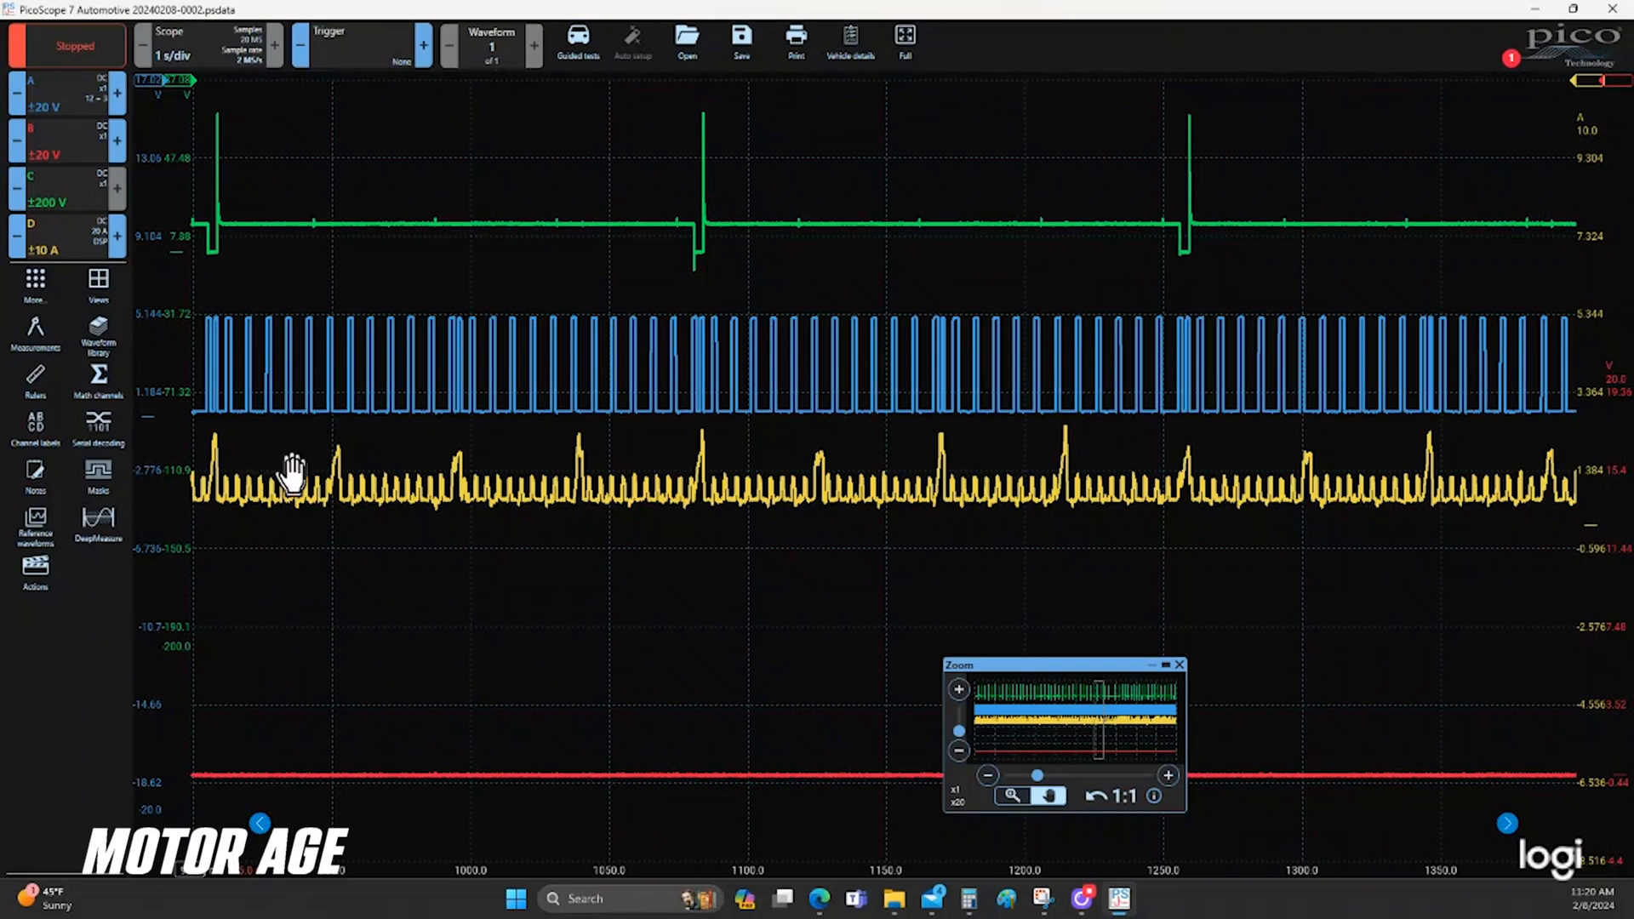
{"action": "mouse_move", "coordinate": [569, 480]}
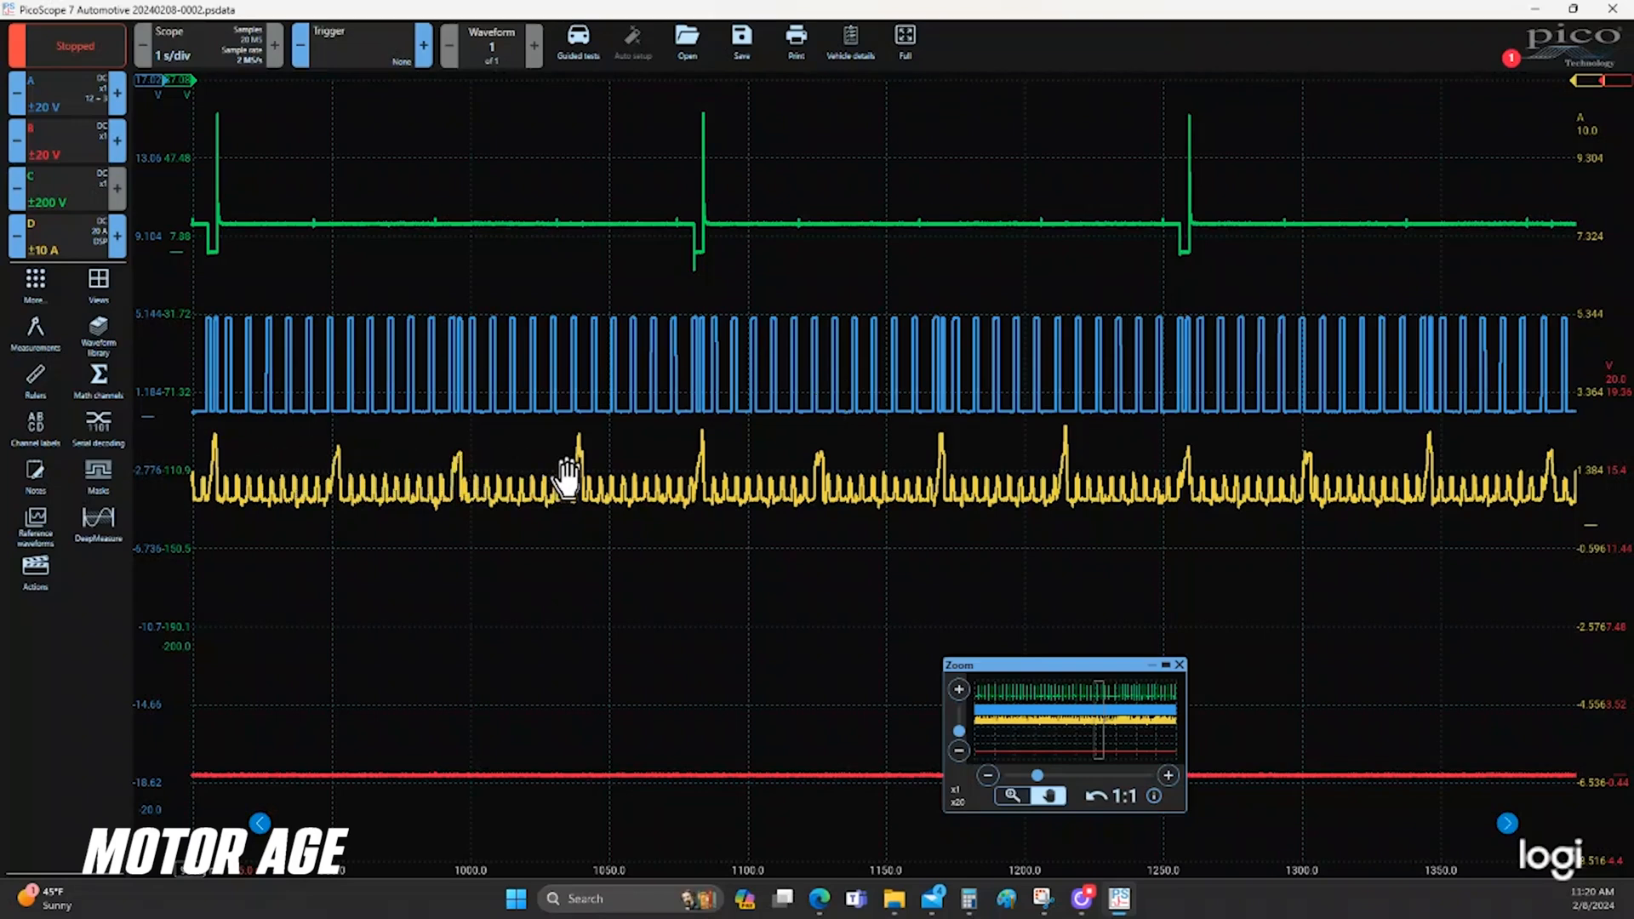
{"action": "mouse_move", "coordinate": [354, 114]}
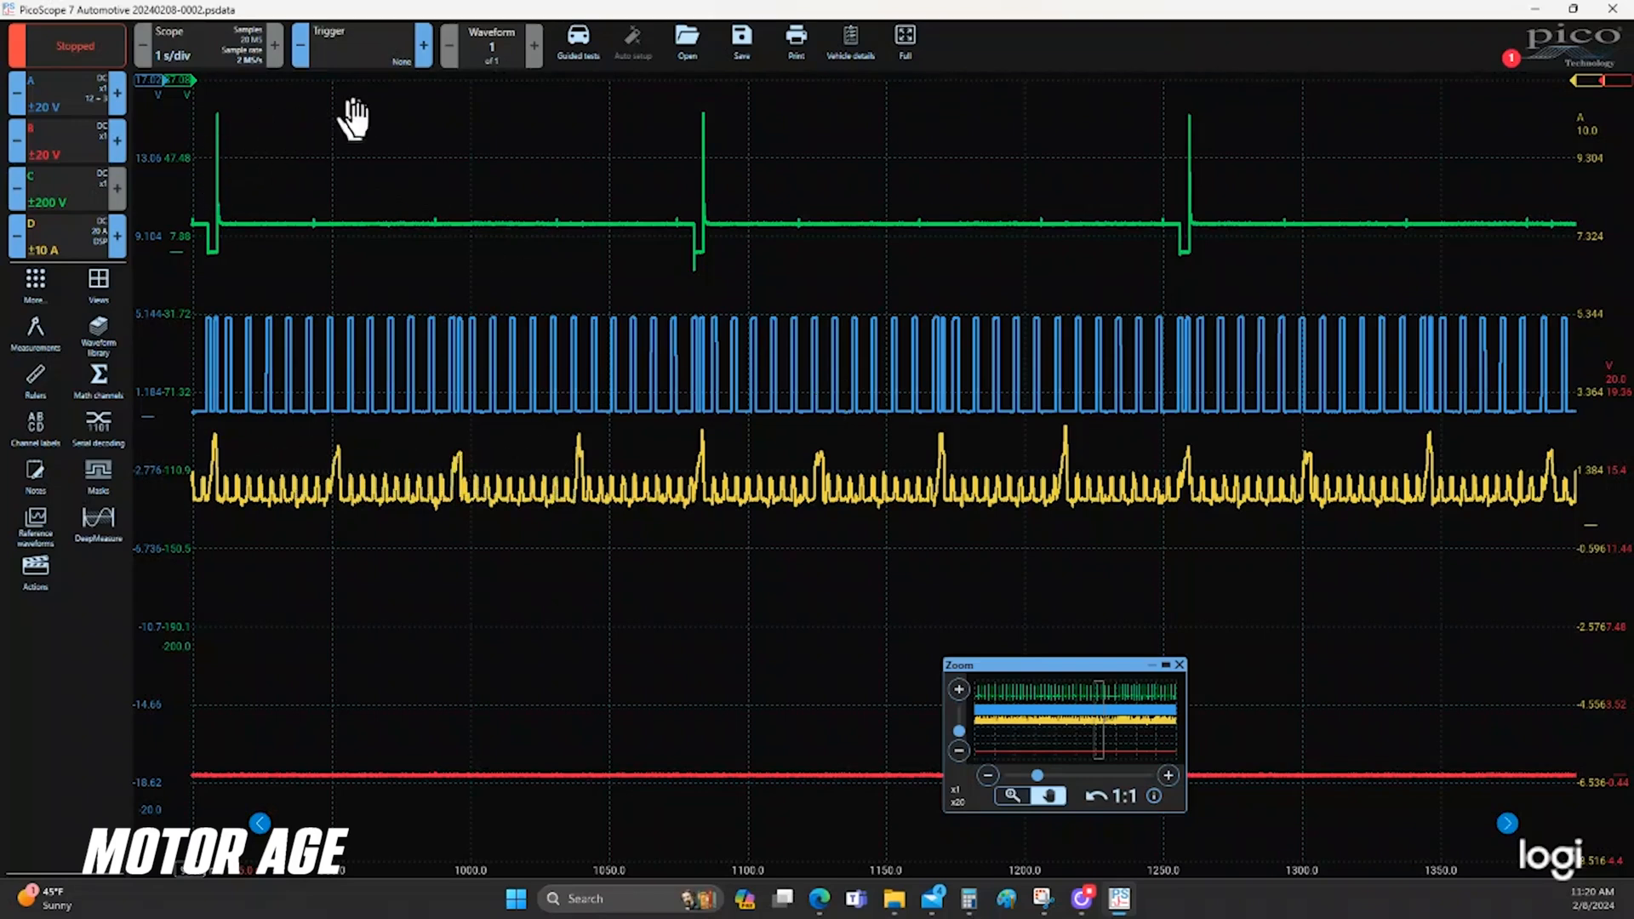
{"action": "mouse_move", "coordinate": [281, 166]}
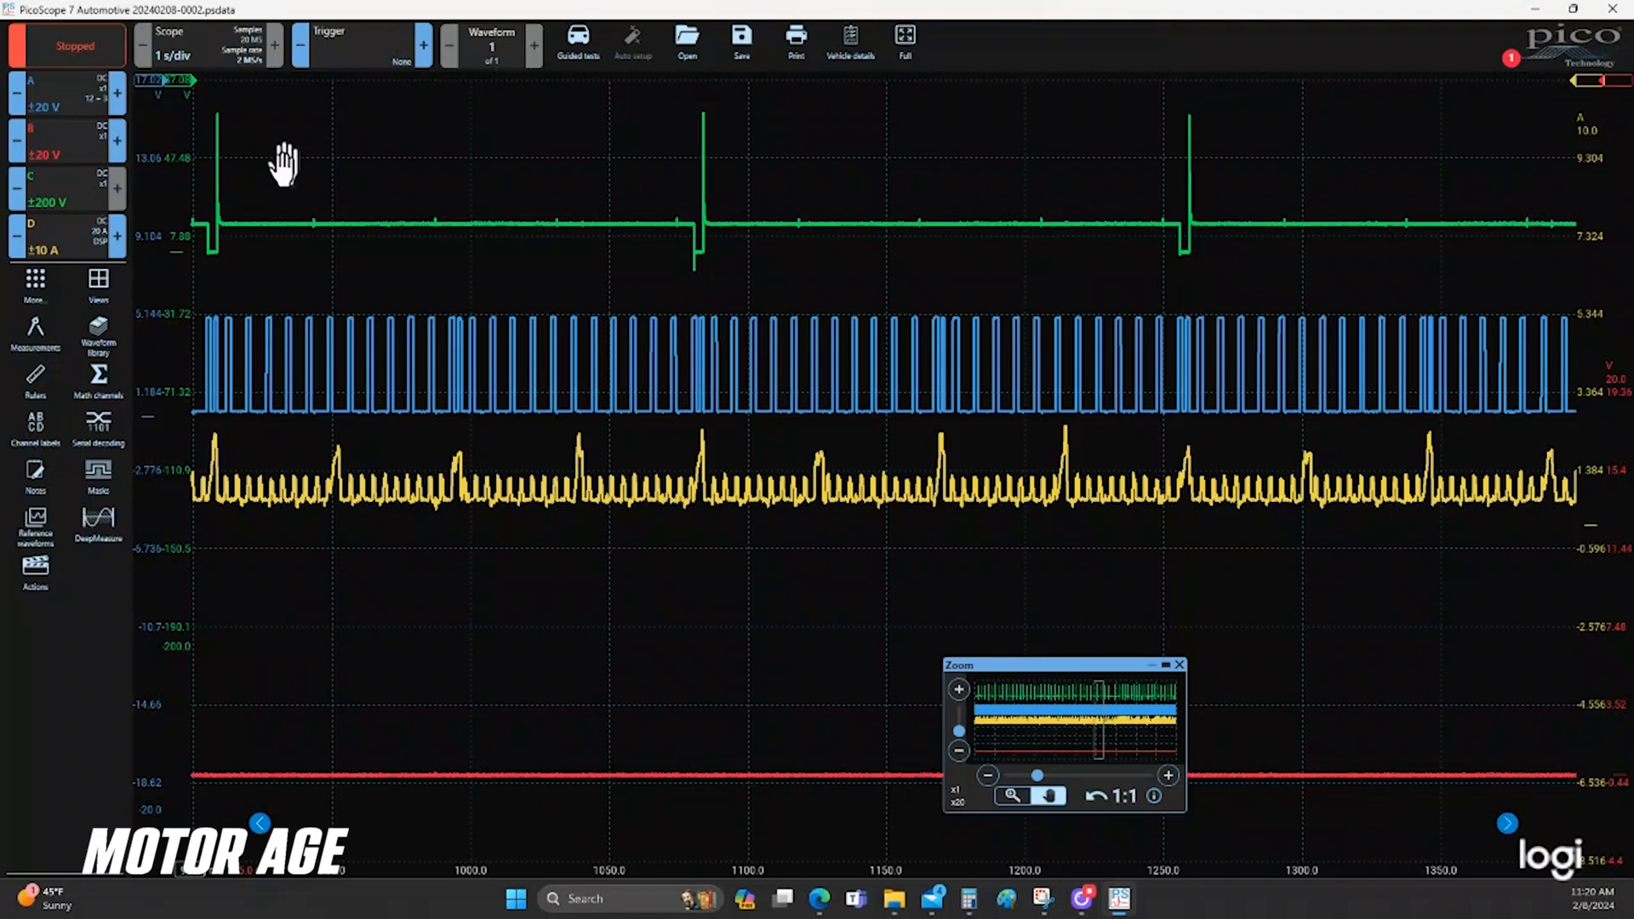
{"action": "mouse_move", "coordinate": [442, 146]}
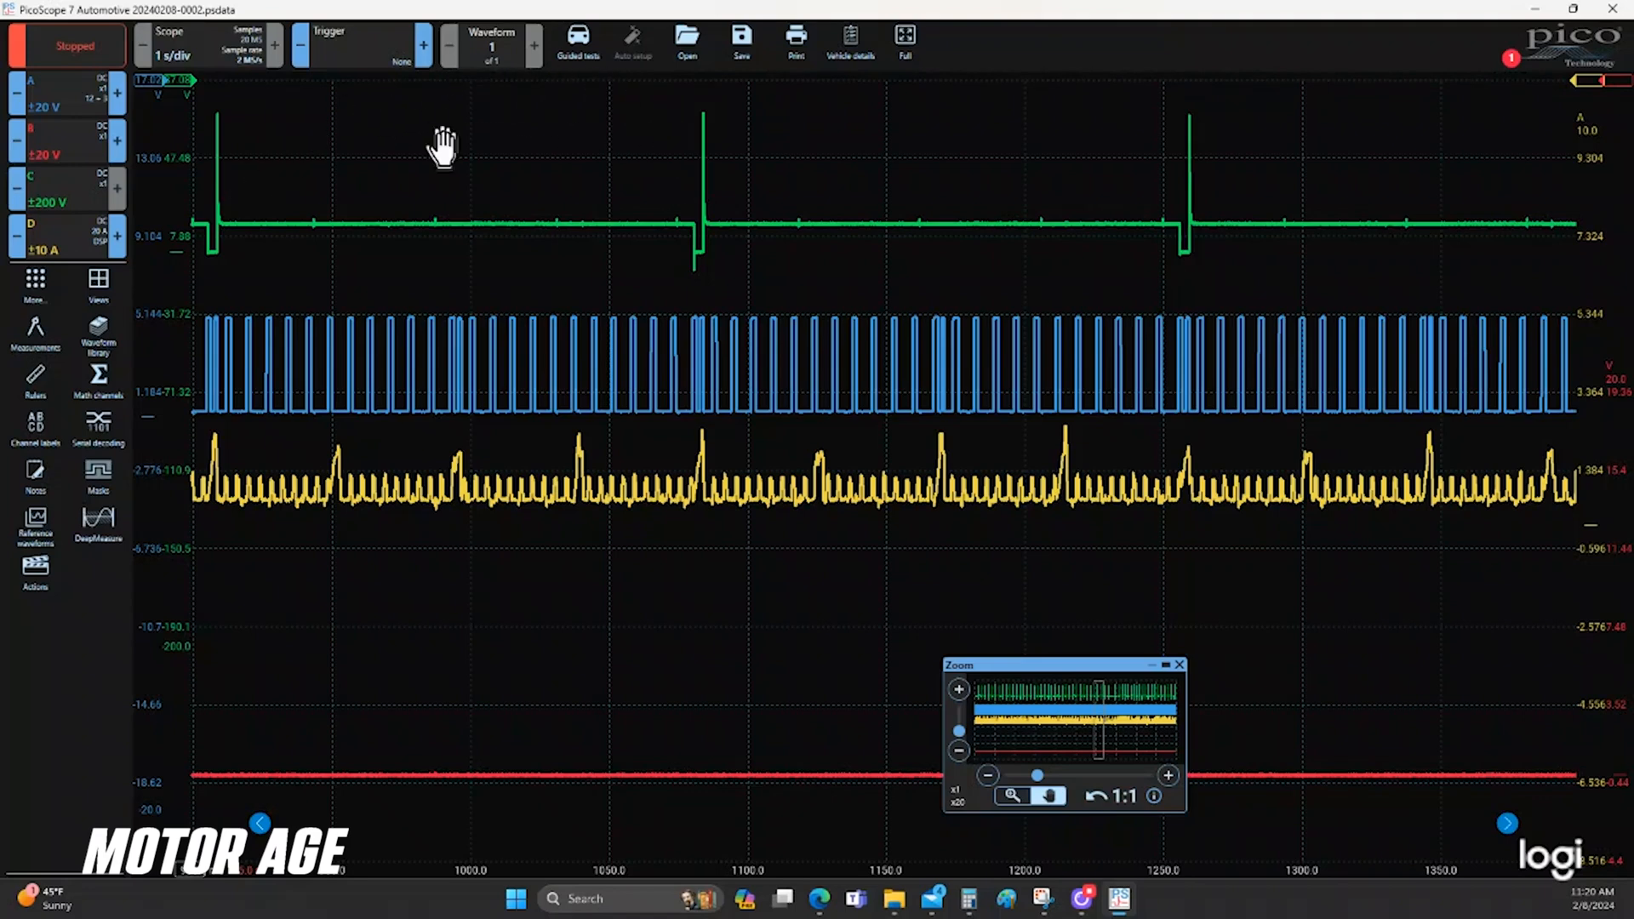
{"action": "mouse_move", "coordinate": [328, 273]}
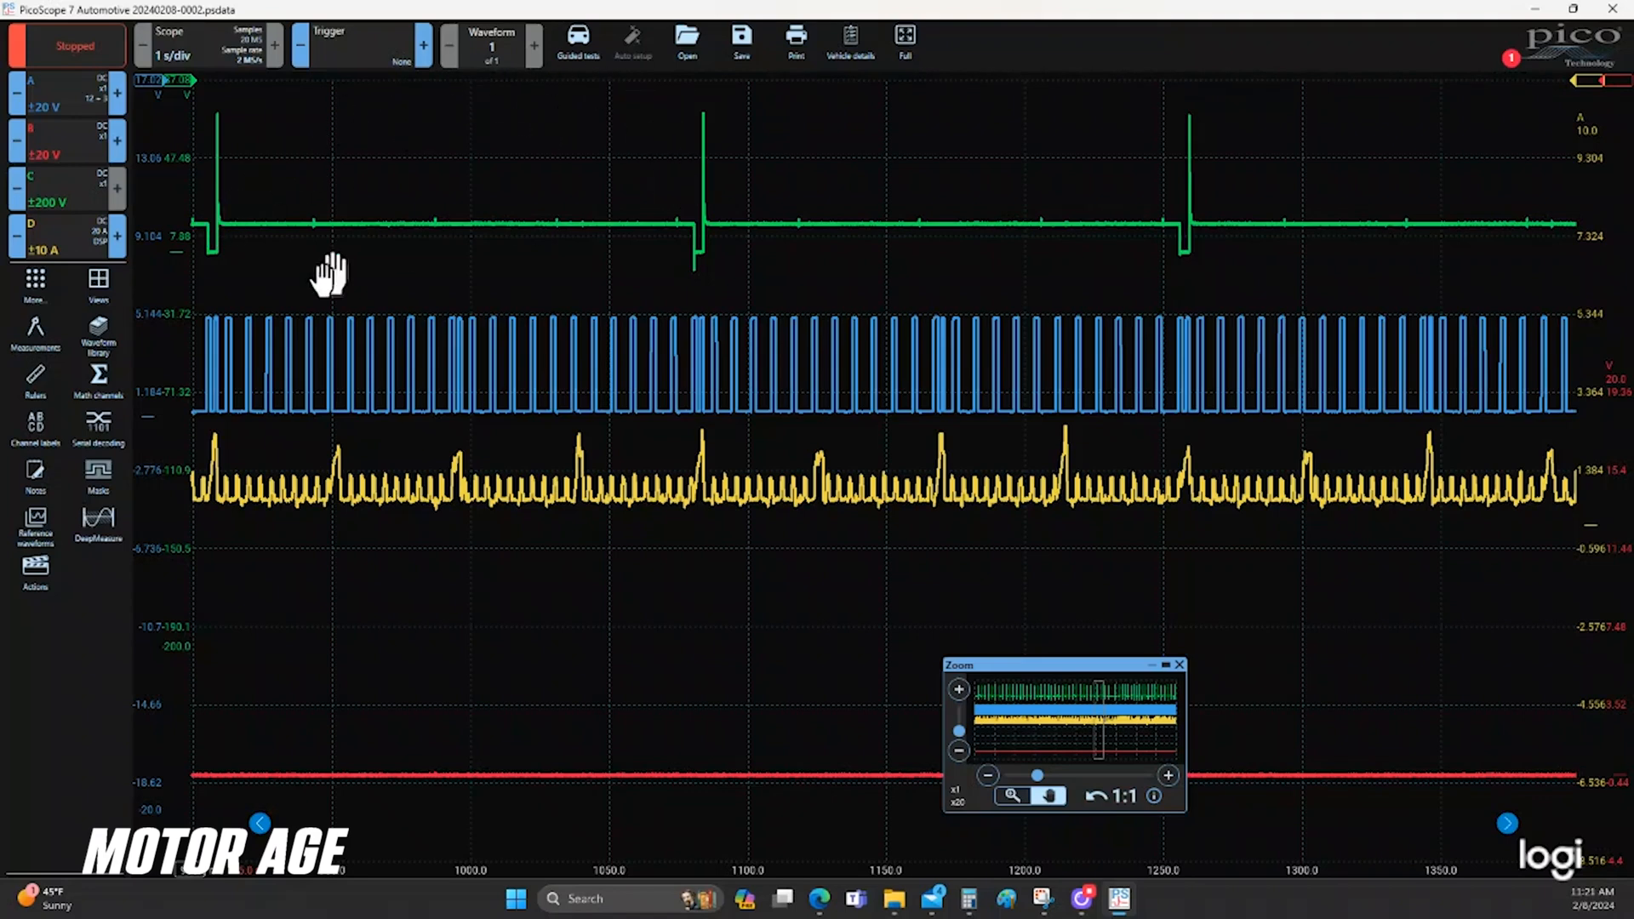
{"action": "mouse_move", "coordinate": [490, 258]}
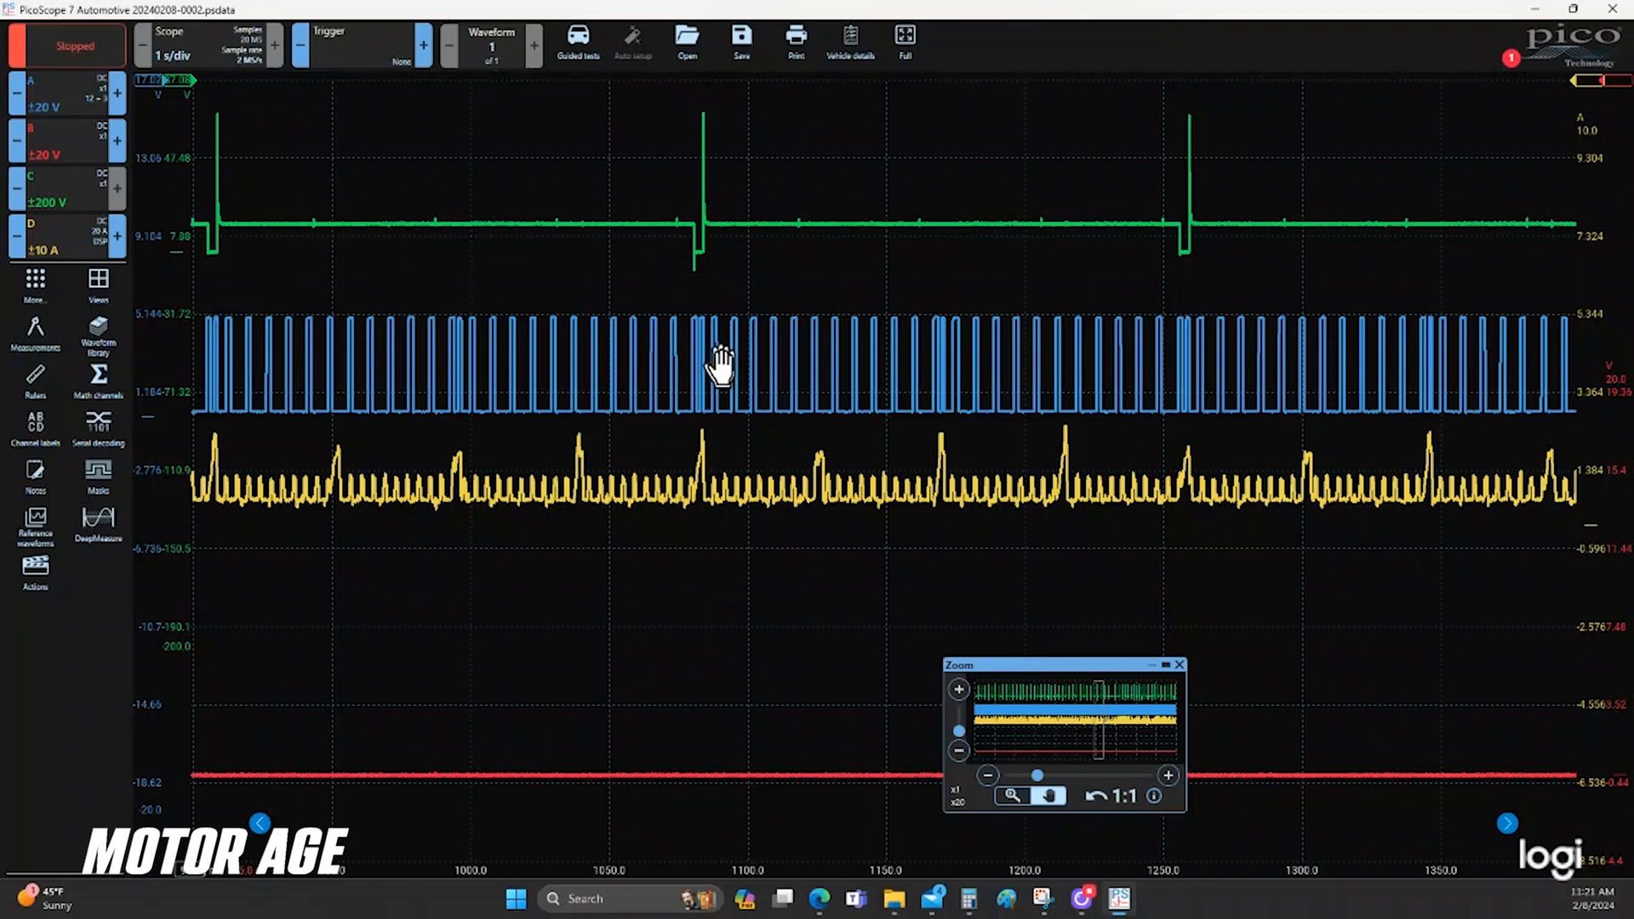
{"action": "mouse_move", "coordinate": [596, 197]}
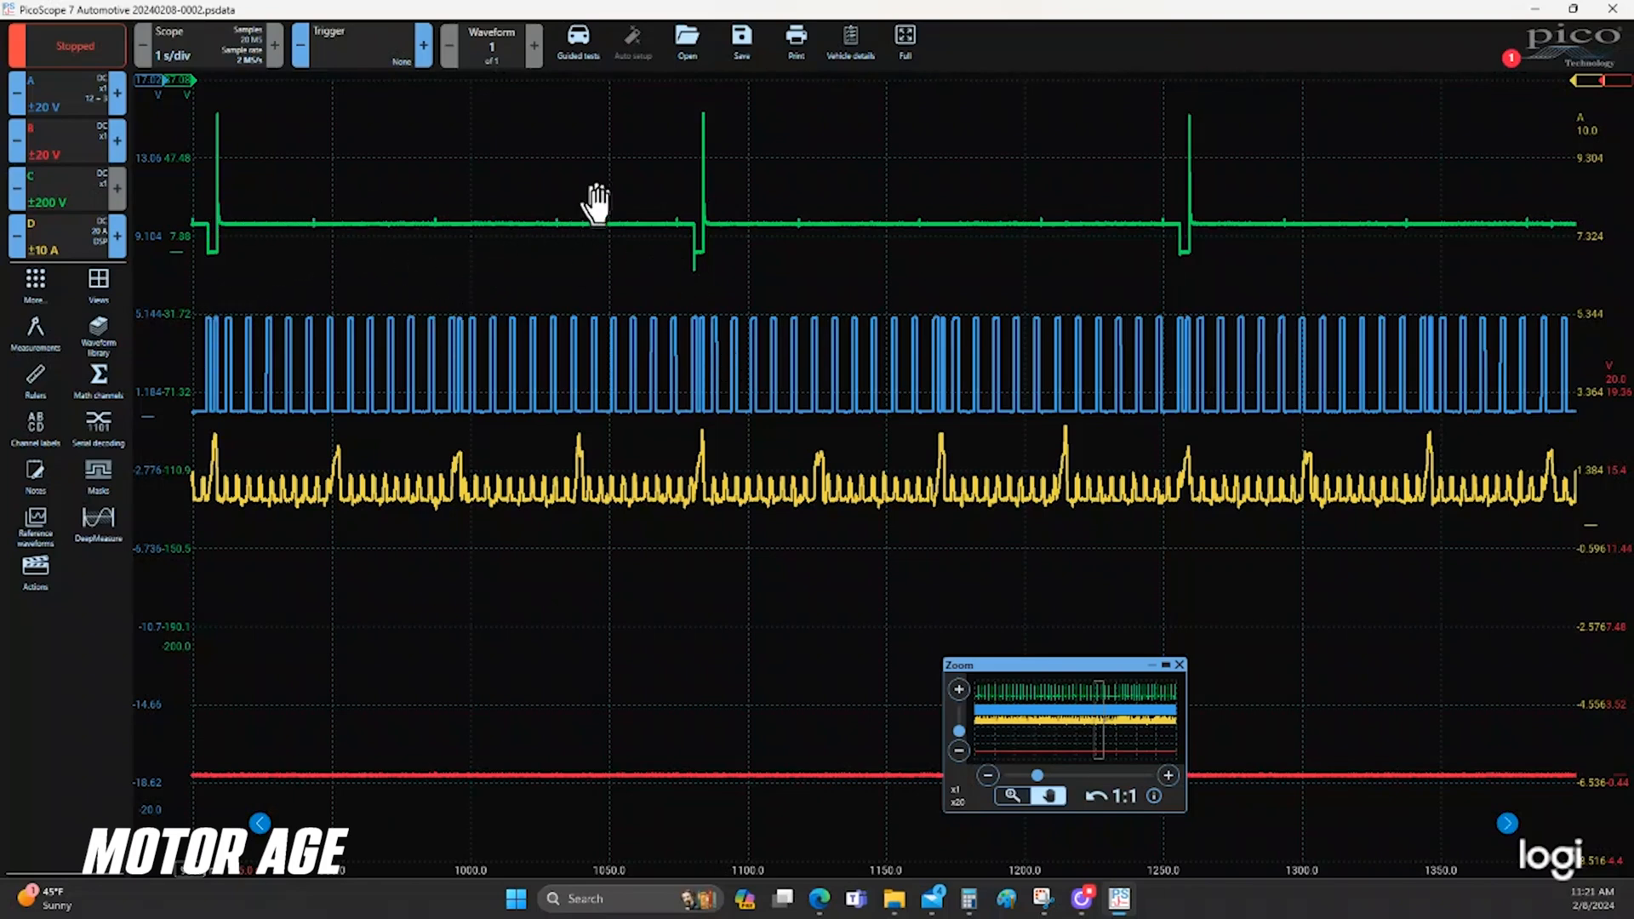
{"action": "mouse_move", "coordinate": [432, 481]}
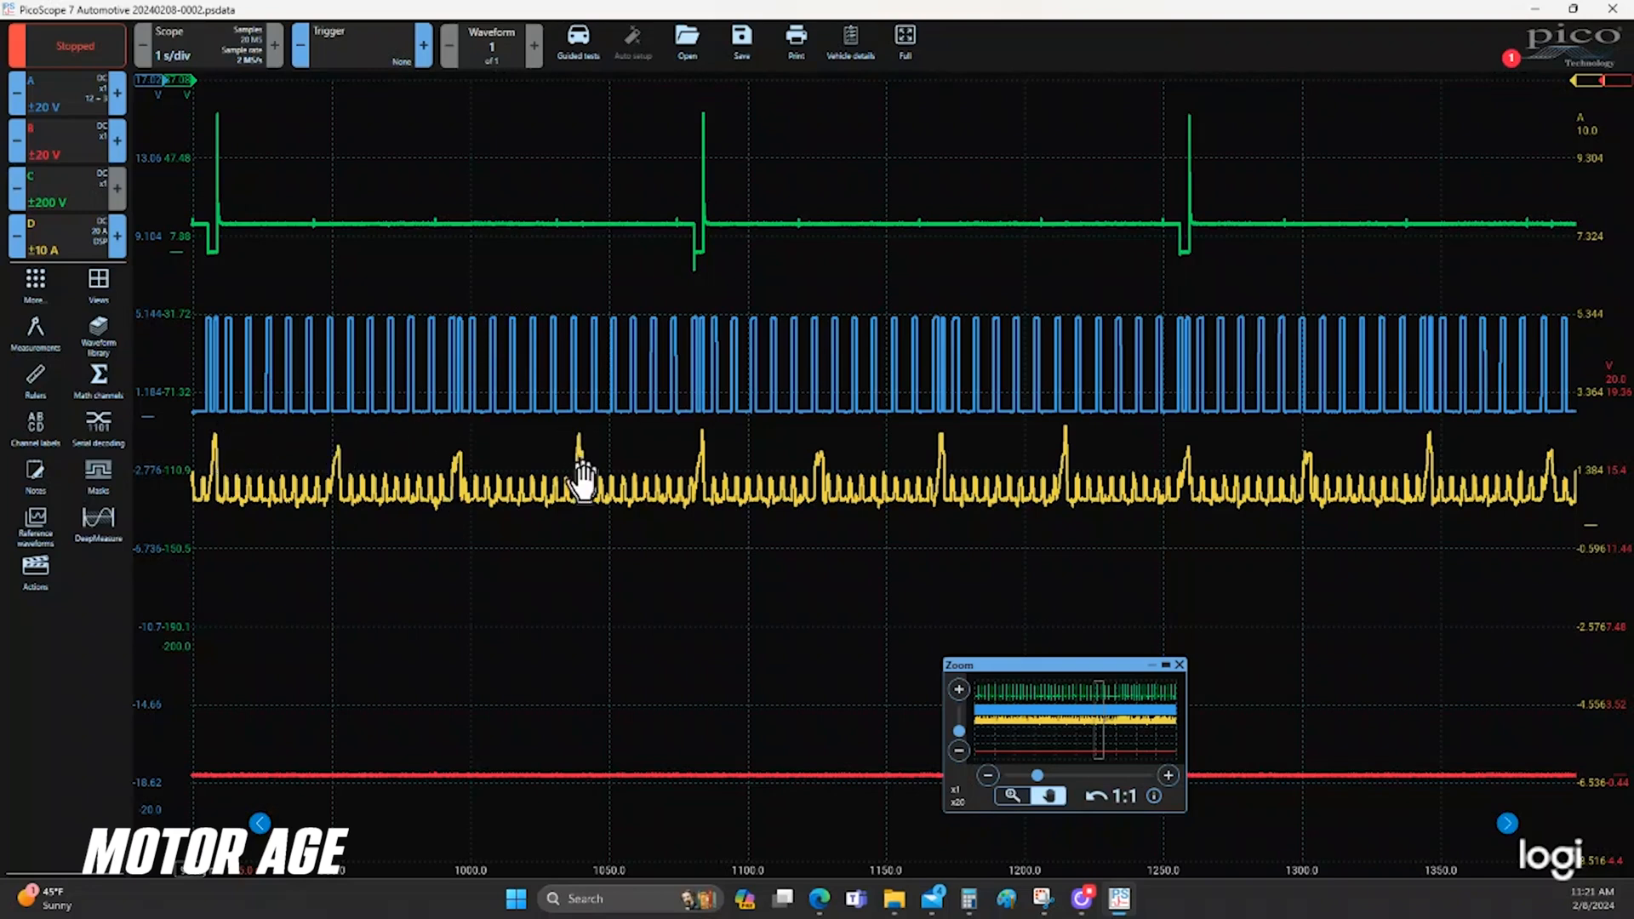
{"action": "mouse_move", "coordinate": [708, 401]}
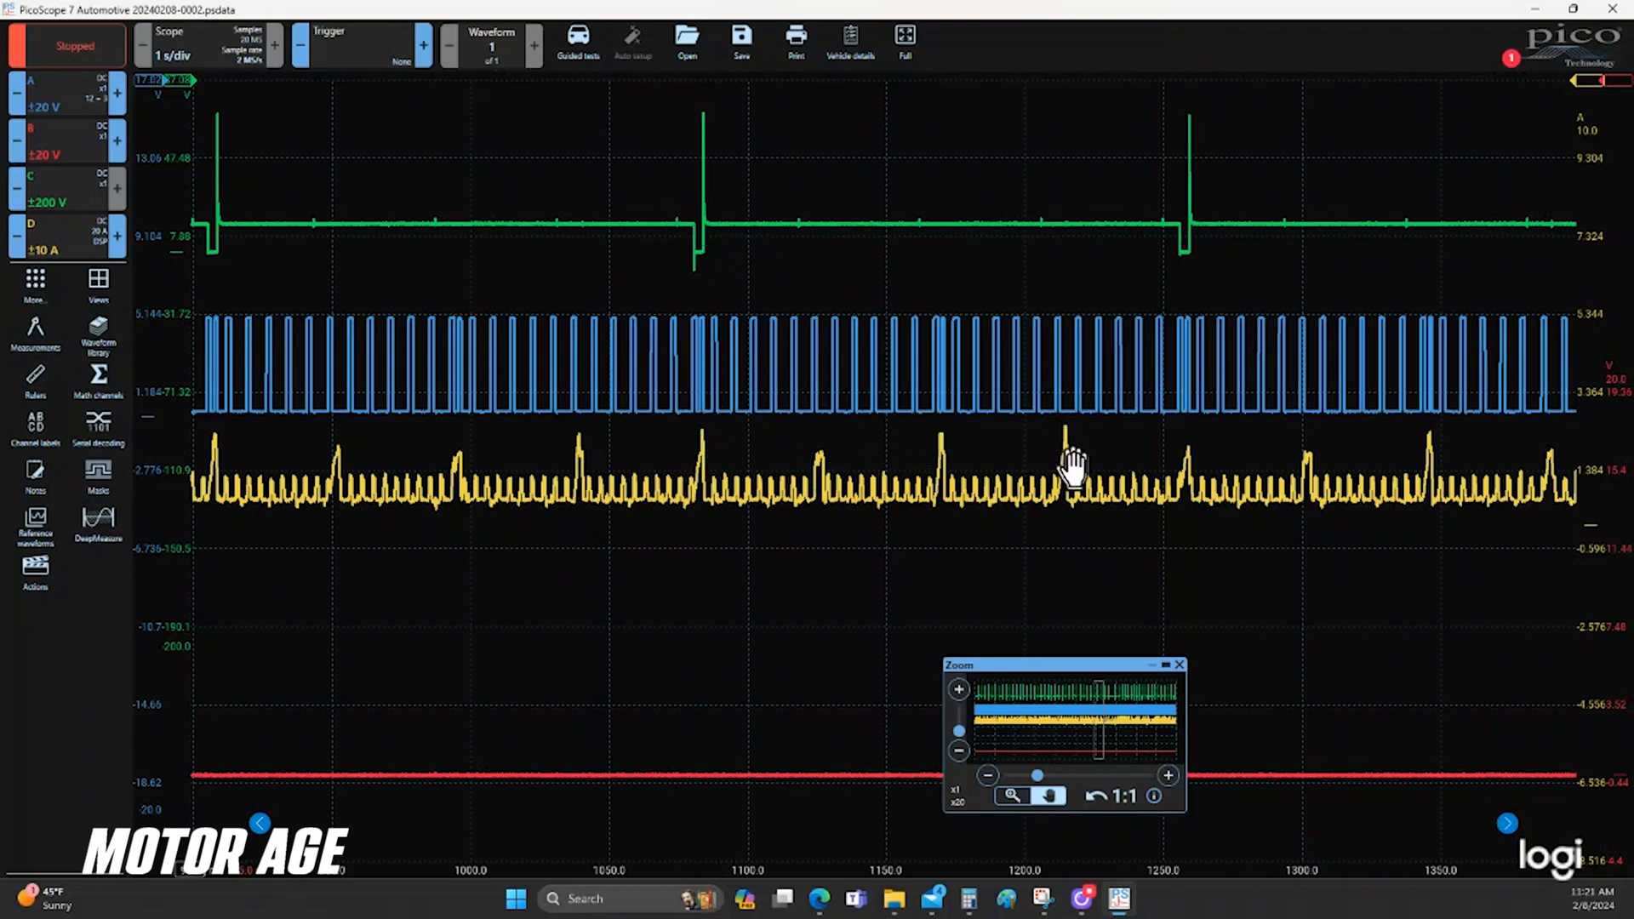
{"action": "mouse_move", "coordinate": [1300, 436]}
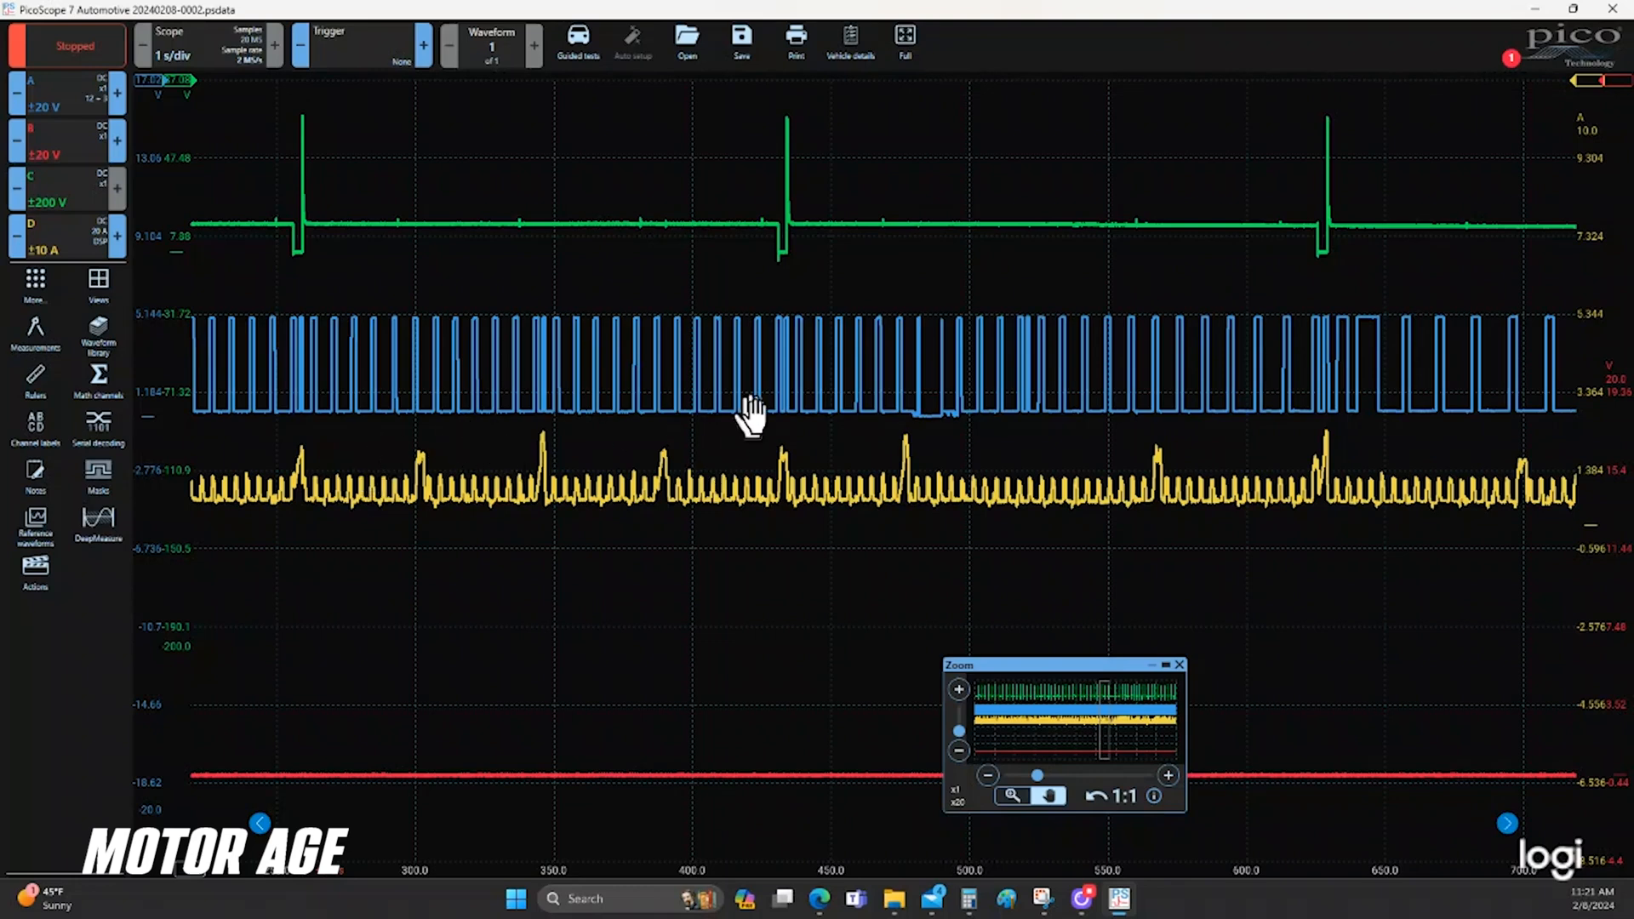
{"action": "mouse_move", "coordinate": [880, 308]}
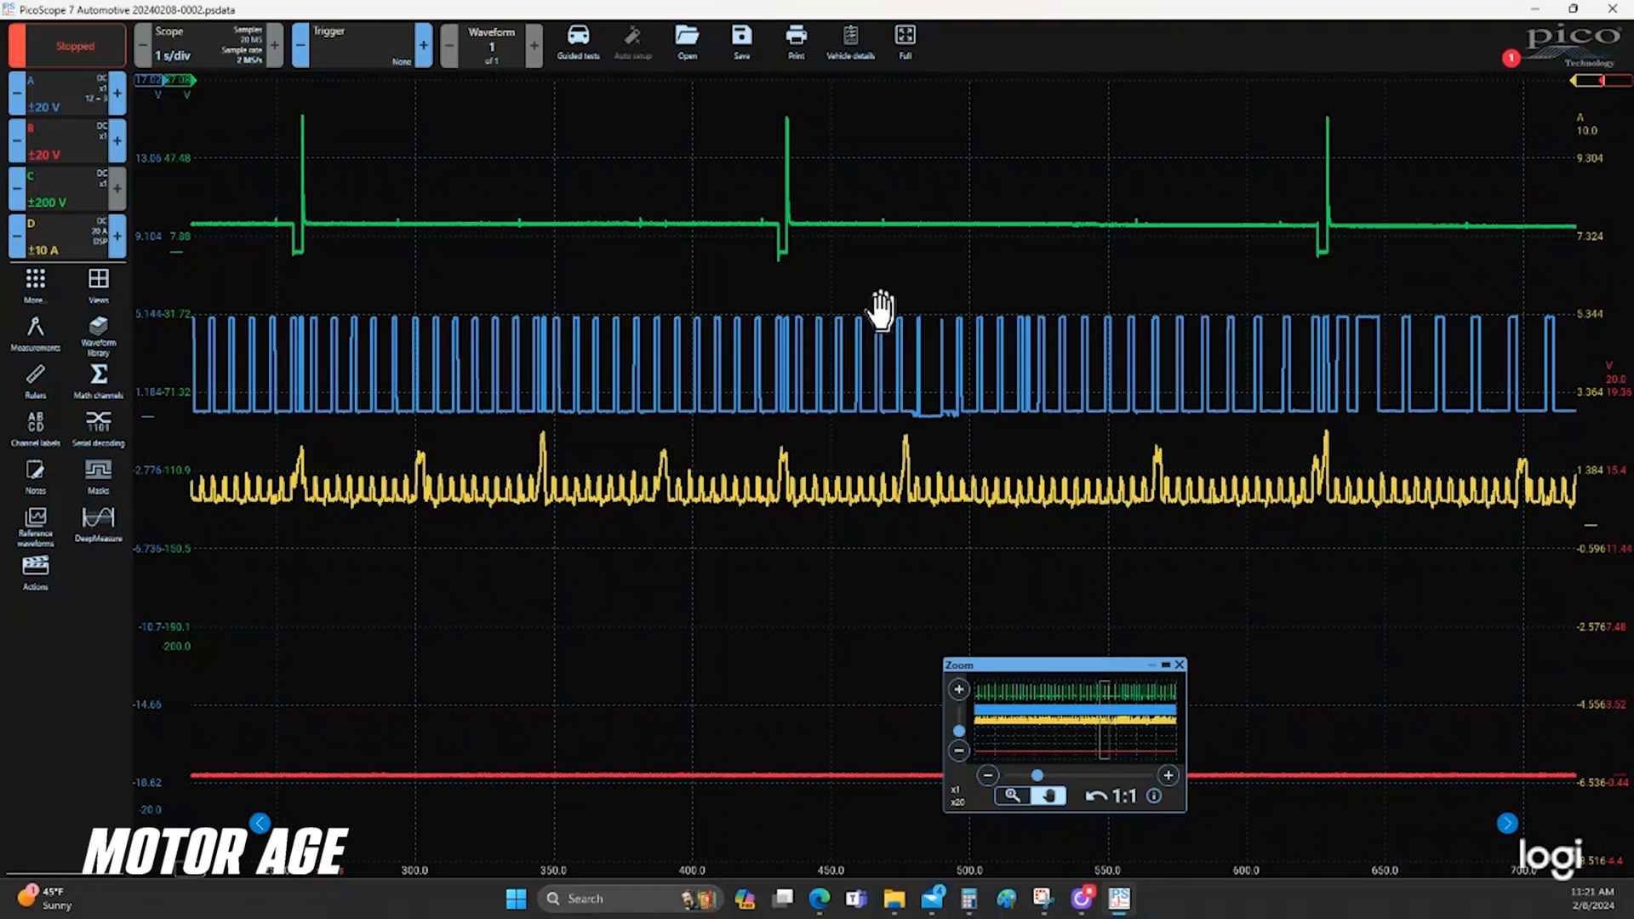
{"action": "mouse_move", "coordinate": [922, 677]}
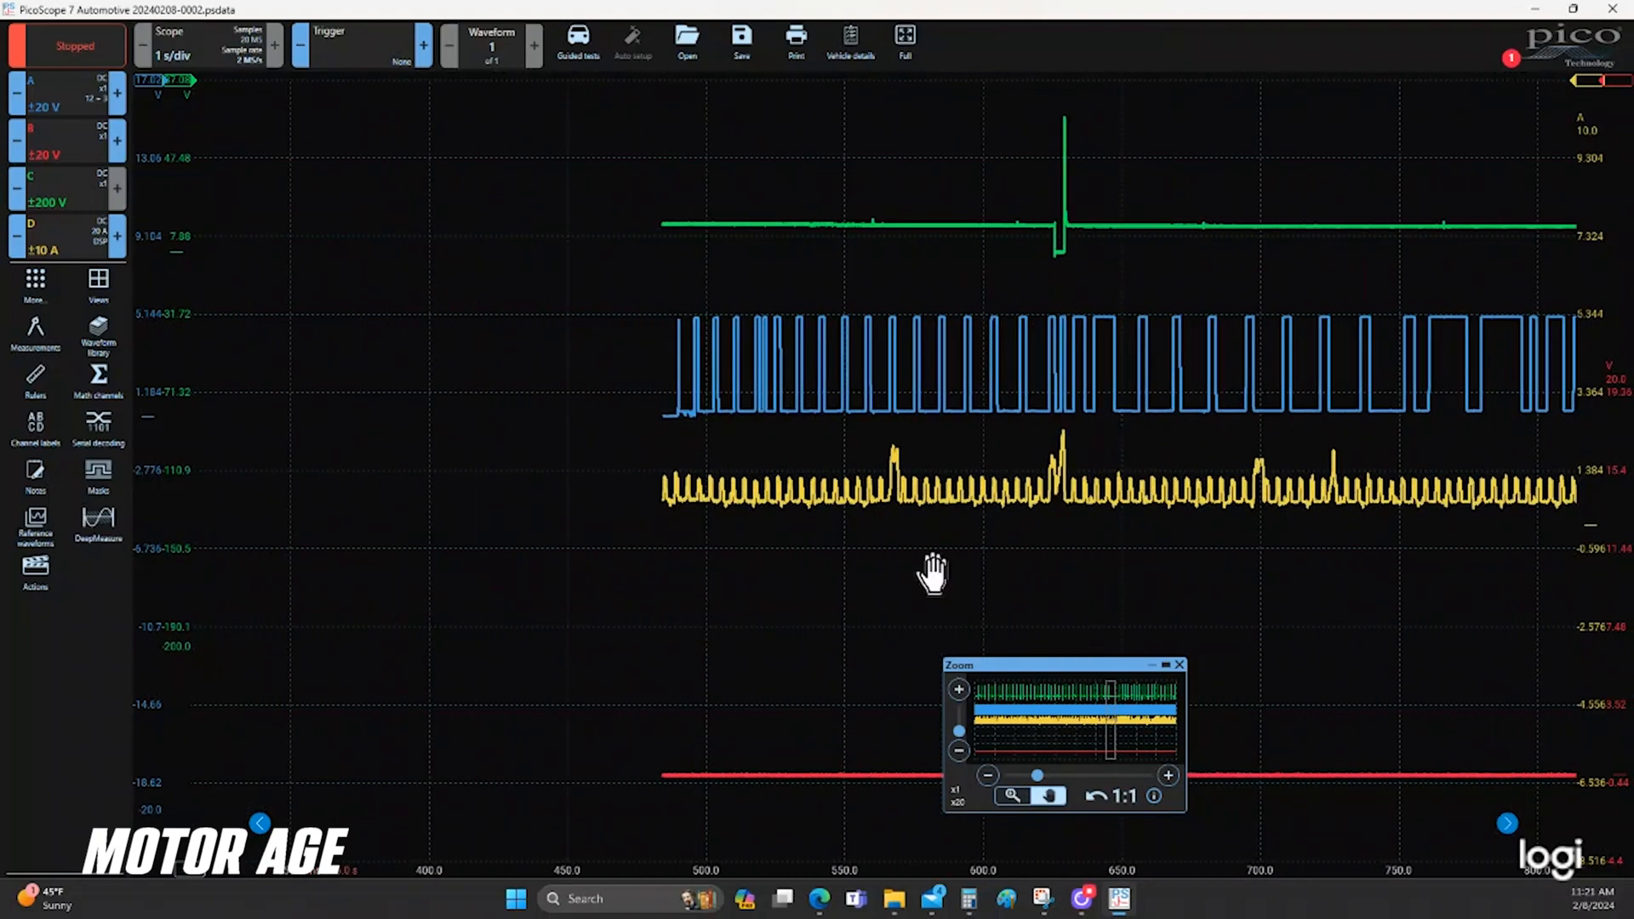
Step: Pan the zoomed capture later to the widening crank pulses and lone injector pulse near 650 ms
{"action": "left_click_drag", "start_coordinate": [933, 574], "coordinate": [677, 615]}
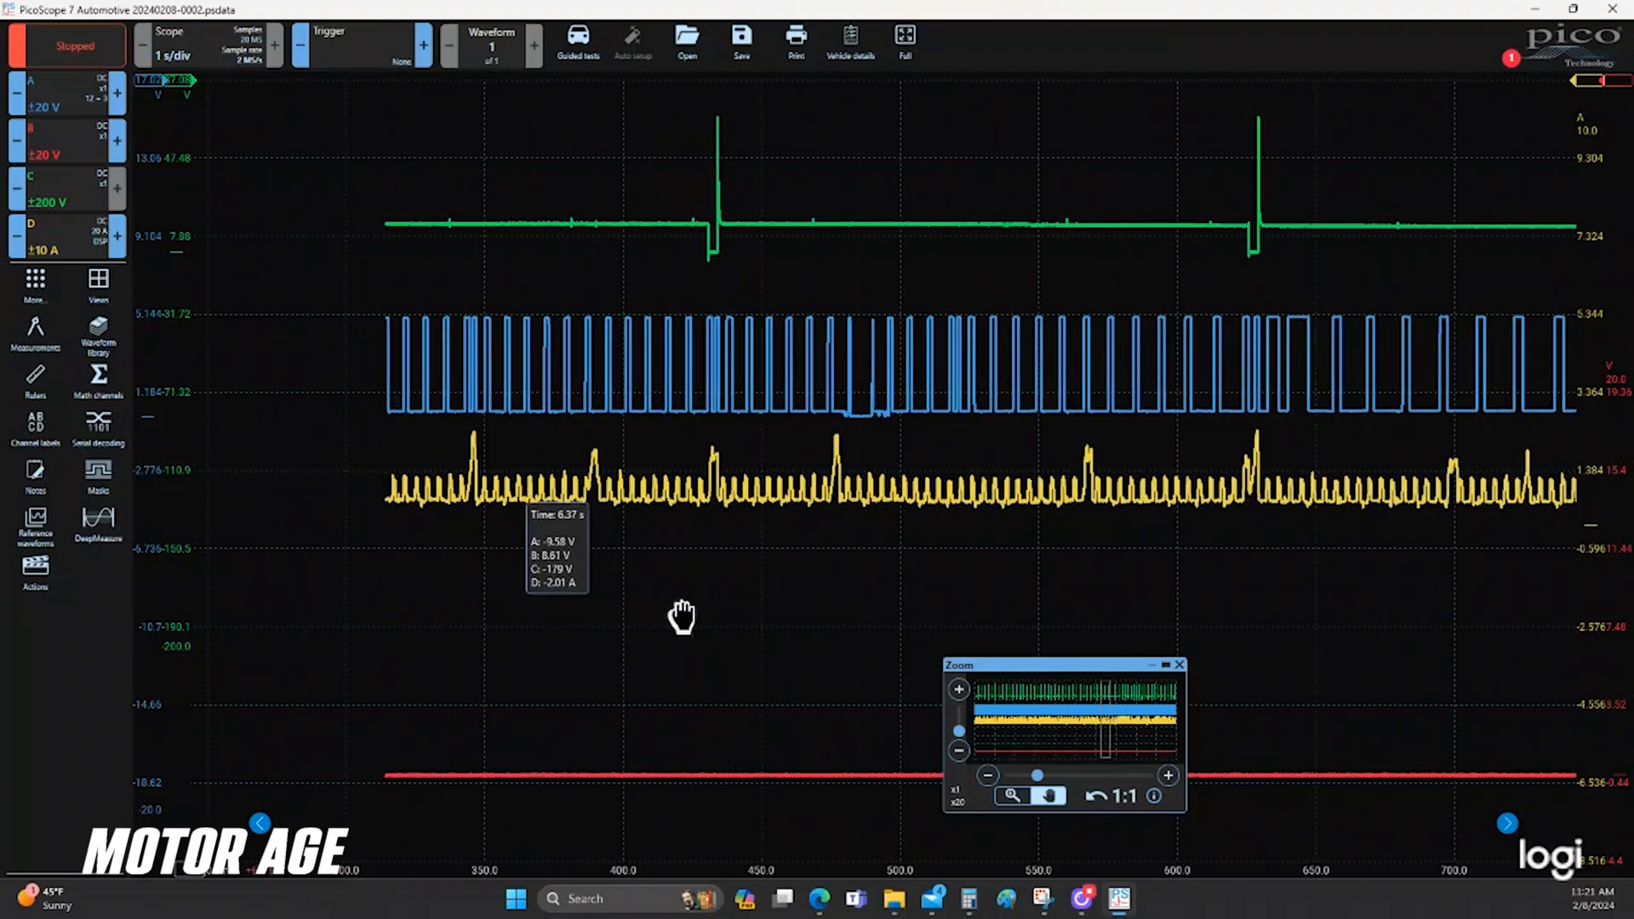
{"action": "left_click_drag", "start_coordinate": [677, 614], "coordinate": [422, 276]}
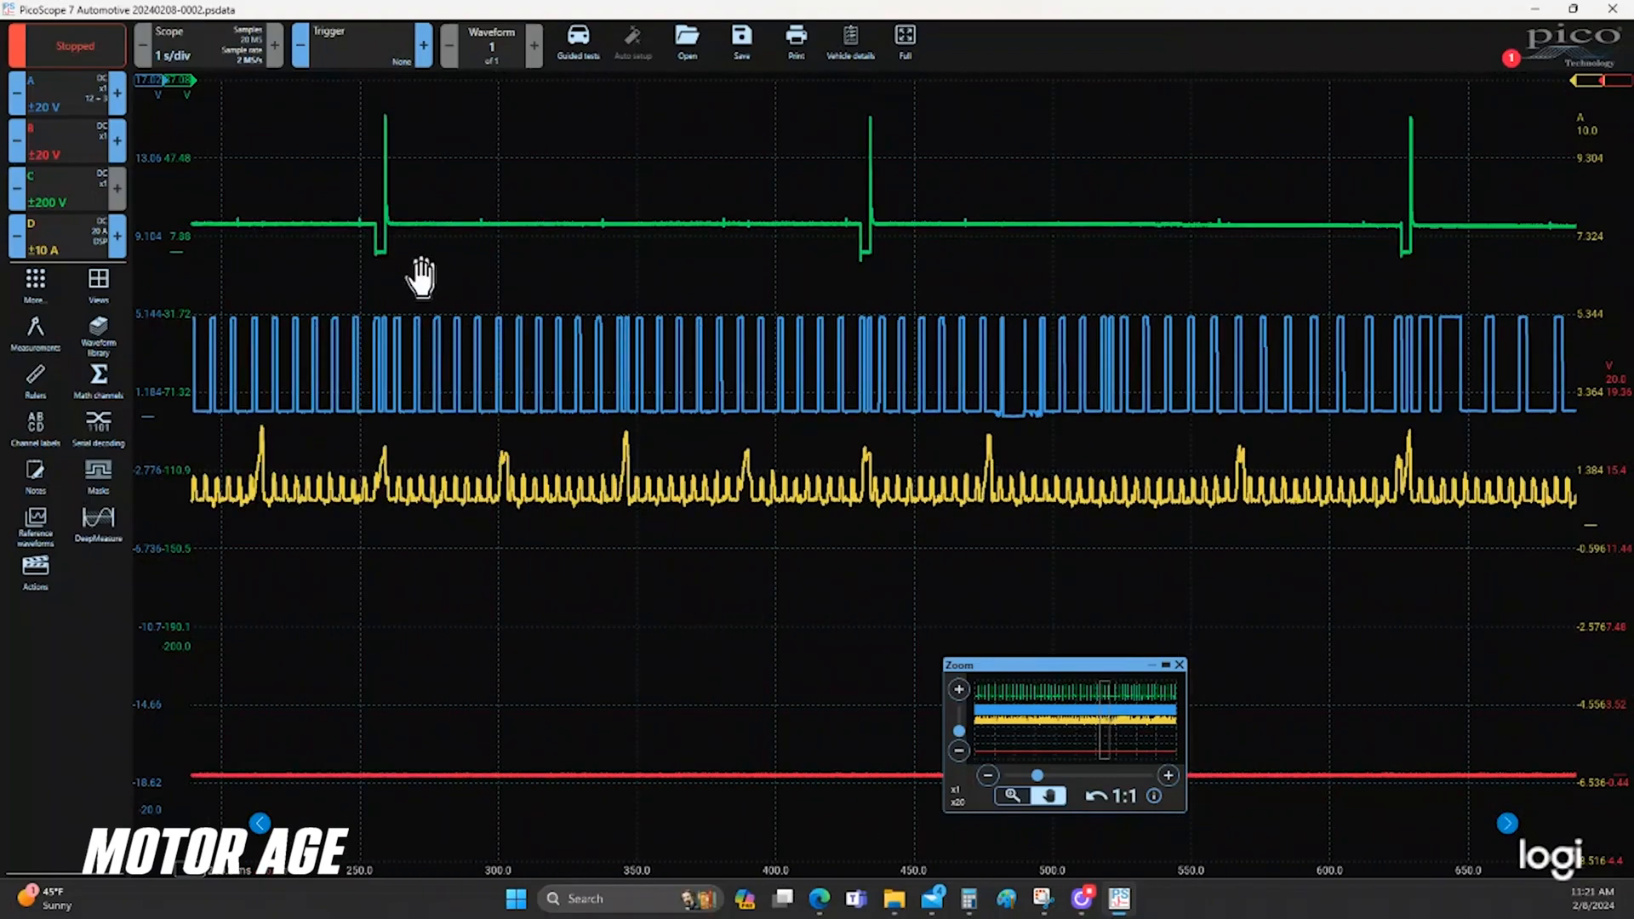
{"action": "mouse_move", "coordinate": [750, 470]}
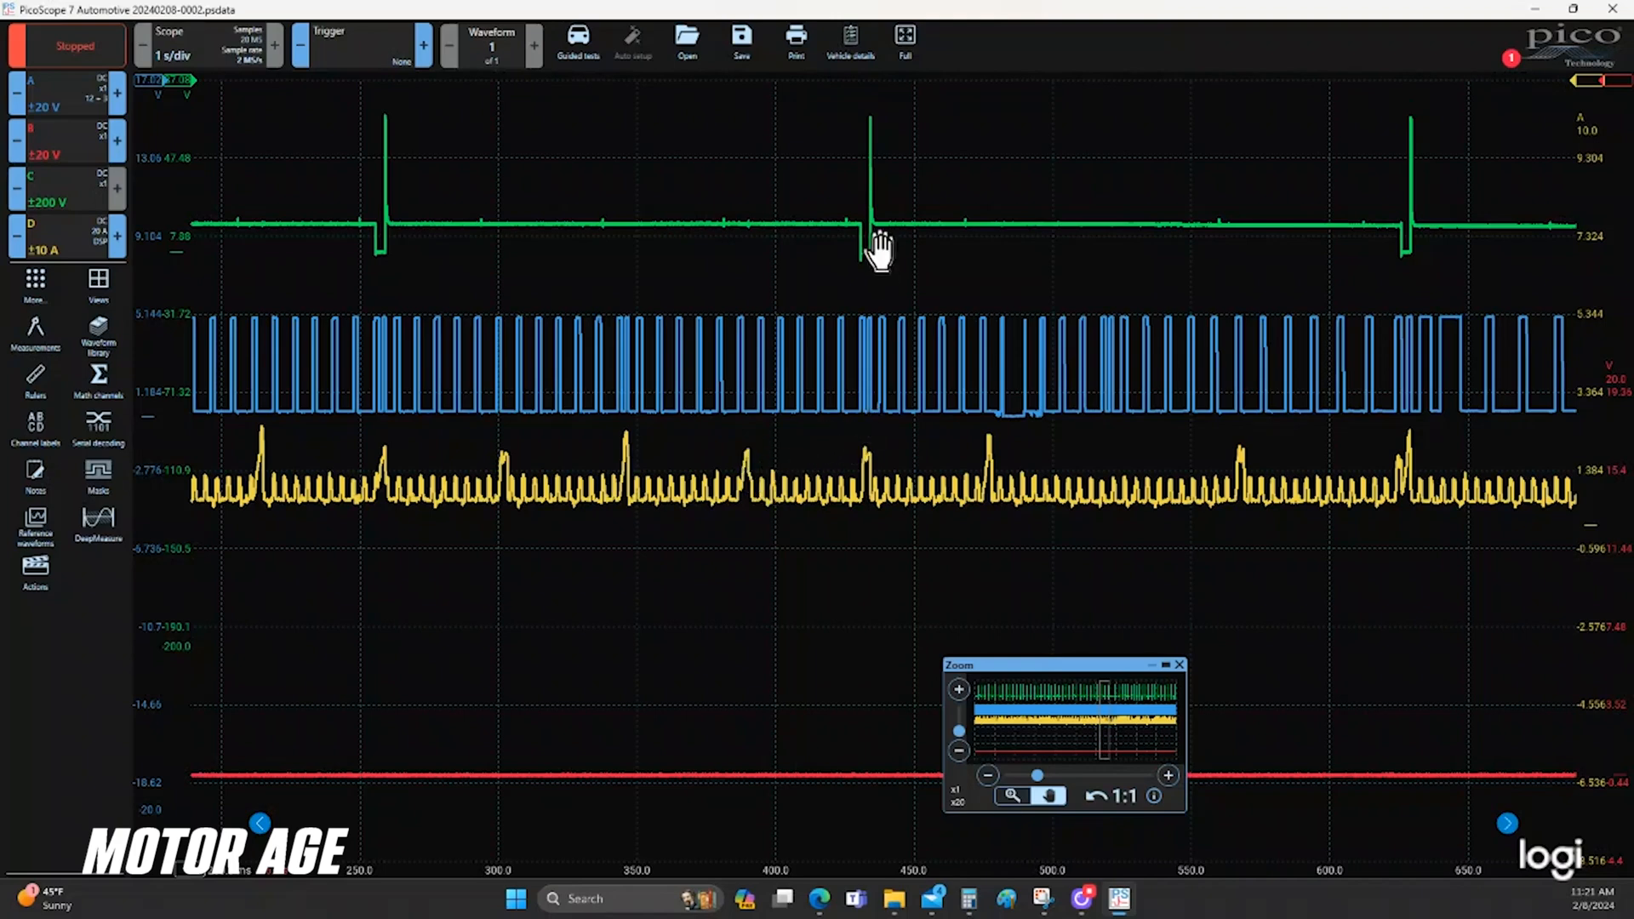
{"action": "mouse_move", "coordinate": [1001, 443]}
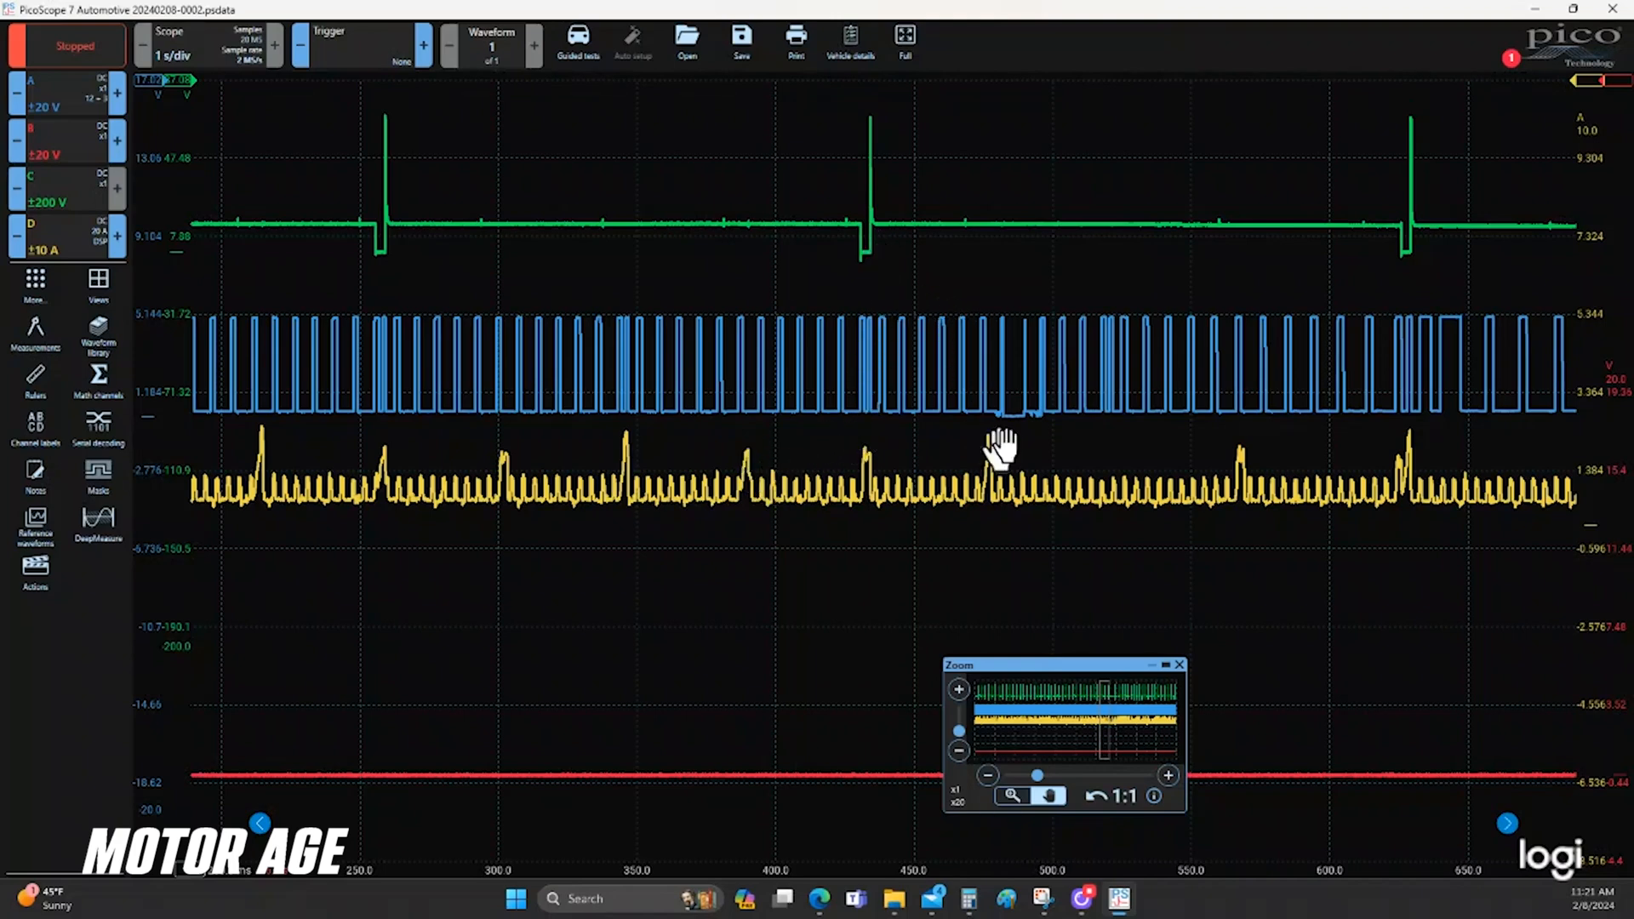
{"action": "mouse_move", "coordinate": [1016, 397]}
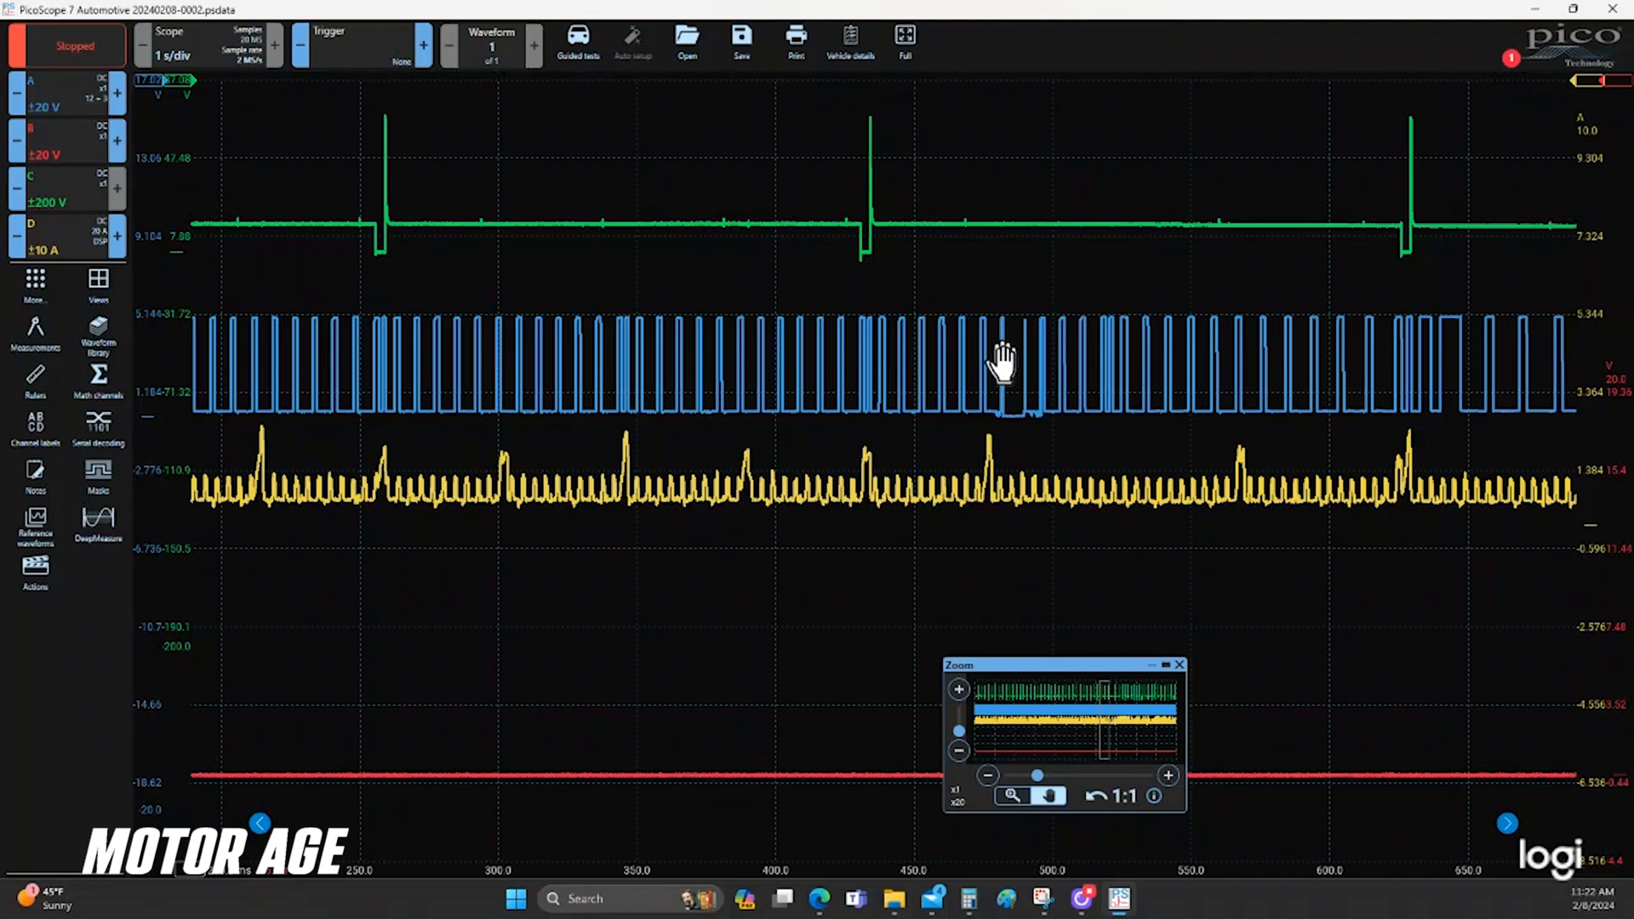
{"action": "mouse_move", "coordinate": [1125, 394]}
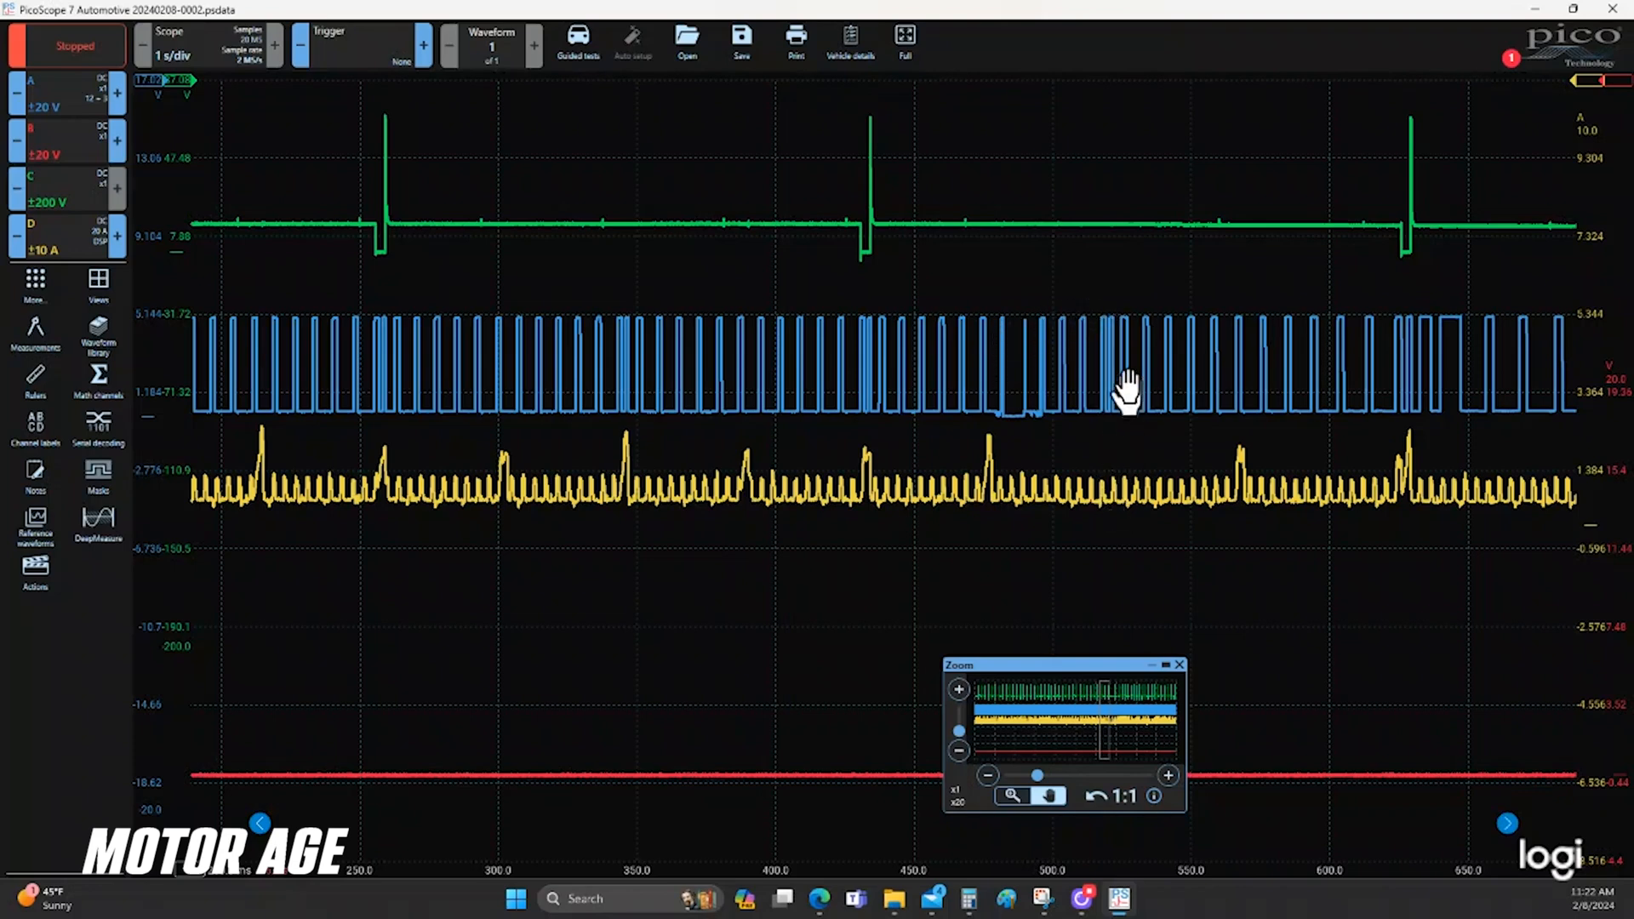
{"action": "mouse_move", "coordinate": [1110, 463]}
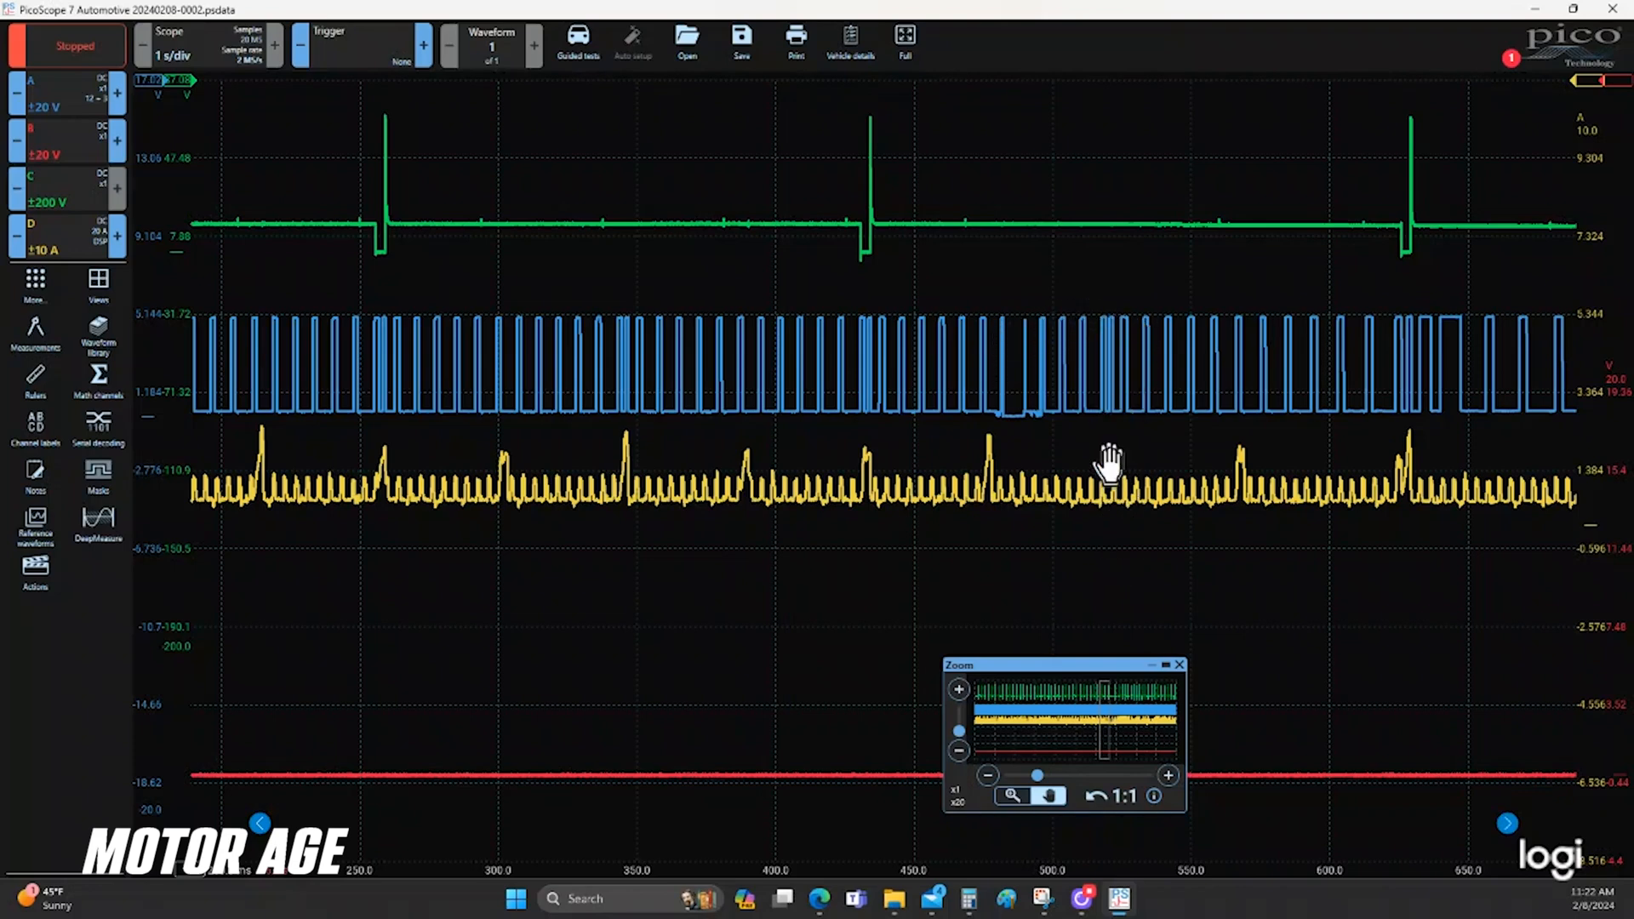
{"action": "mouse_move", "coordinate": [917, 463]}
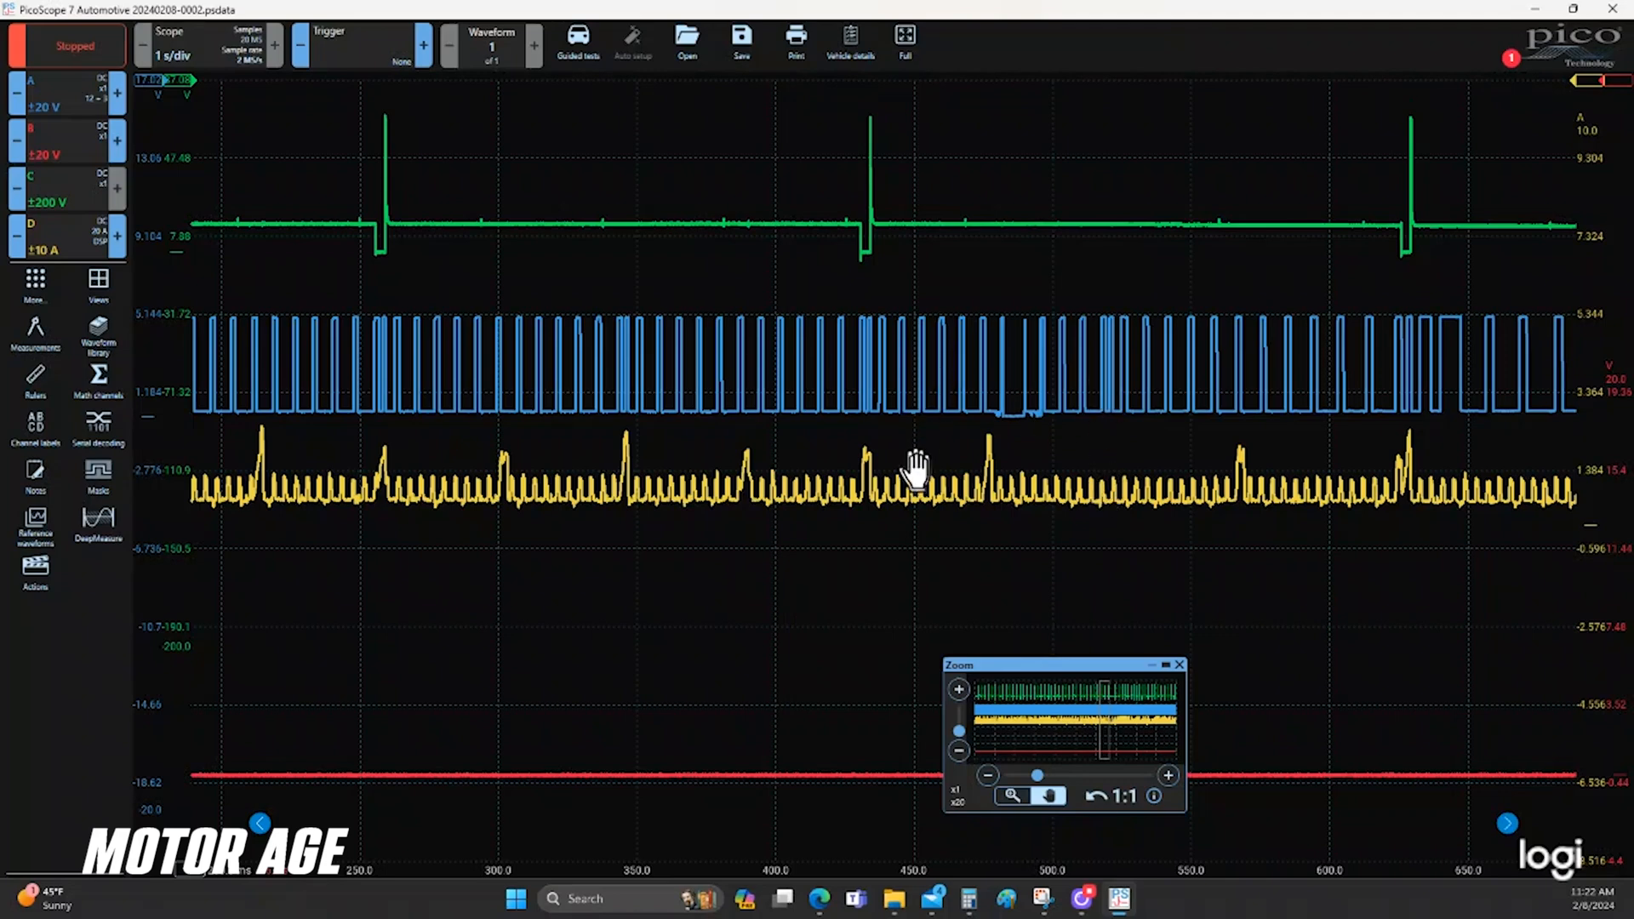
{"action": "mouse_move", "coordinate": [1095, 490]}
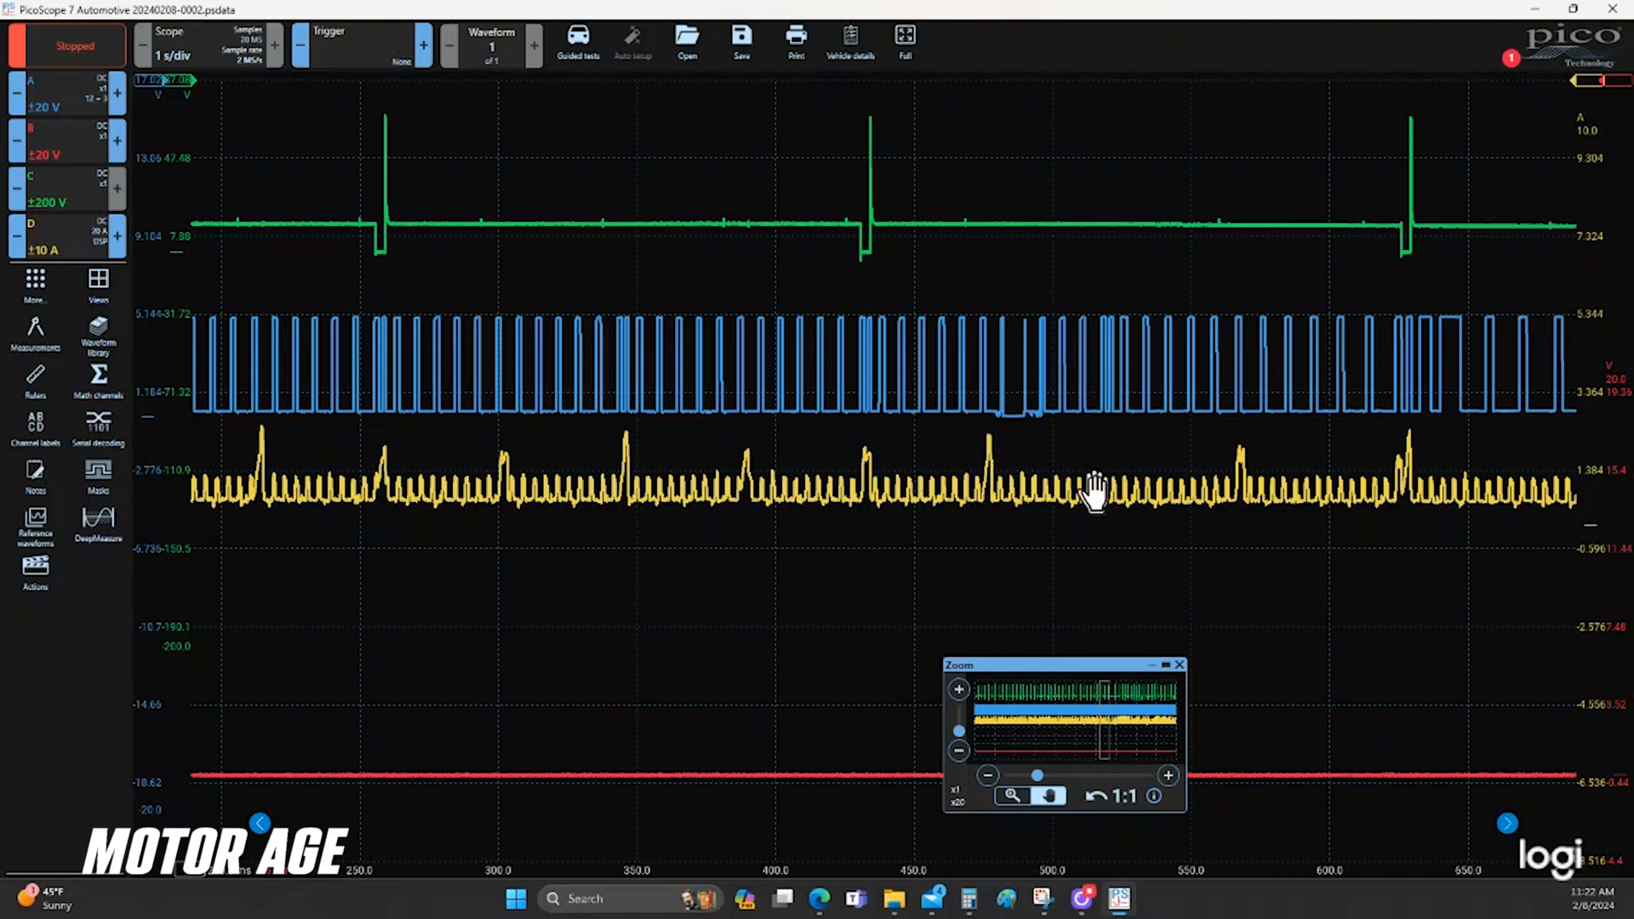
{"action": "mouse_move", "coordinate": [1335, 407]}
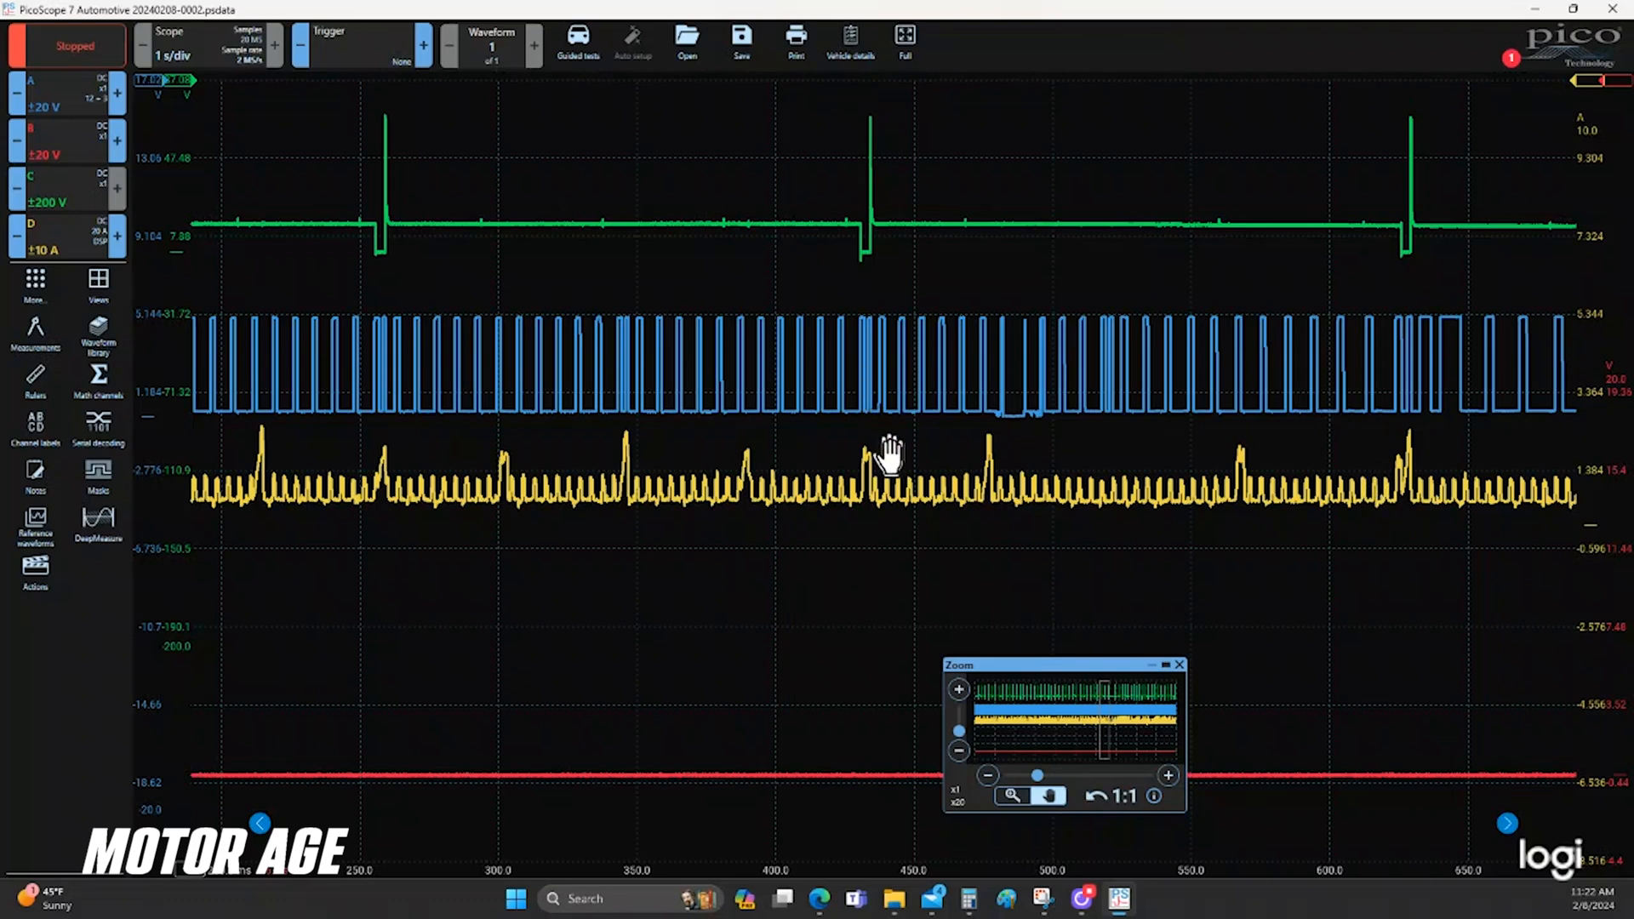
{"action": "mouse_move", "coordinate": [1375, 457]}
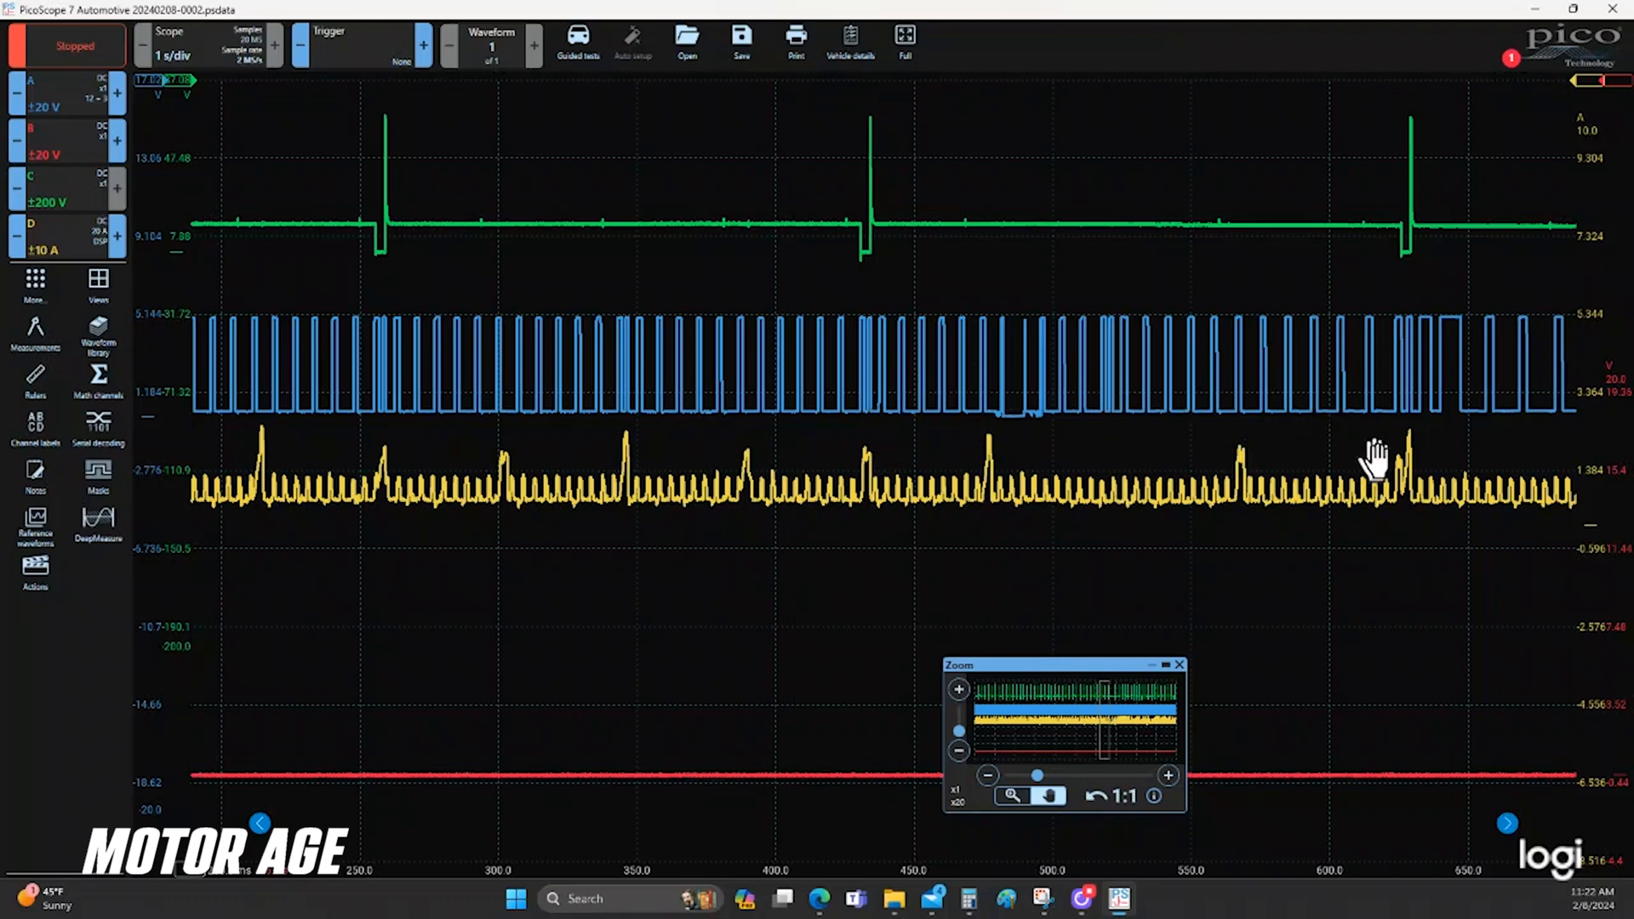
{"action": "mouse_move", "coordinate": [1375, 475]}
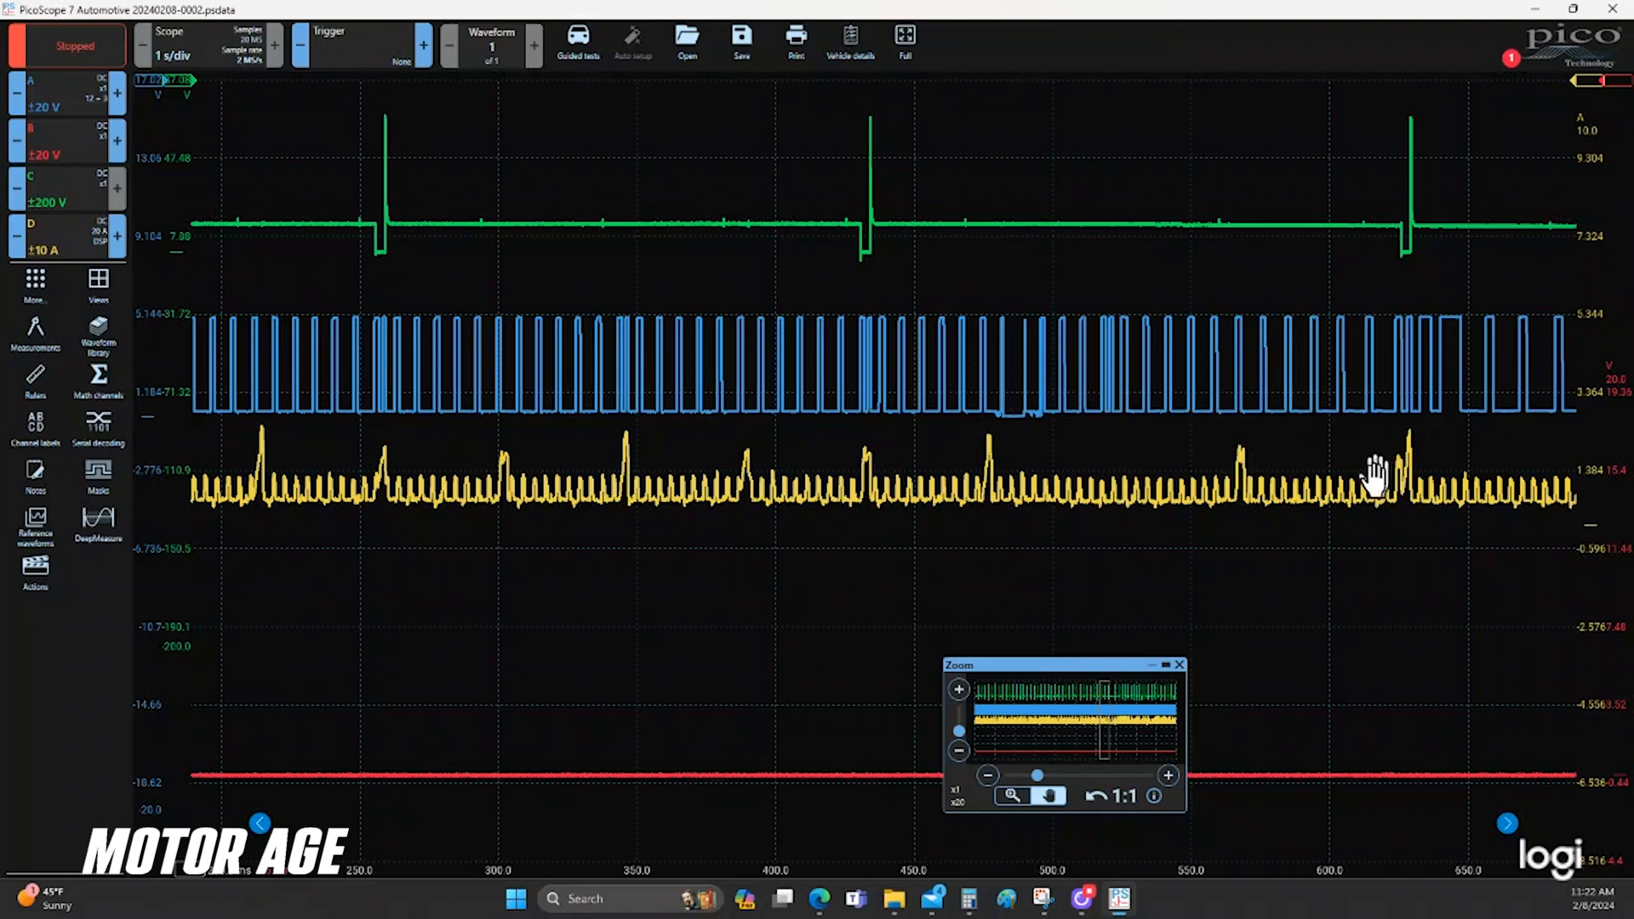
{"action": "left_click_drag", "start_coordinate": [1375, 470], "coordinate": [1130, 563]}
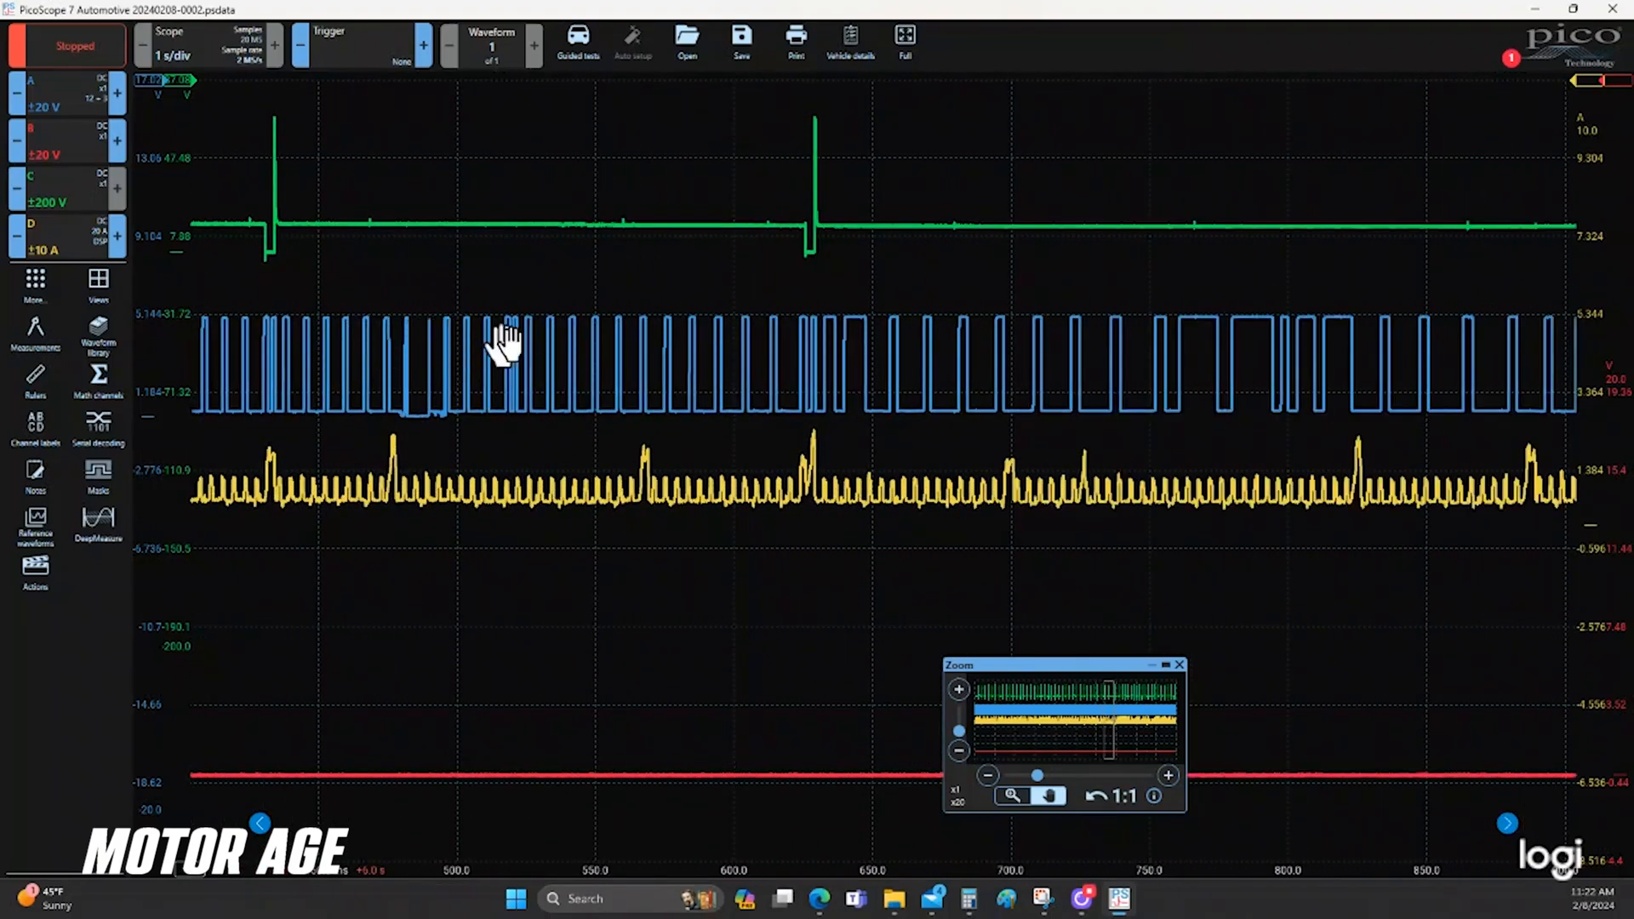
{"action": "mouse_move", "coordinate": [1069, 339]}
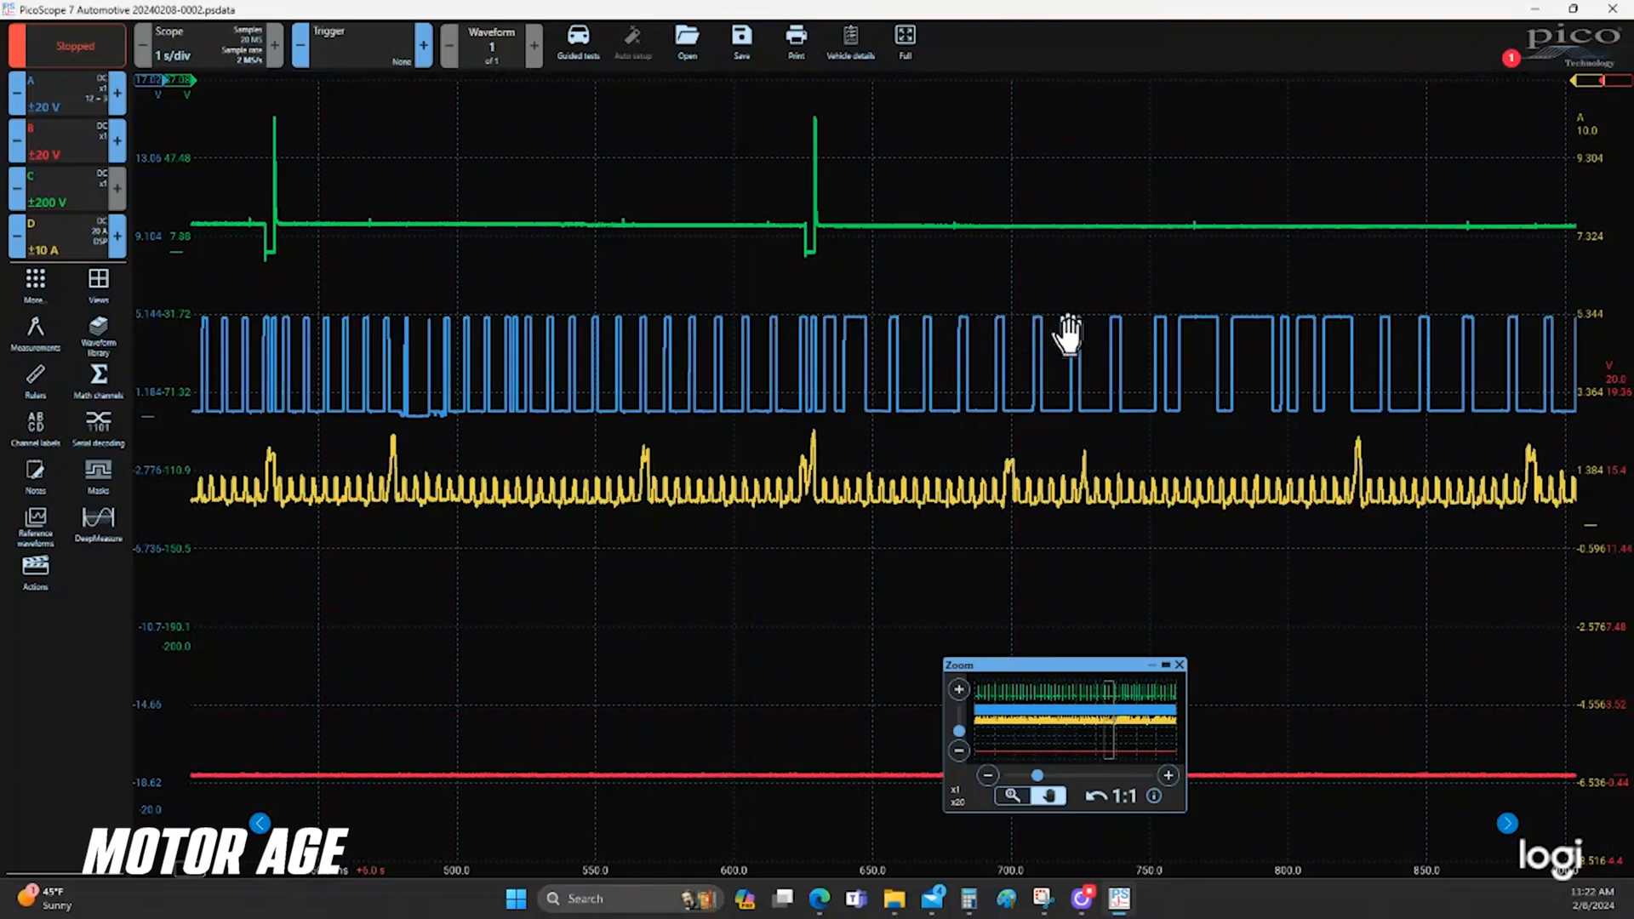
{"action": "mouse_move", "coordinate": [1241, 344]}
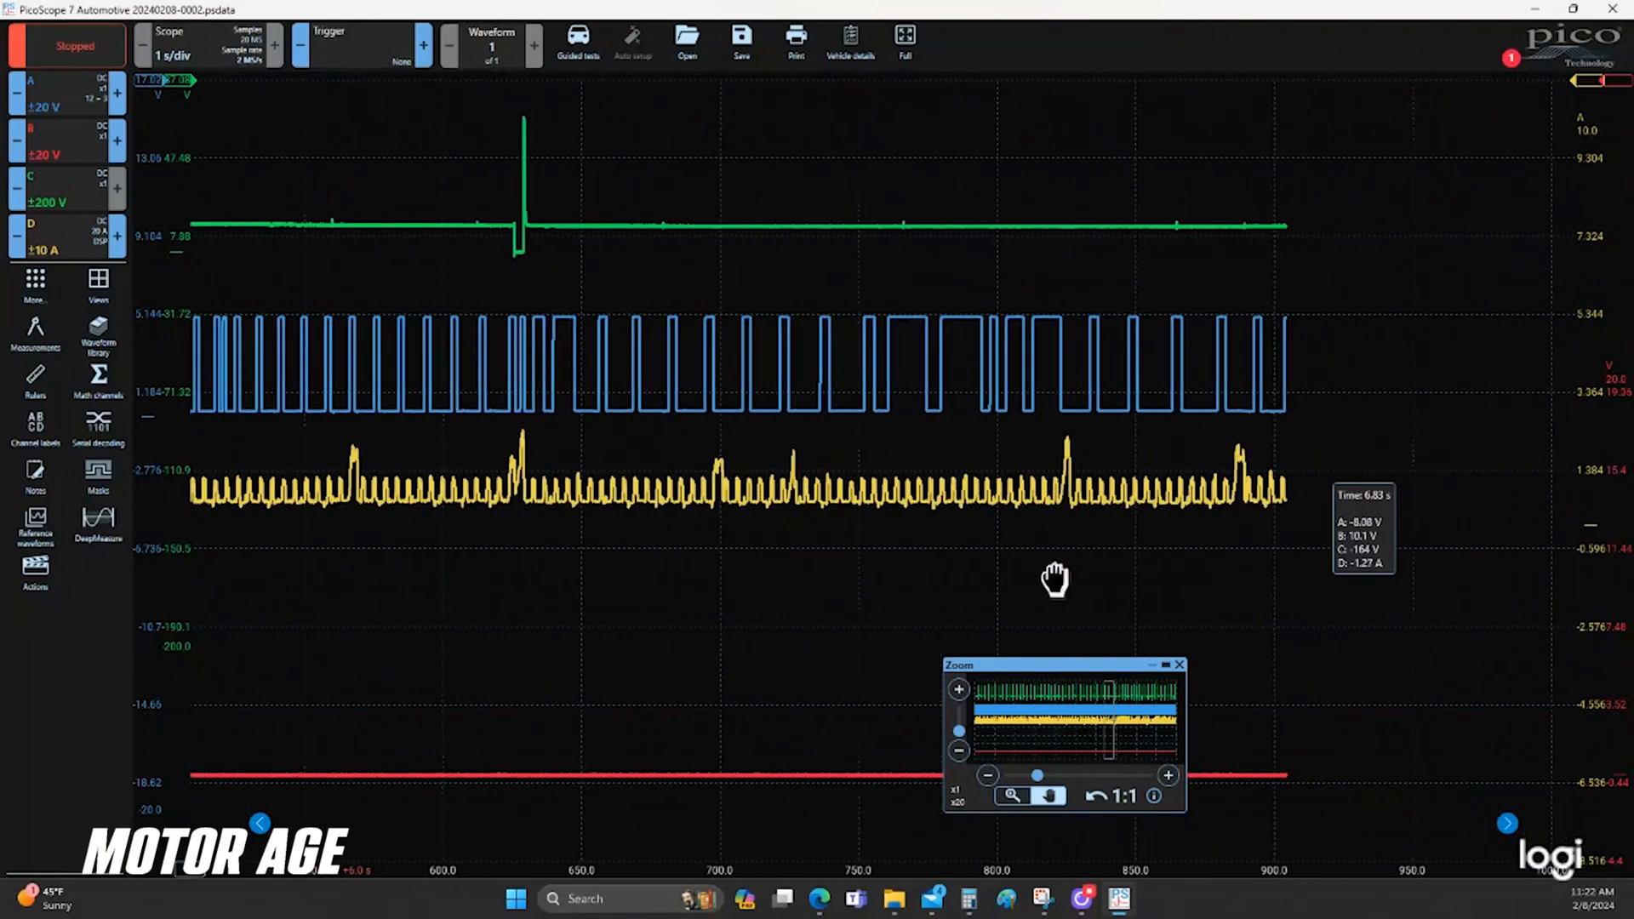
Step: Zoom out to roughly 6.2–6.9 s showing five injector pulses over dense crank pulses
{"action": "left_click", "coordinate": [987, 776]}
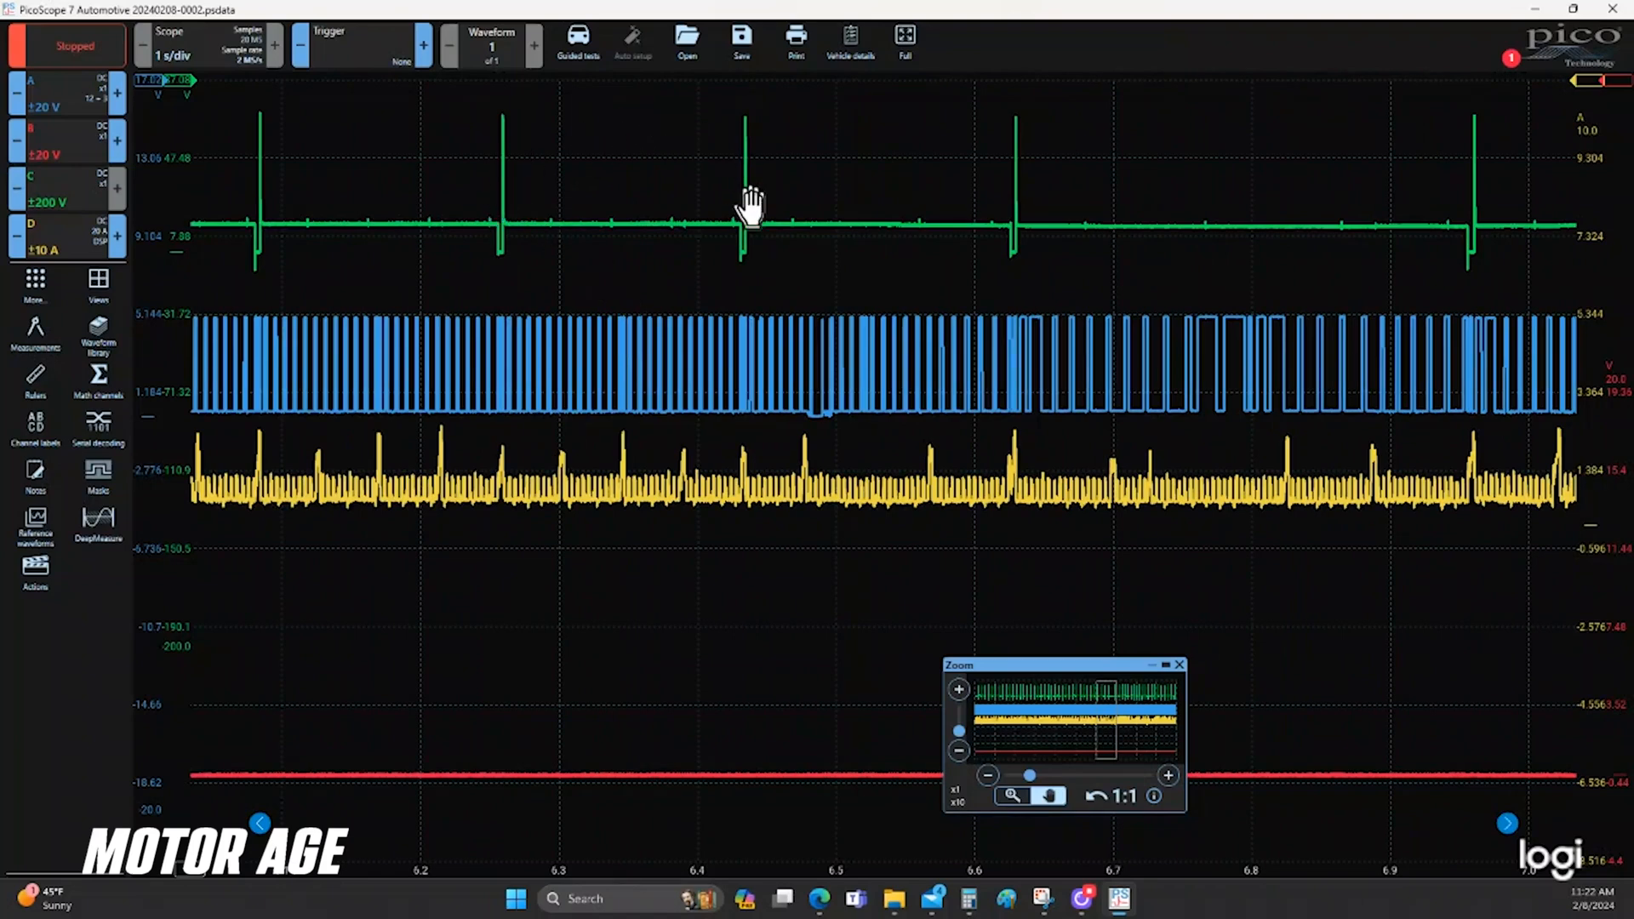
{"action": "mouse_move", "coordinate": [1512, 208]}
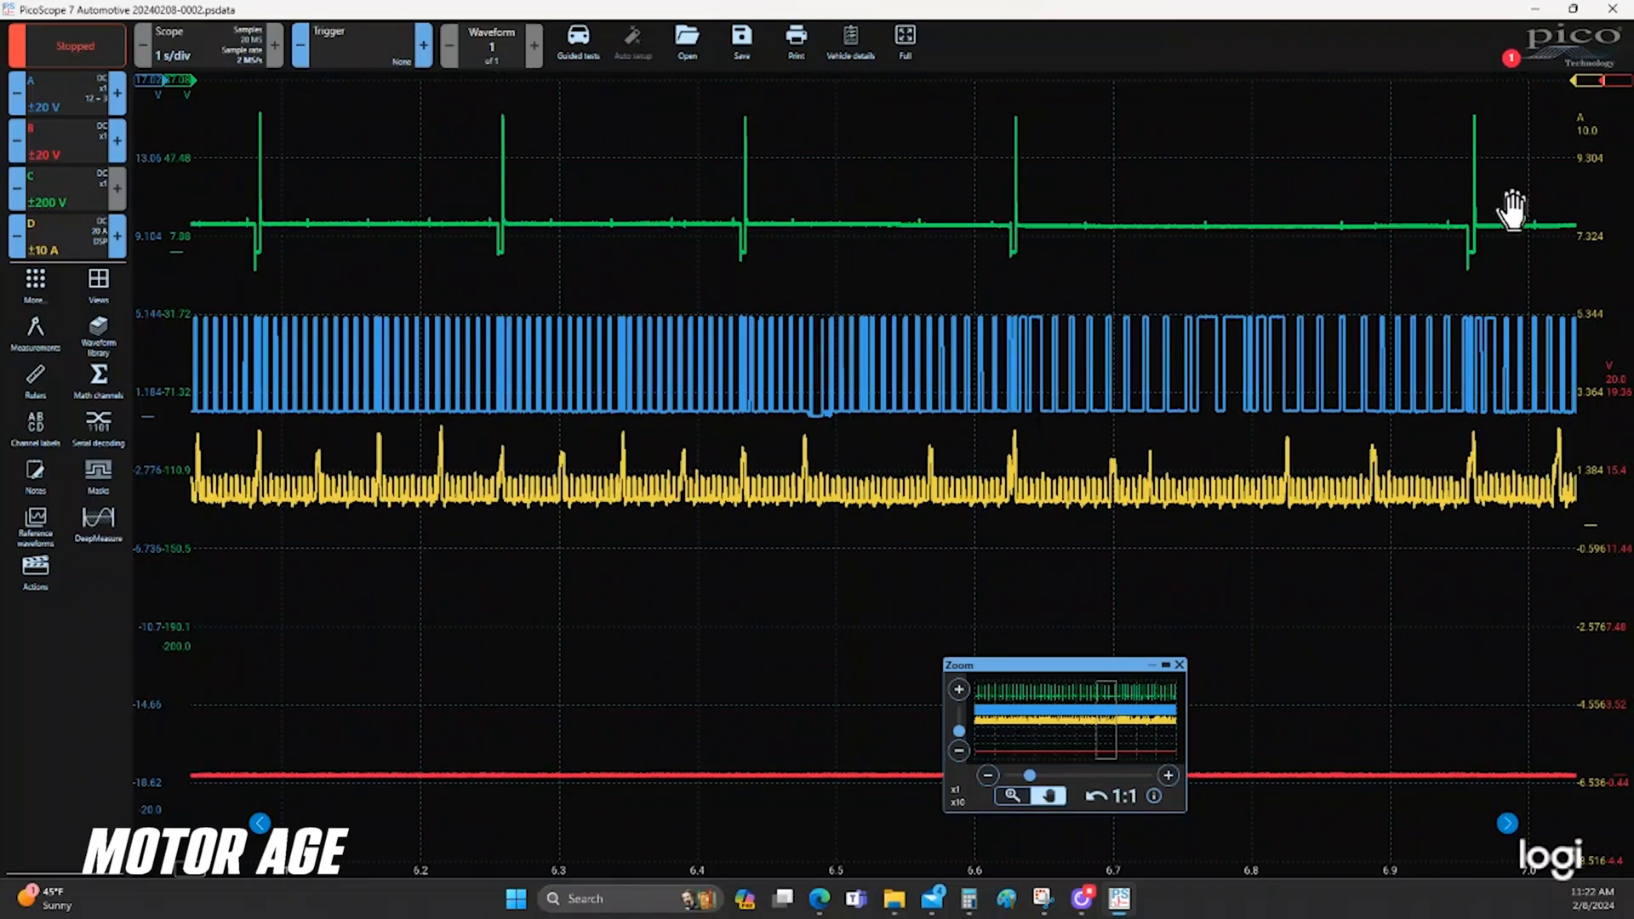
{"action": "mouse_move", "coordinate": [1277, 197]}
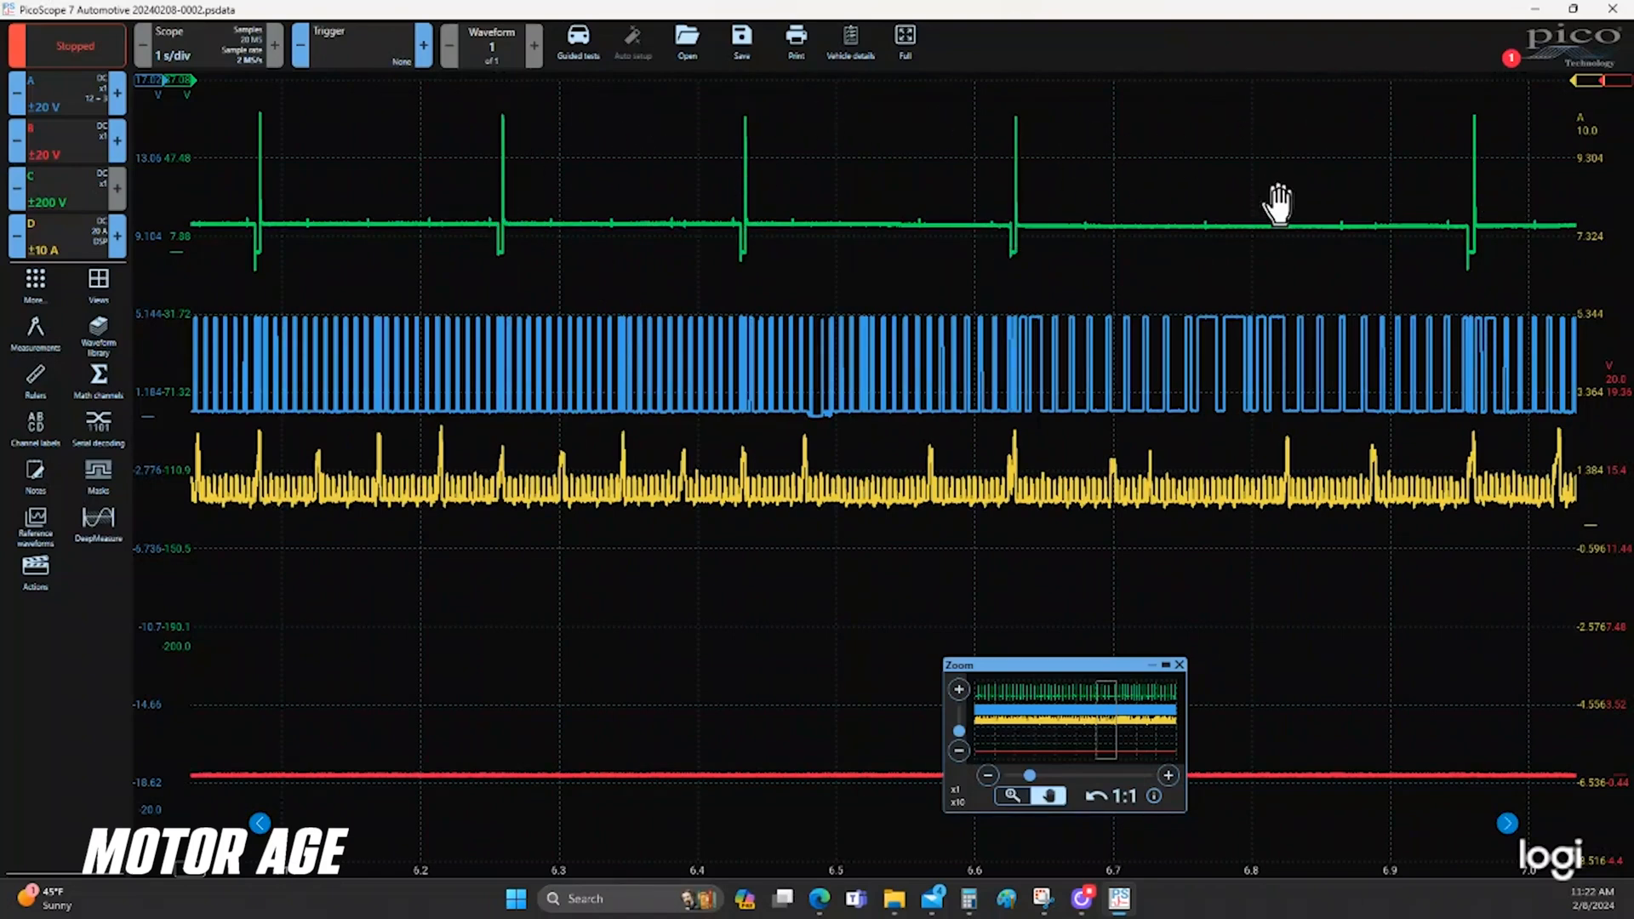
{"action": "mouse_move", "coordinate": [1267, 433]}
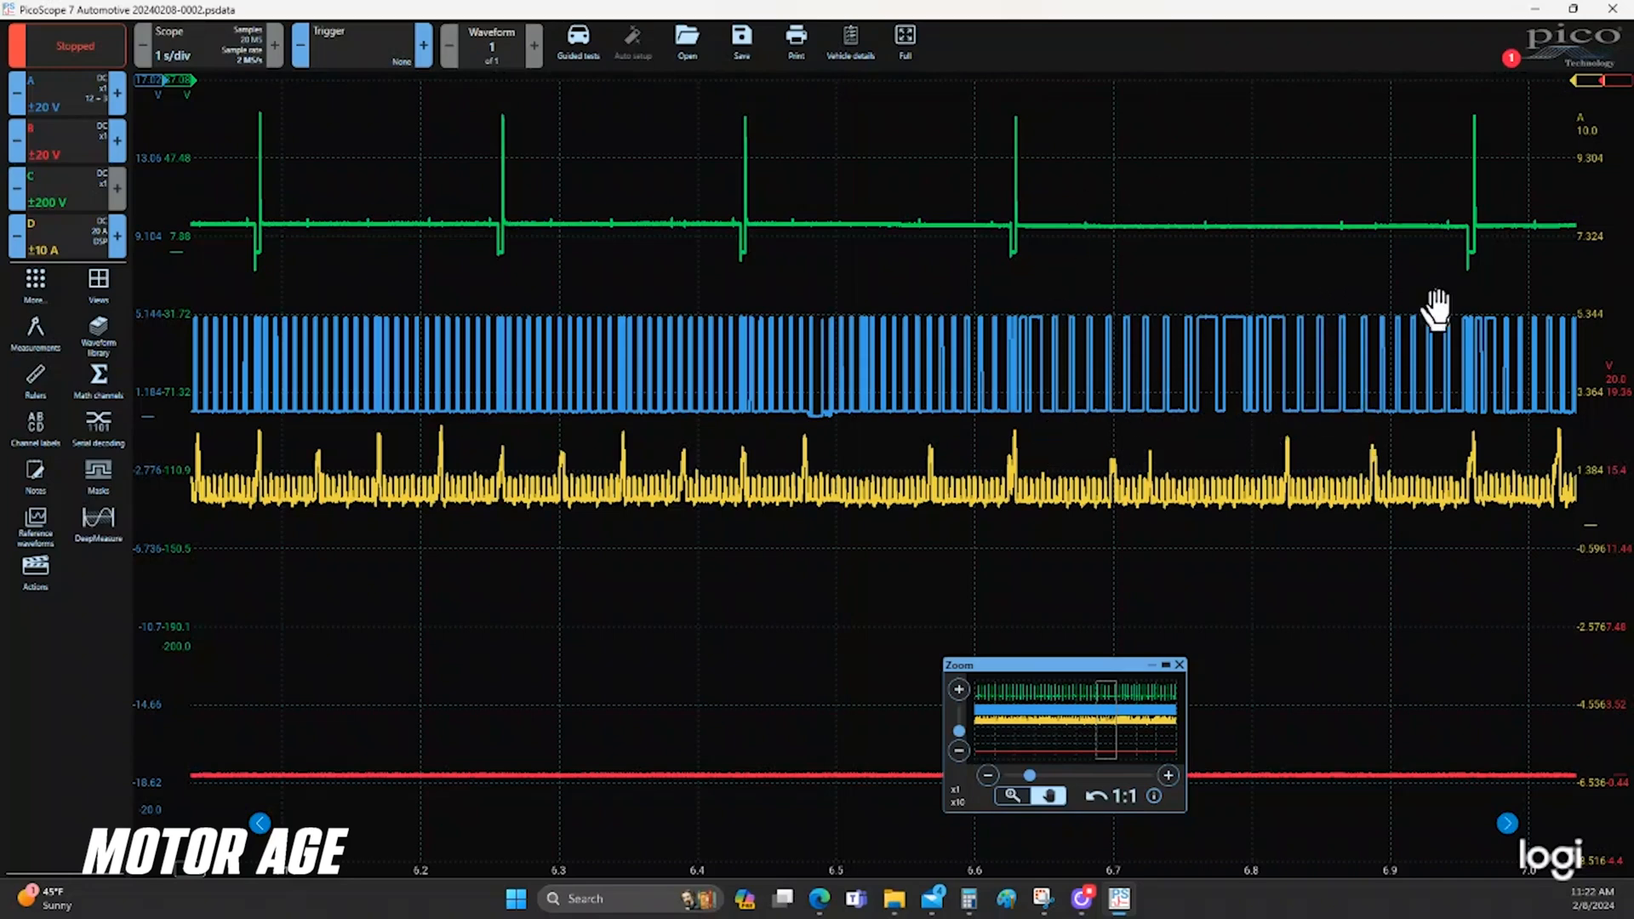
{"action": "mouse_move", "coordinate": [1318, 219]}
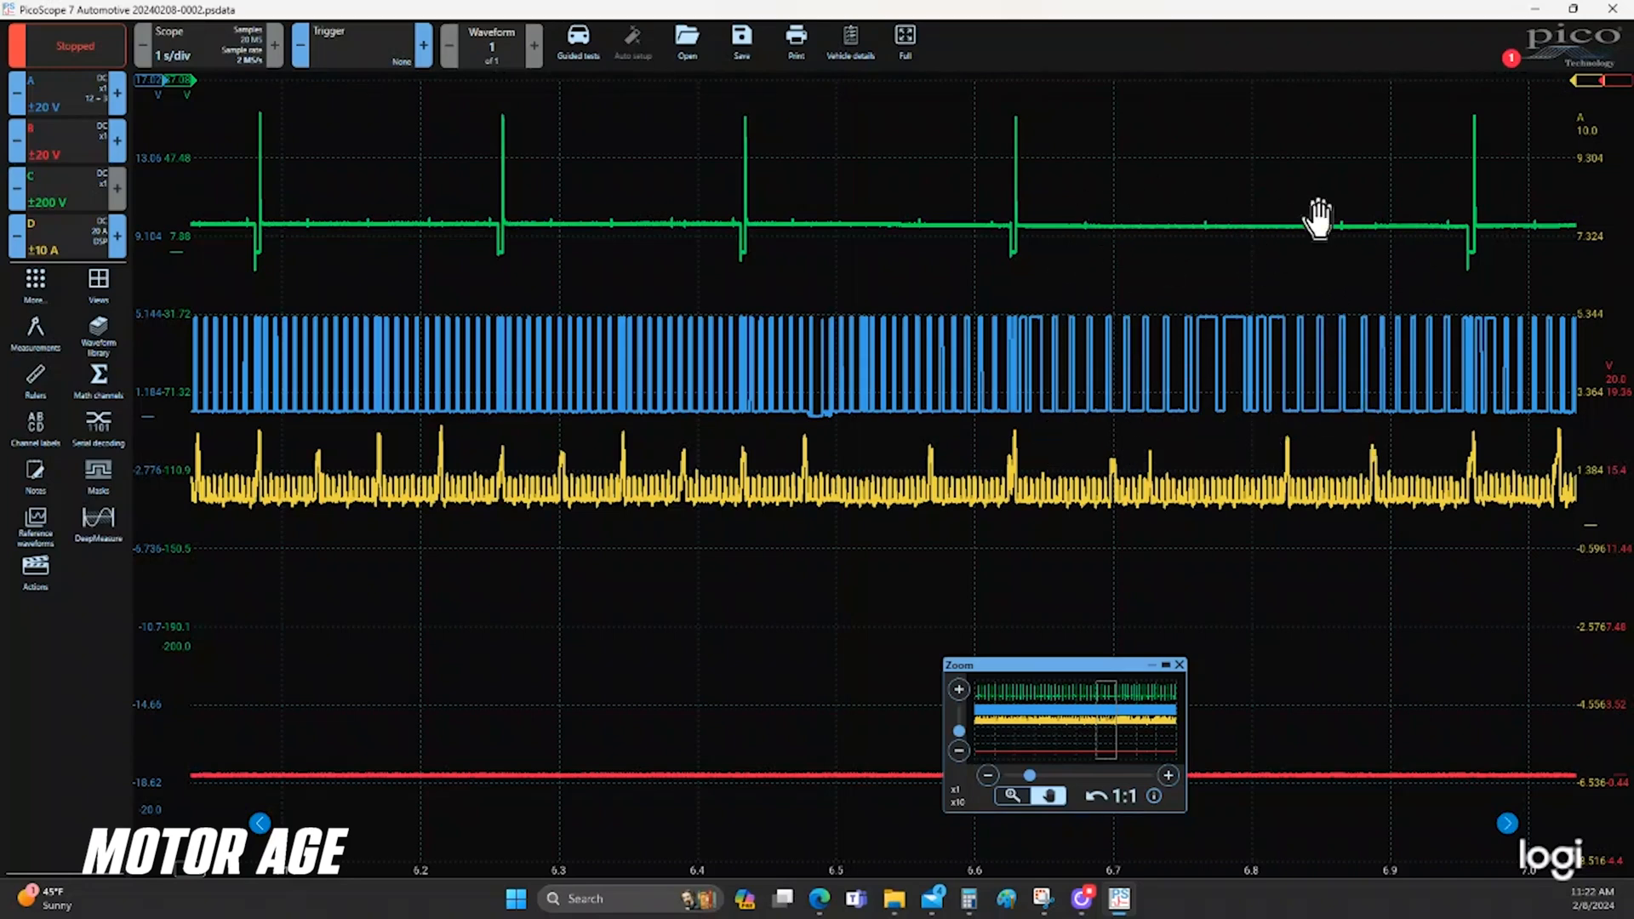
{"action": "mouse_move", "coordinate": [1206, 308]}
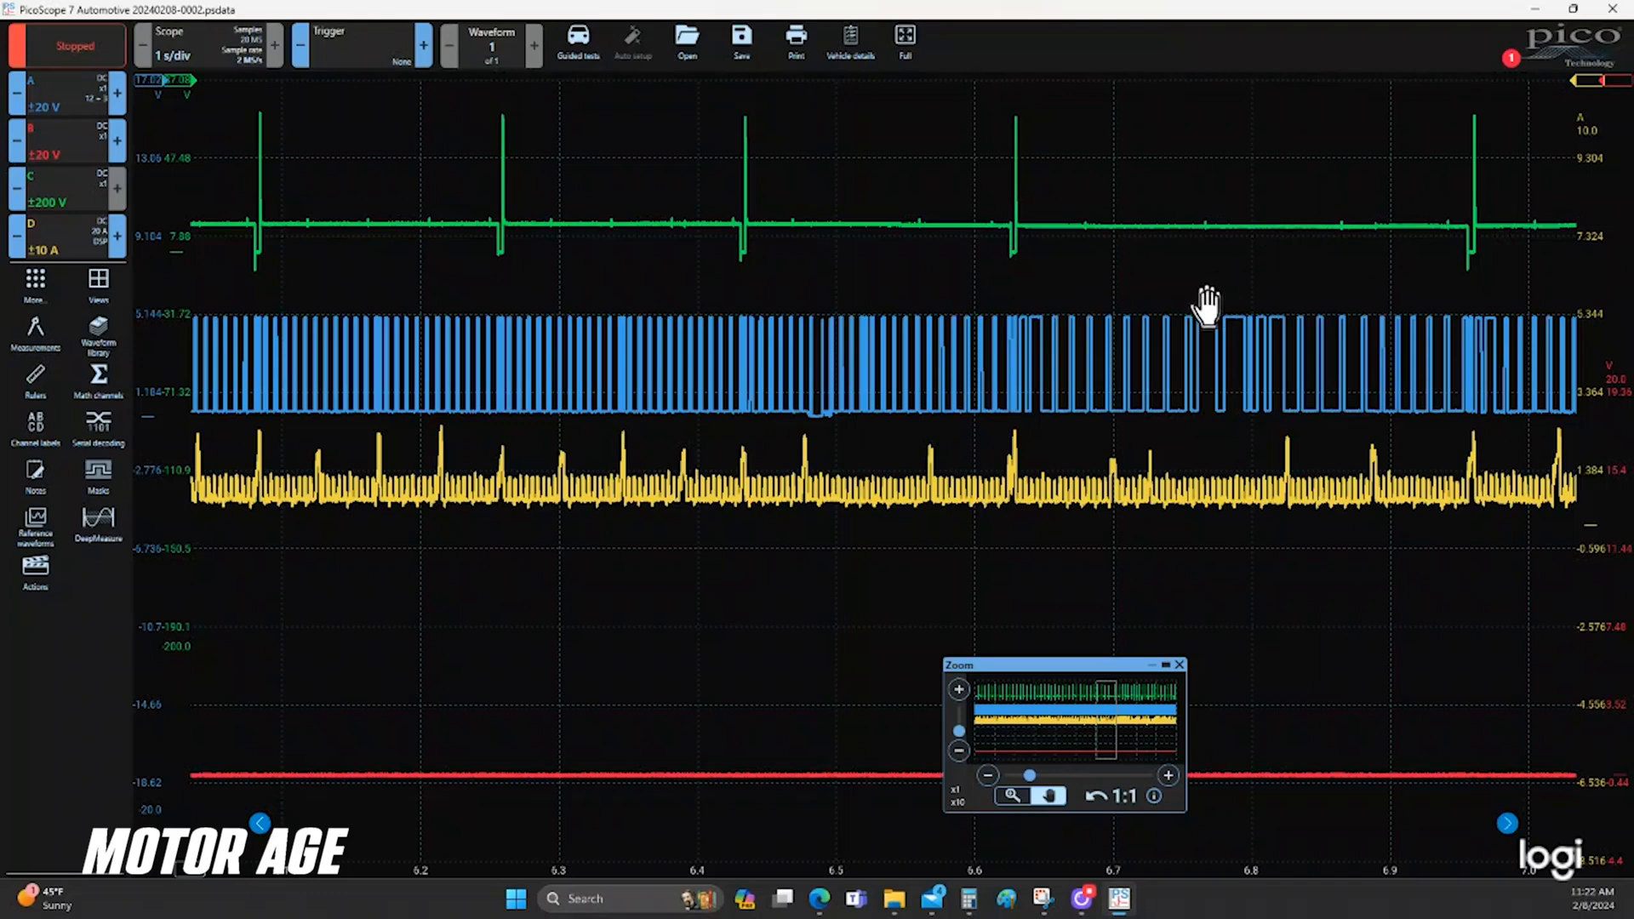
{"action": "mouse_move", "coordinate": [769, 286]}
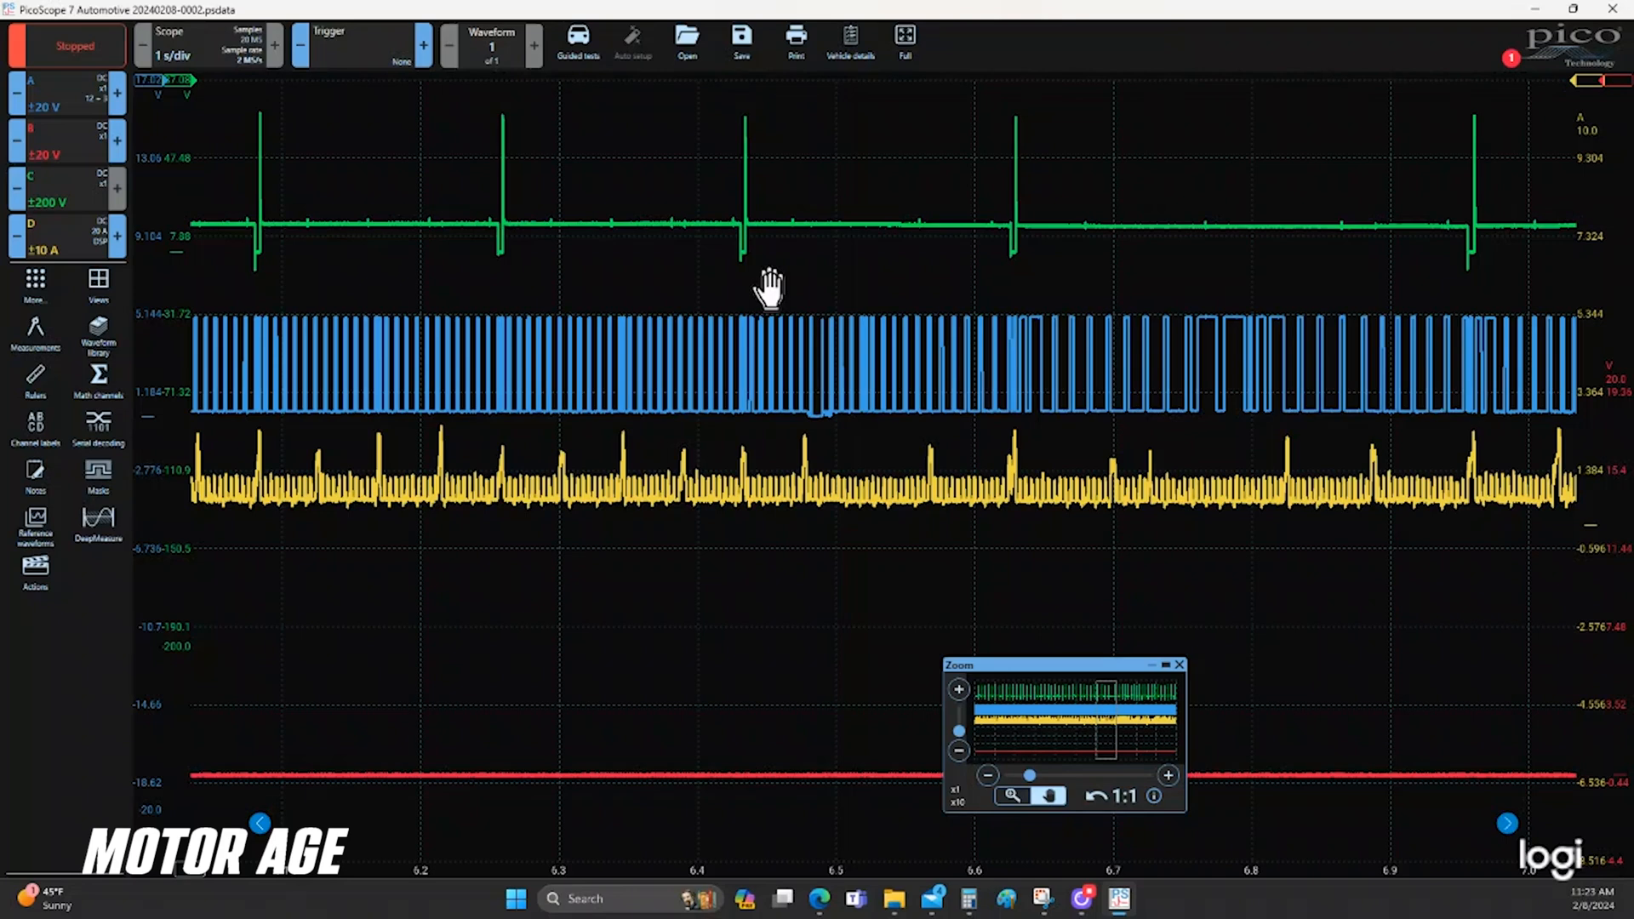
{"action": "mouse_move", "coordinate": [1258, 428]}
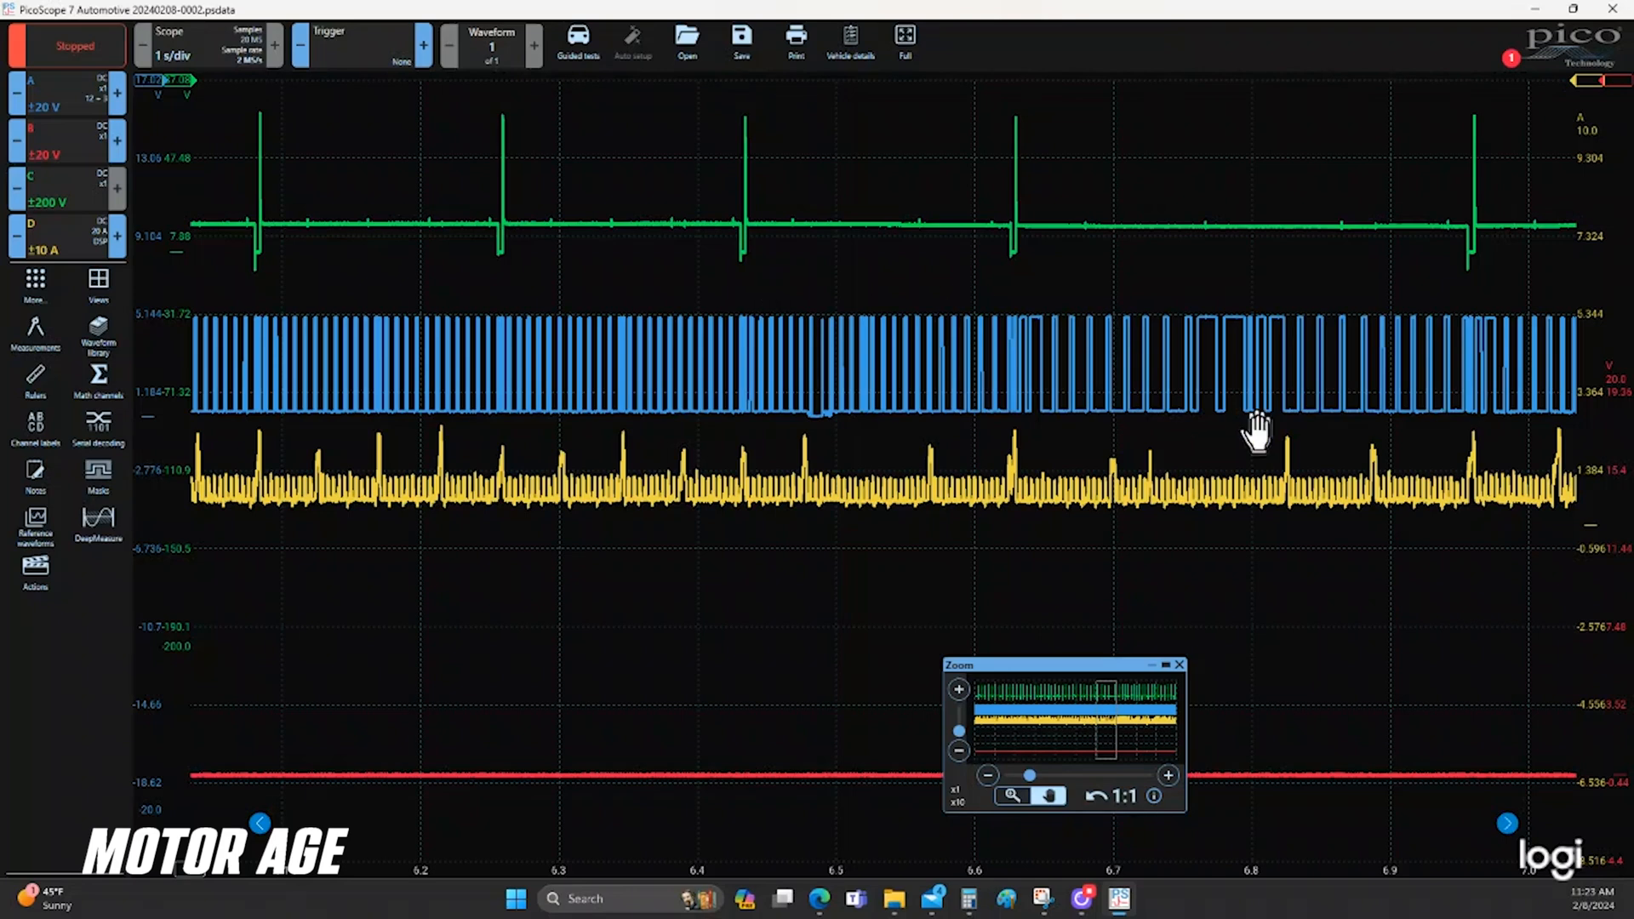